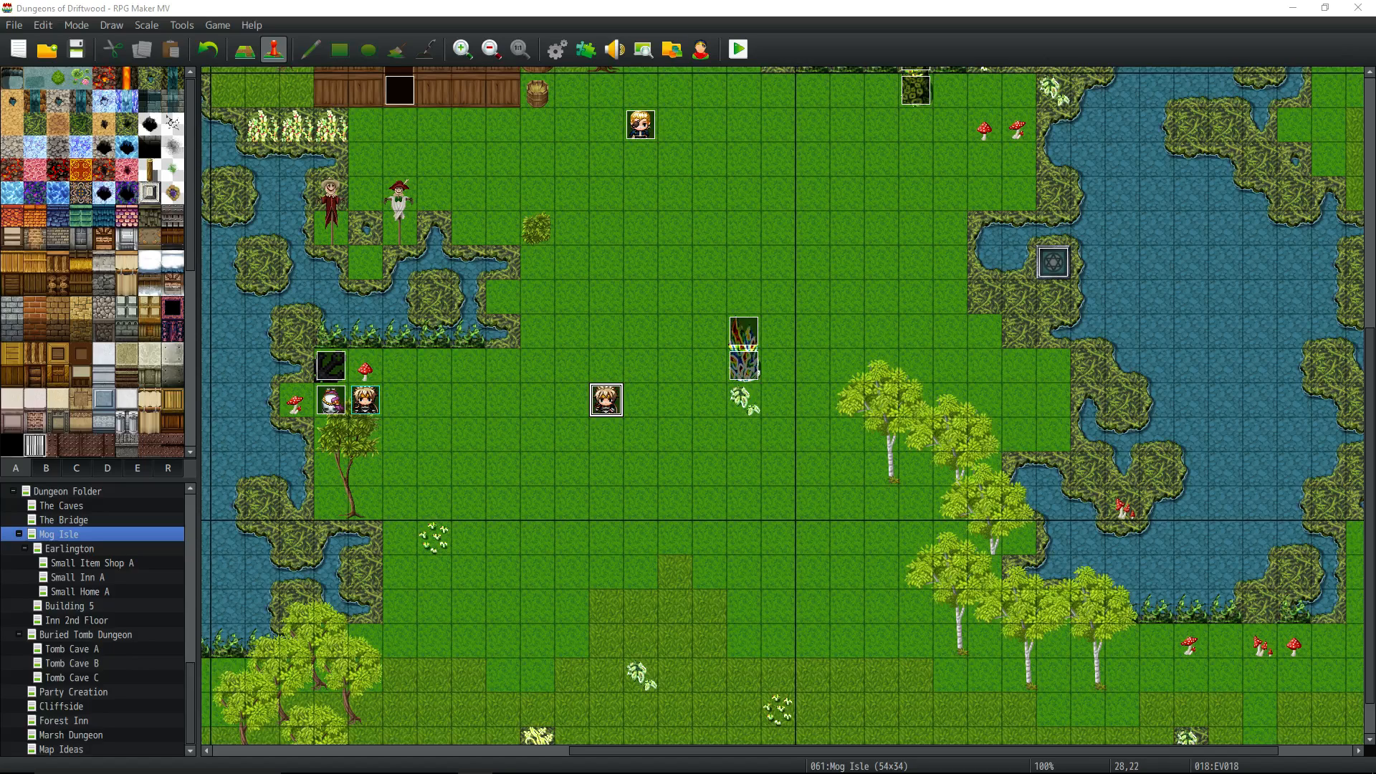
mouse_move(57, 729)
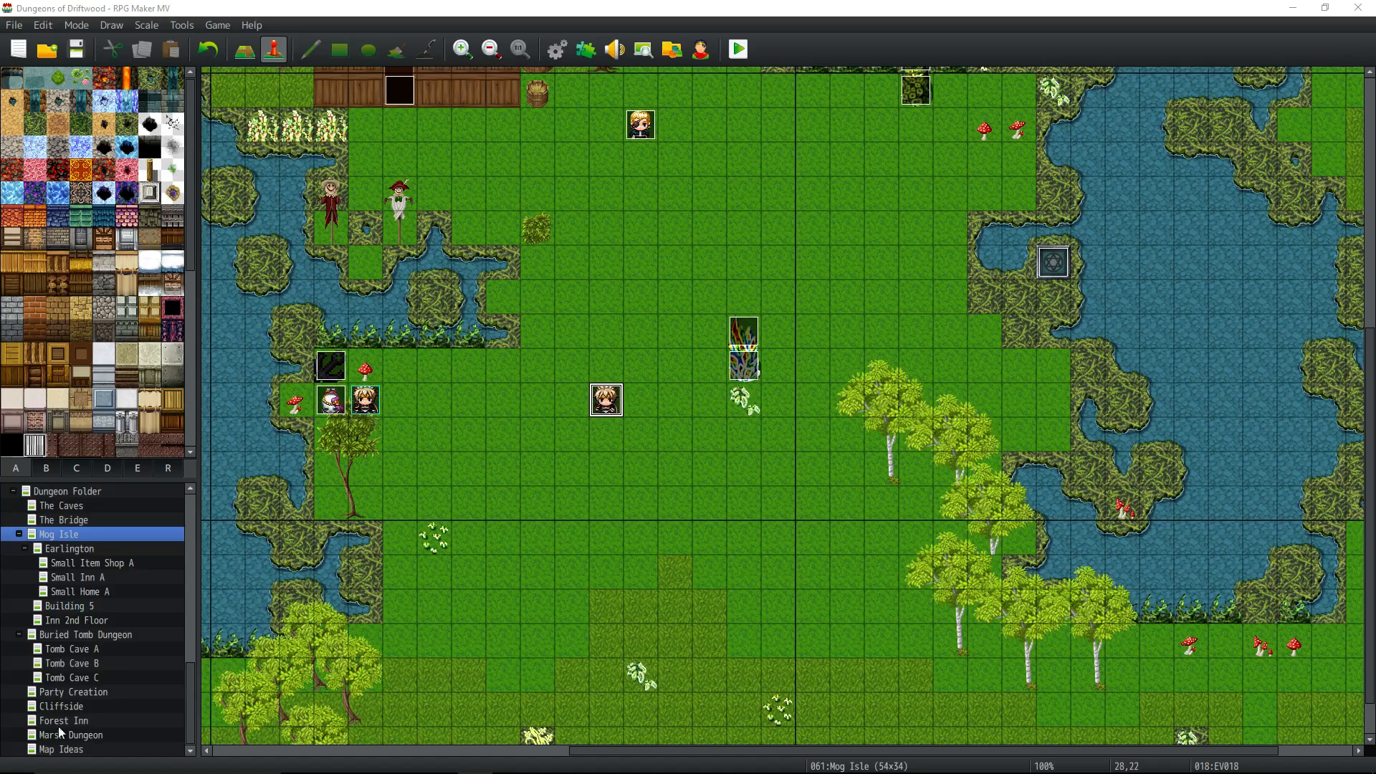
Step: Launch a playtest of the project from the toolbar Playtest button
left_click(699, 48)
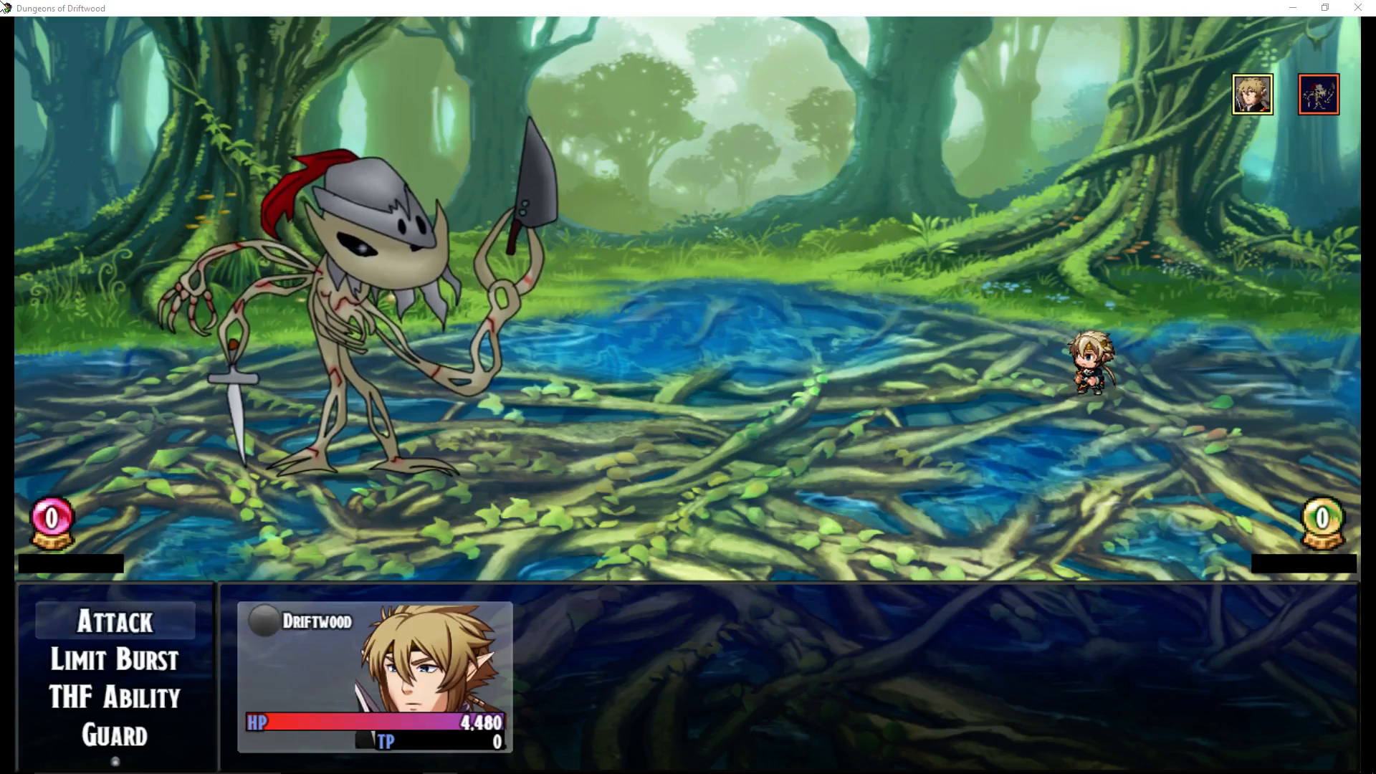
Step: Use the THF Ability Steal on the skeleton enemy in battle
left_click(115, 697)
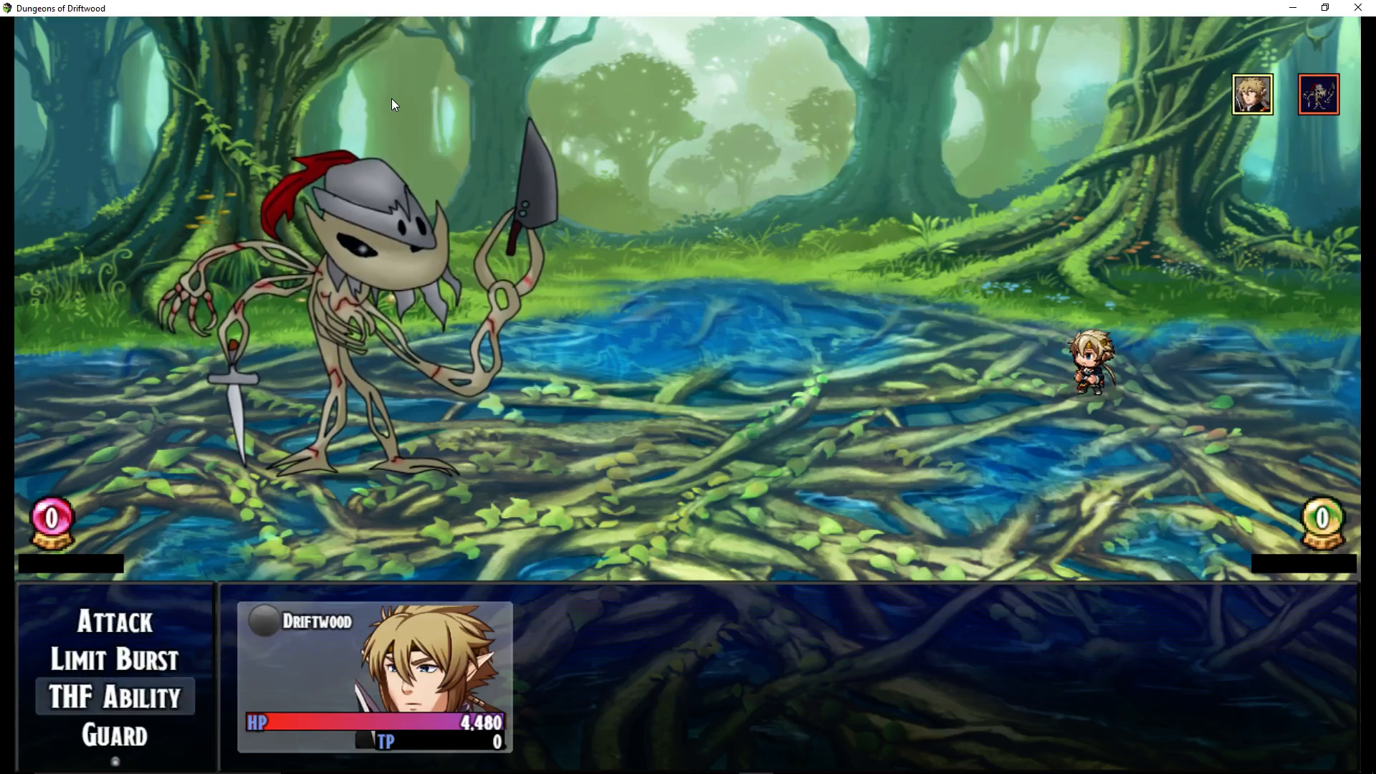
left_click(114, 697)
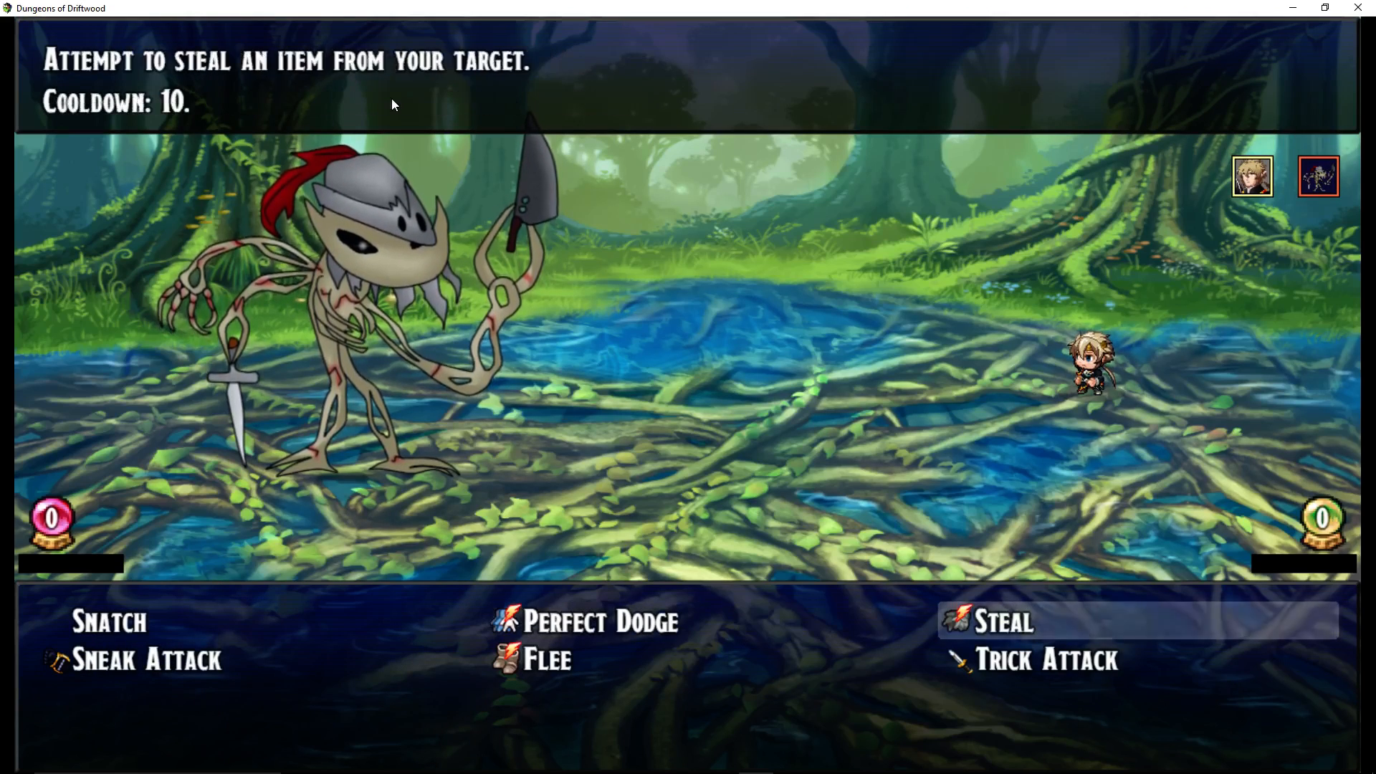
mouse_move(597, 621)
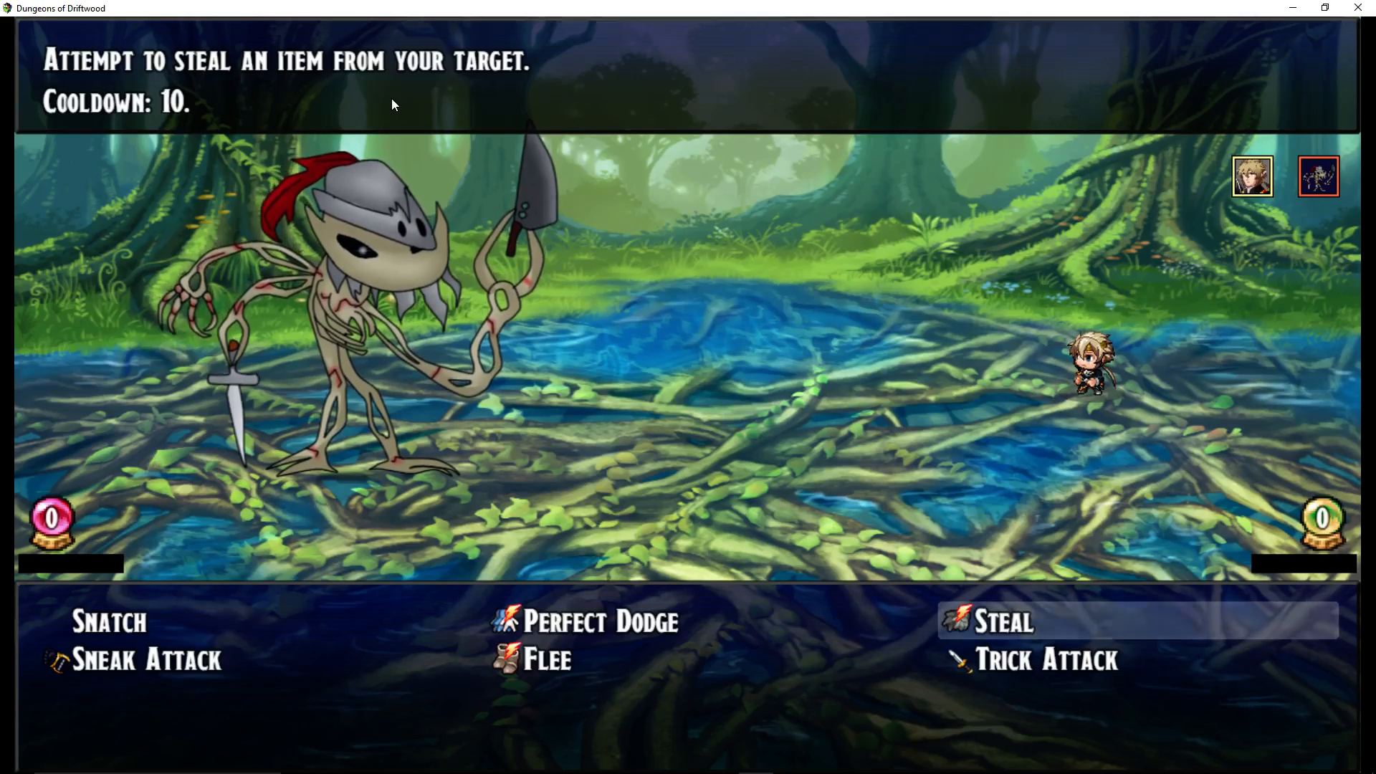
left_click(1001, 622)
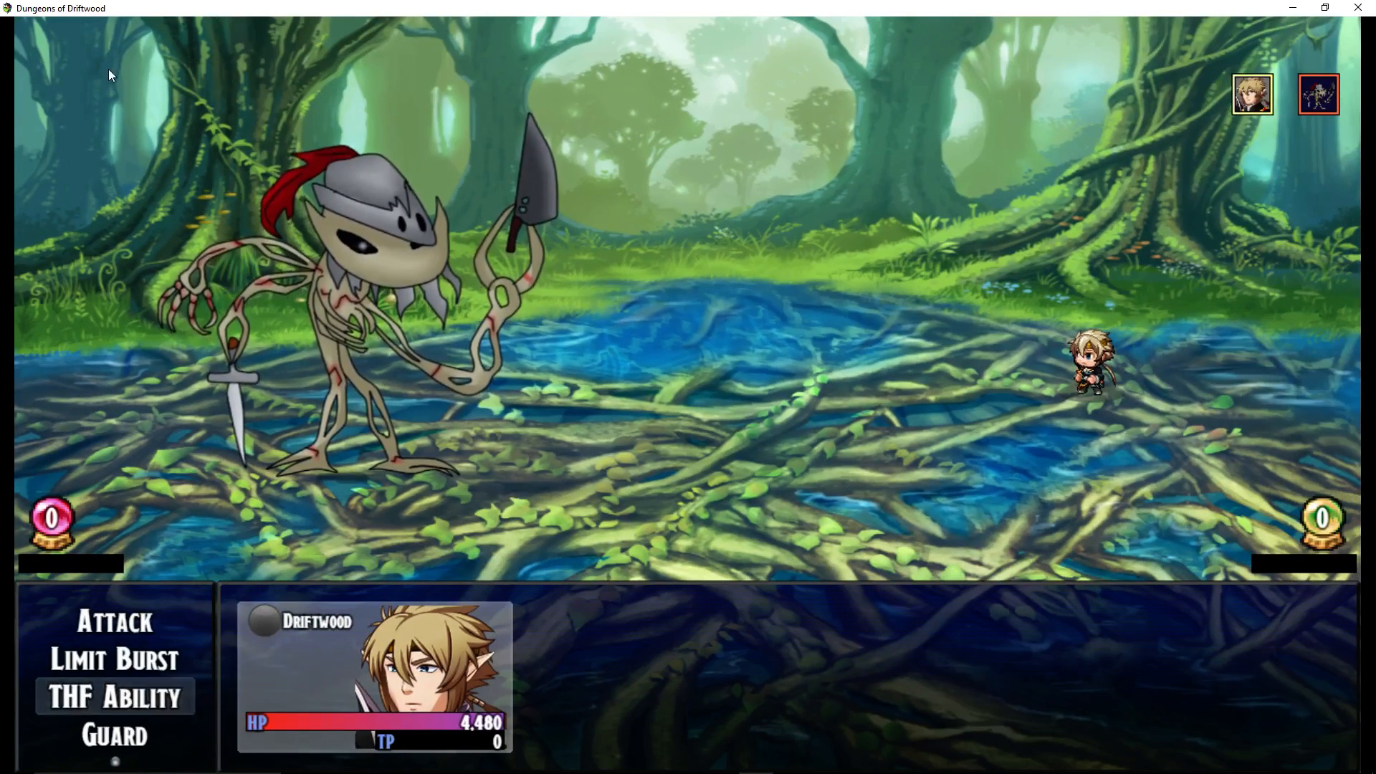
mouse_move(685, 100)
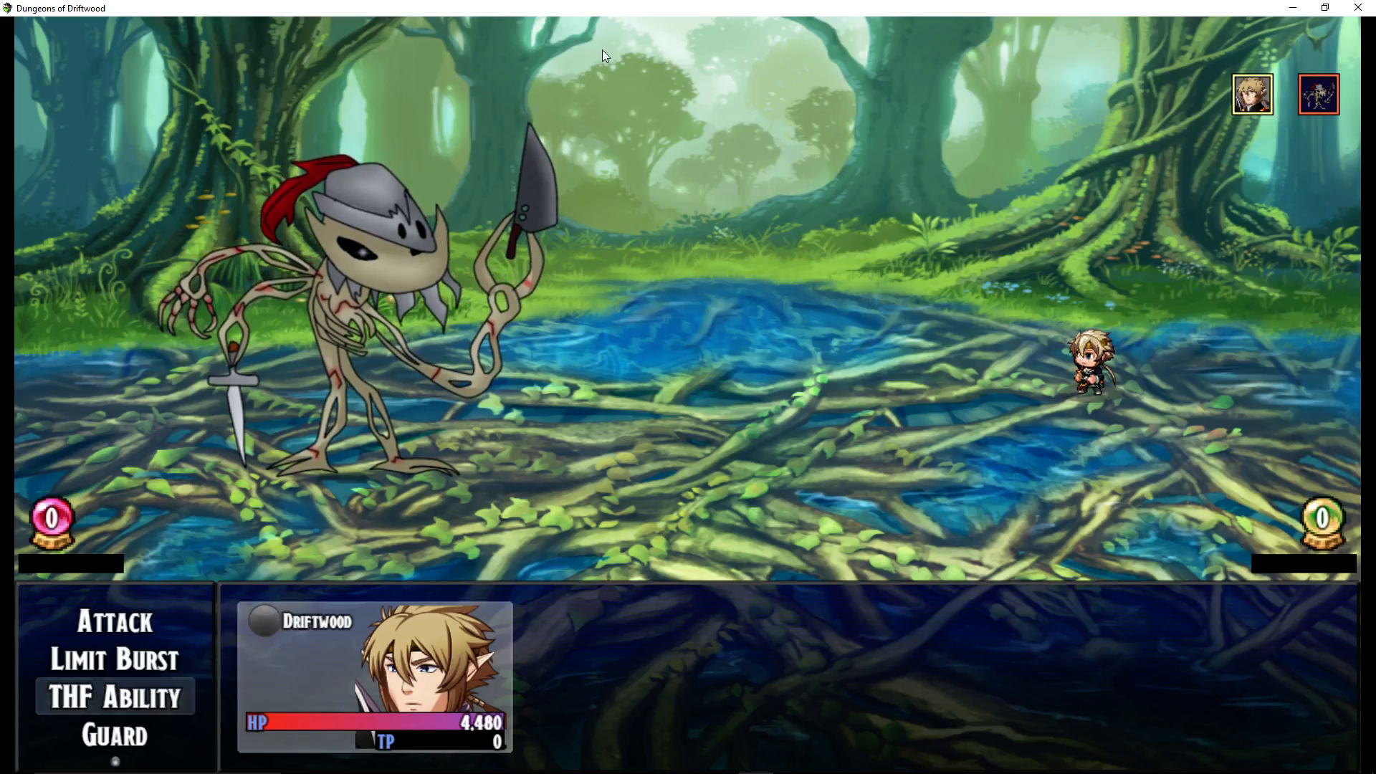
Step: Use Snatch on the skeleton while Steal sits on its 10-turn cooldown
left_click(115, 697)
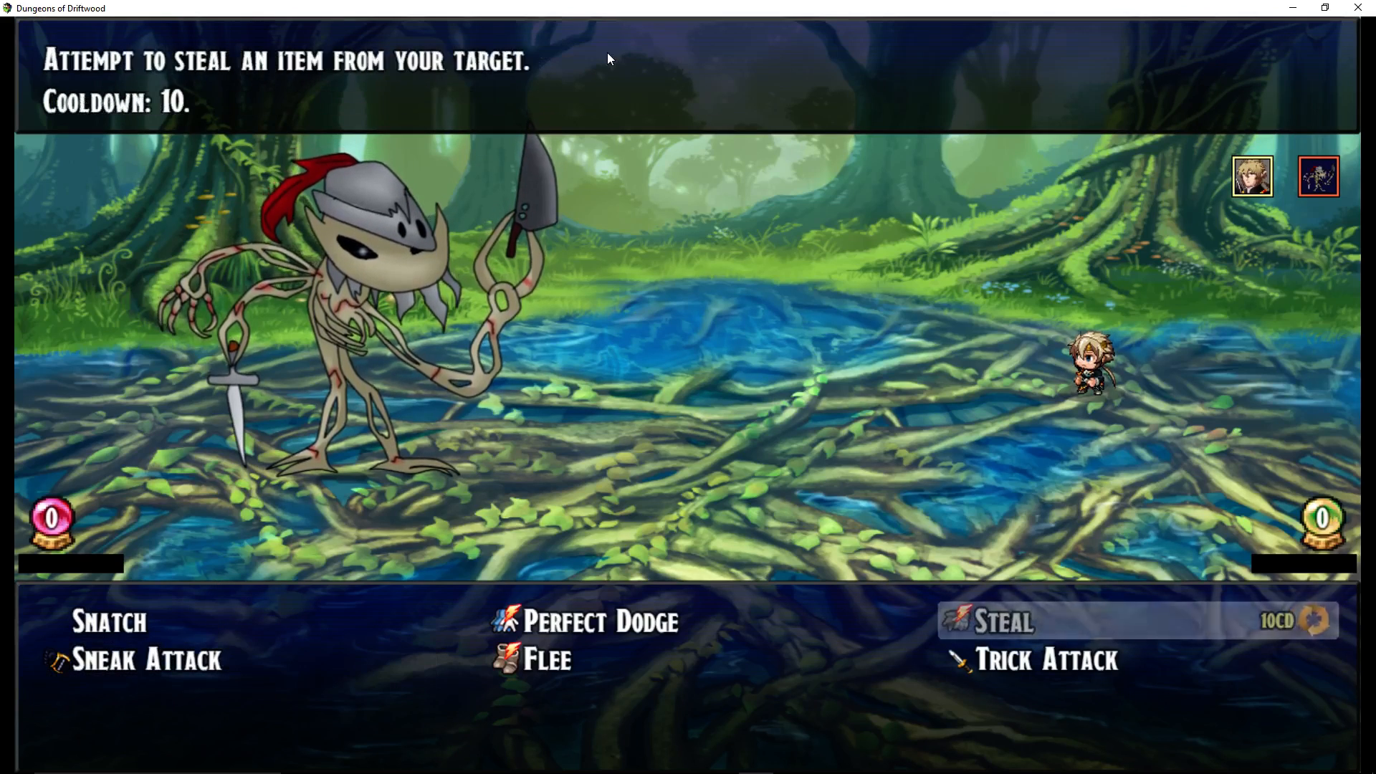
mouse_move(109, 621)
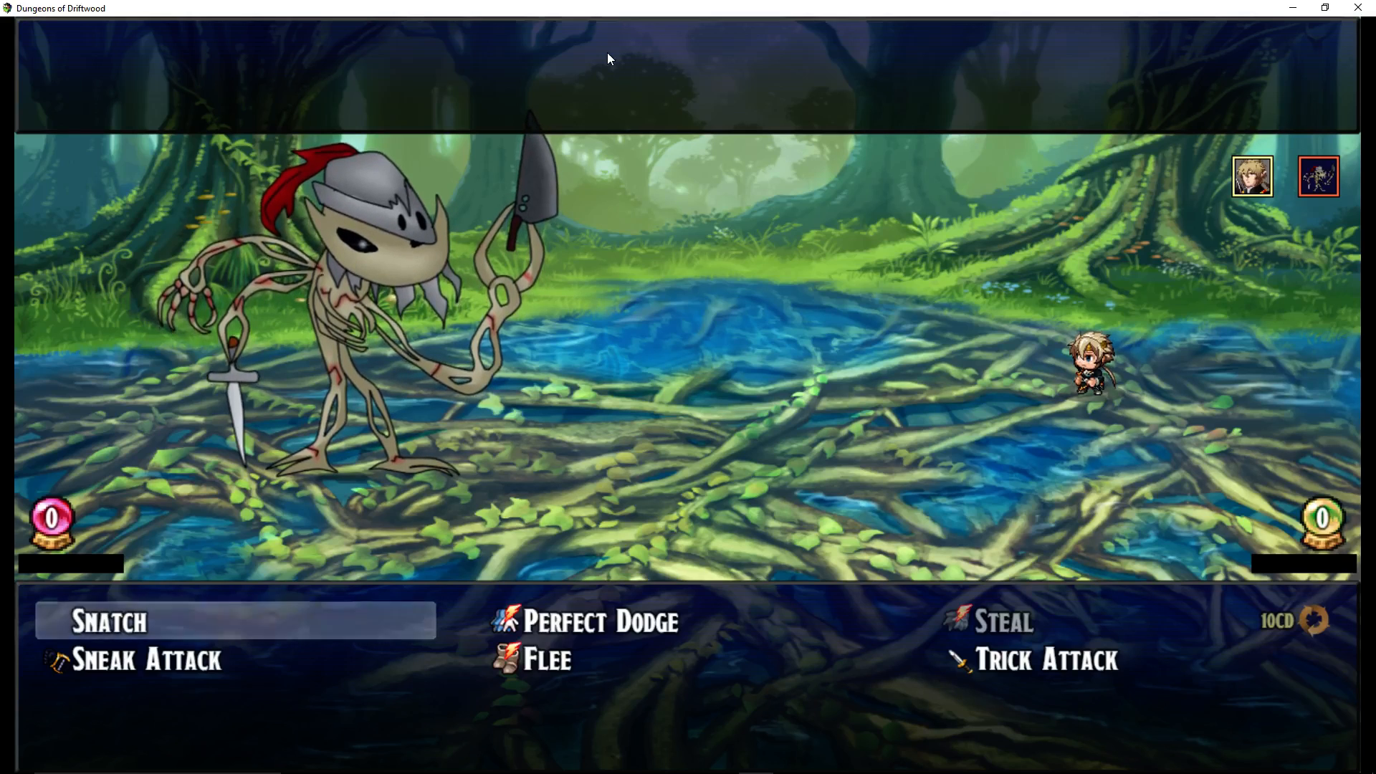
left_click(109, 621)
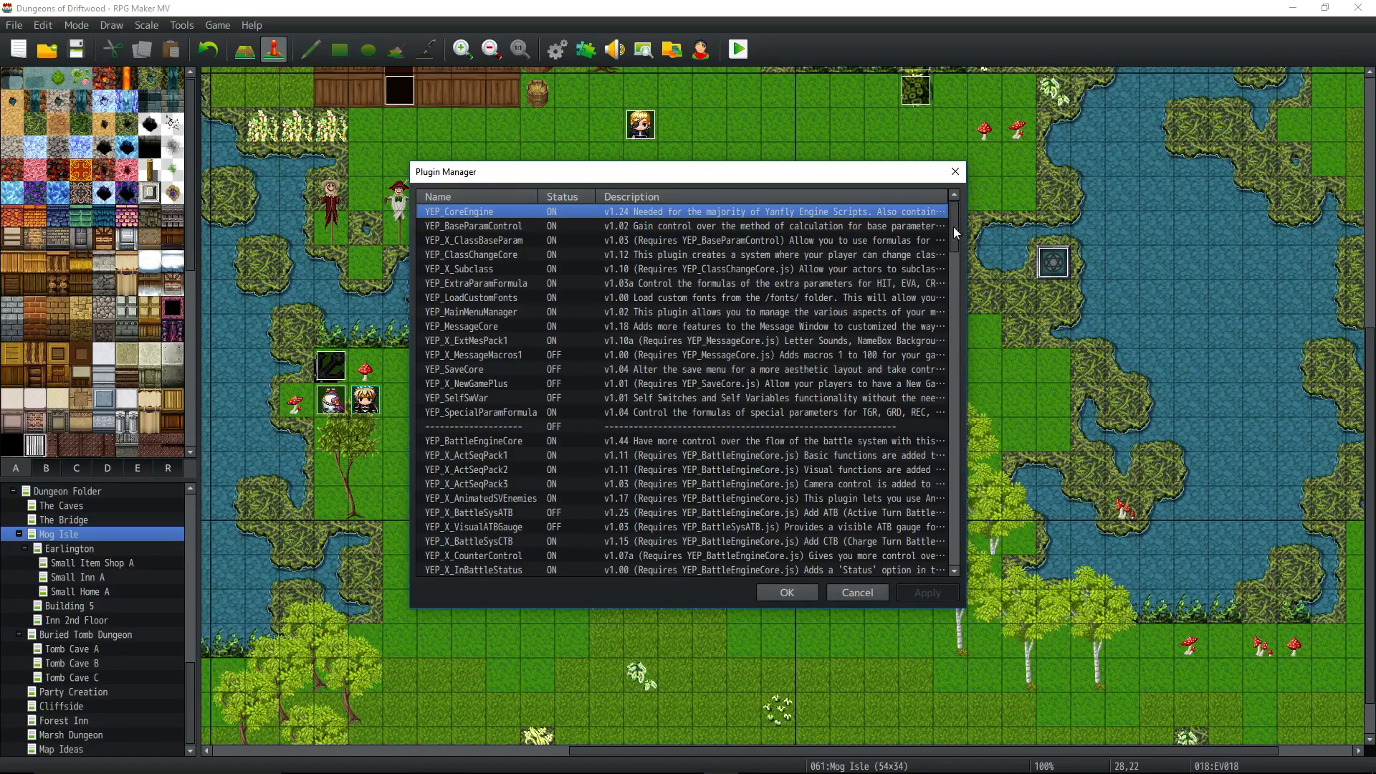
Step: Scroll the Plugin Manager list down and select the YEP_StealSnatch entry
scroll("down", 3)
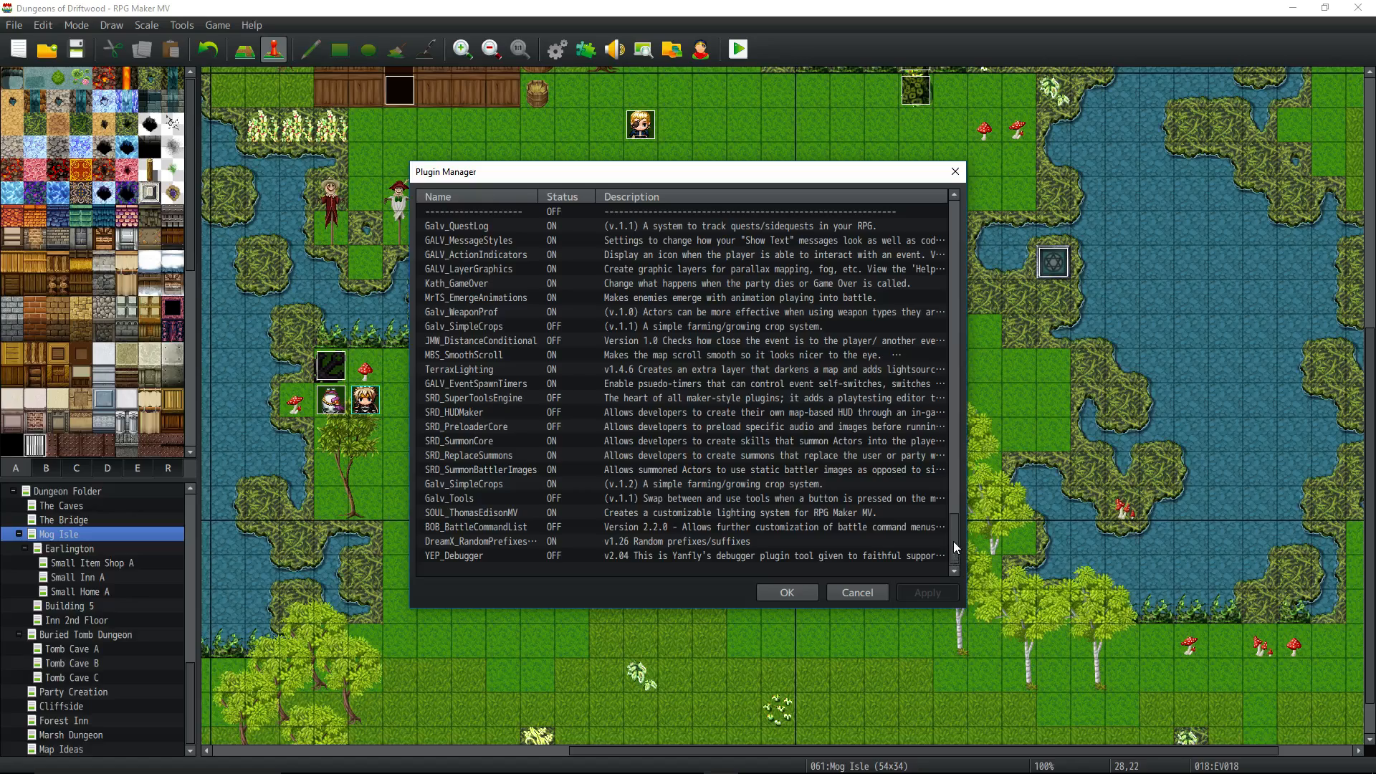
scroll("down", 3)
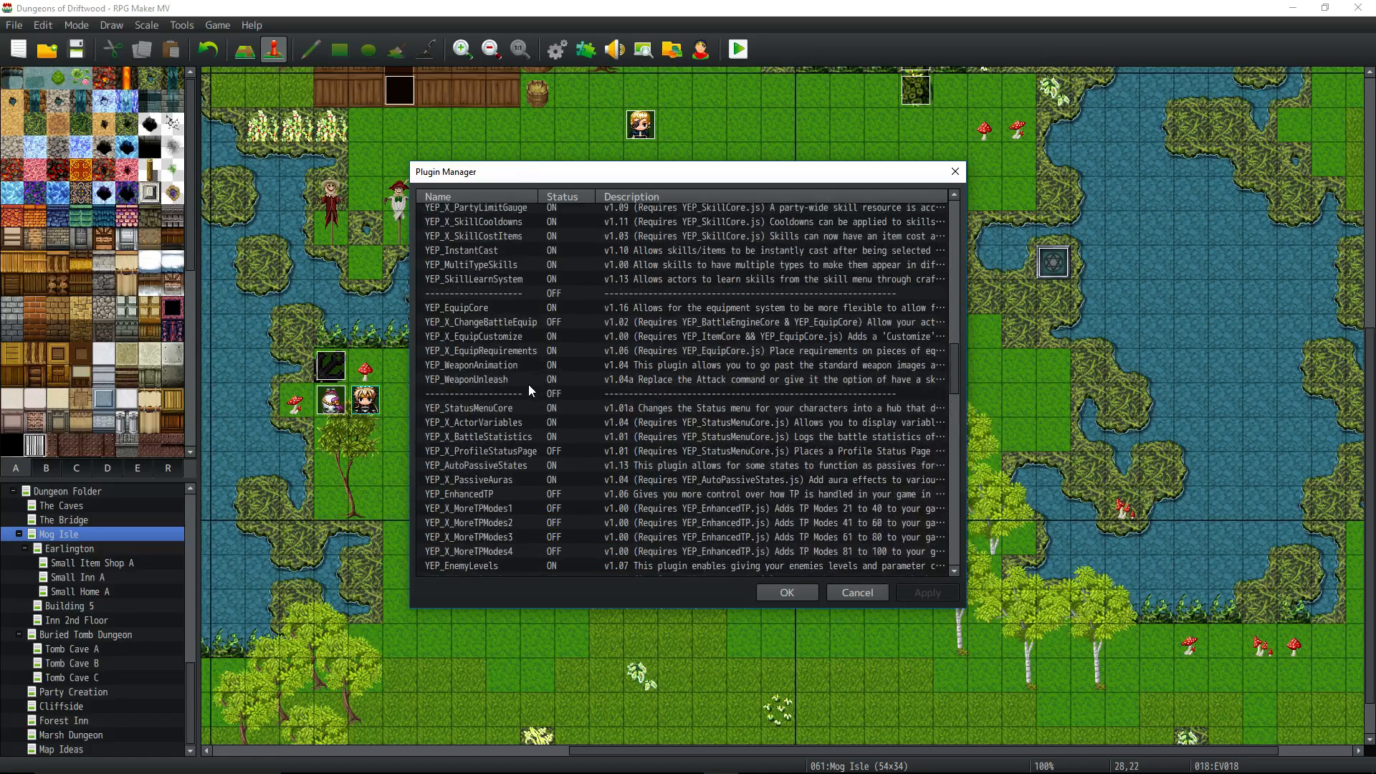
scroll("down", 3)
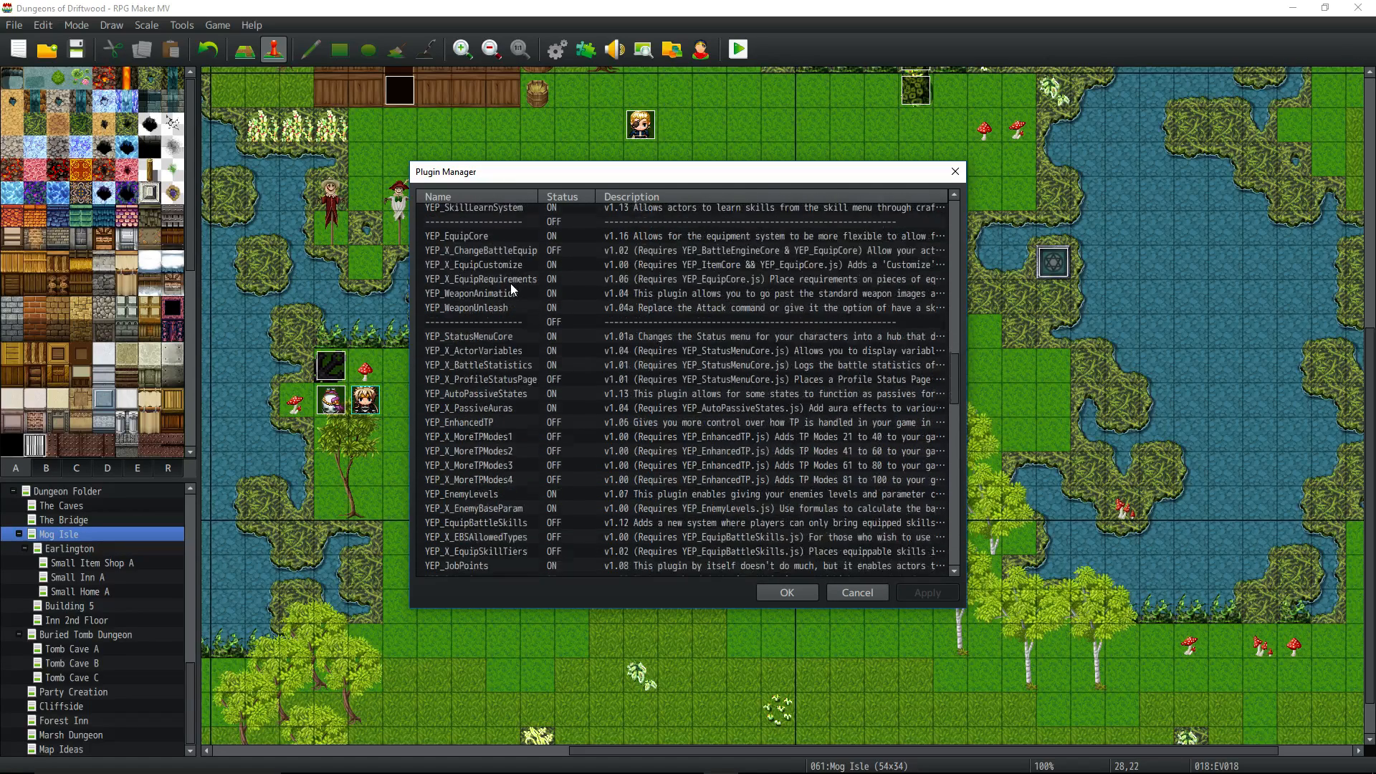
scroll("down", 3)
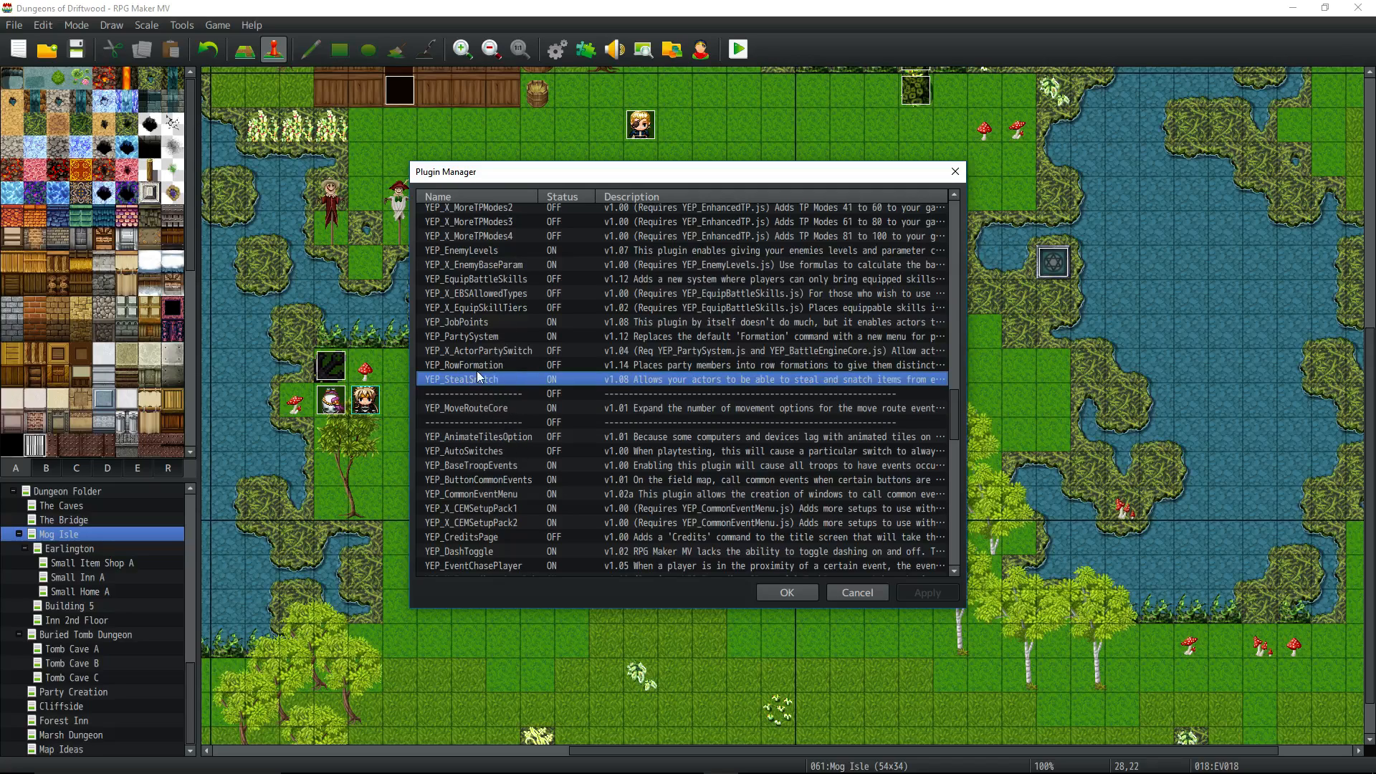
left_click(479, 407)
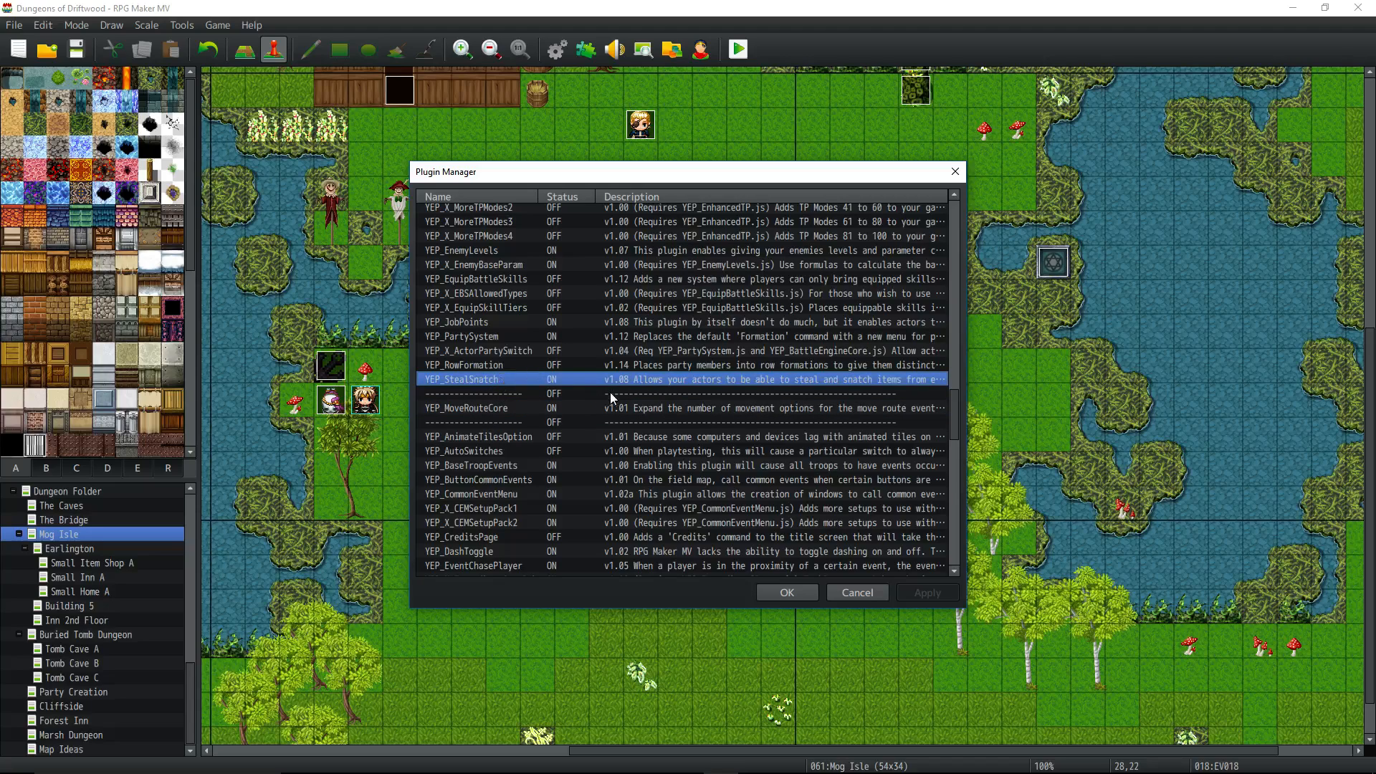
Step: Open YEP_StealSnatch's settings and scroll its help toward the Notetags section
double_click(460, 379)
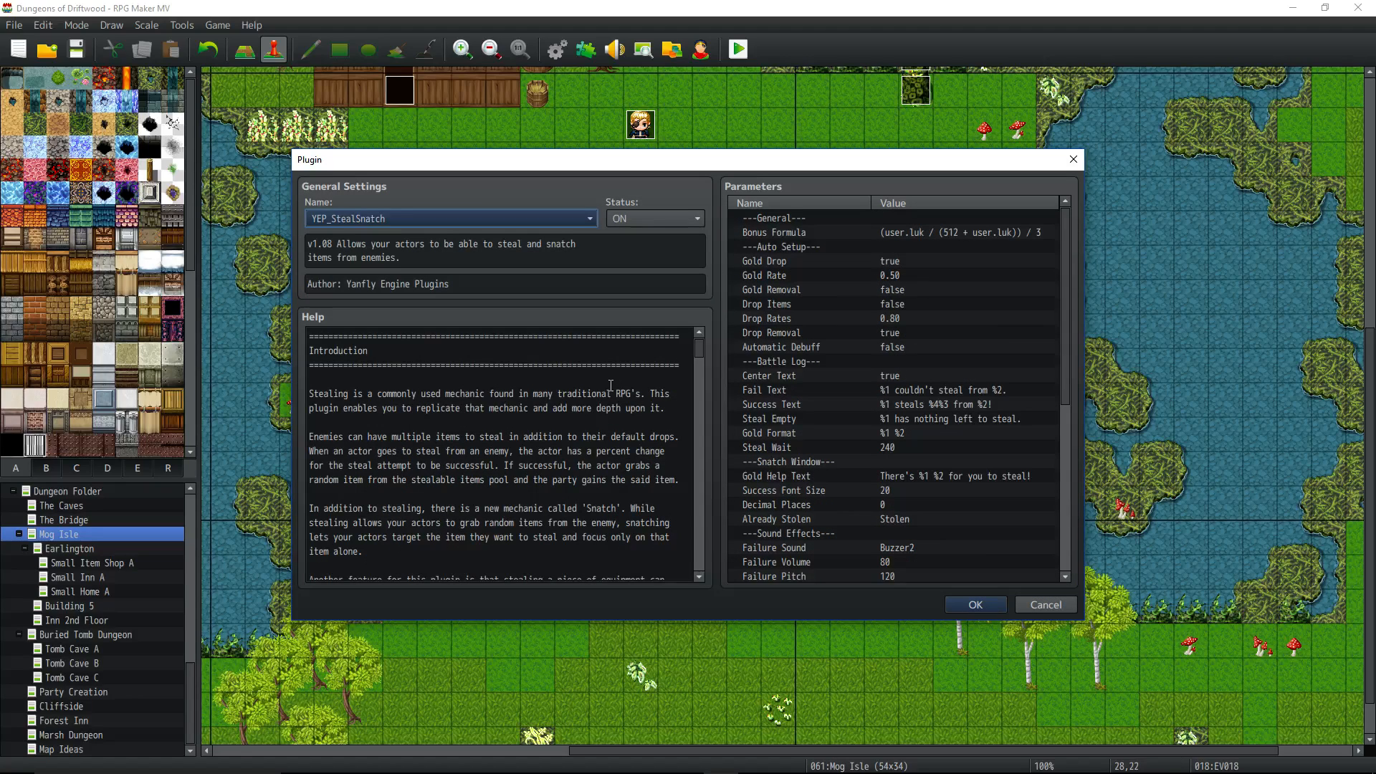
mouse_move(849, 340)
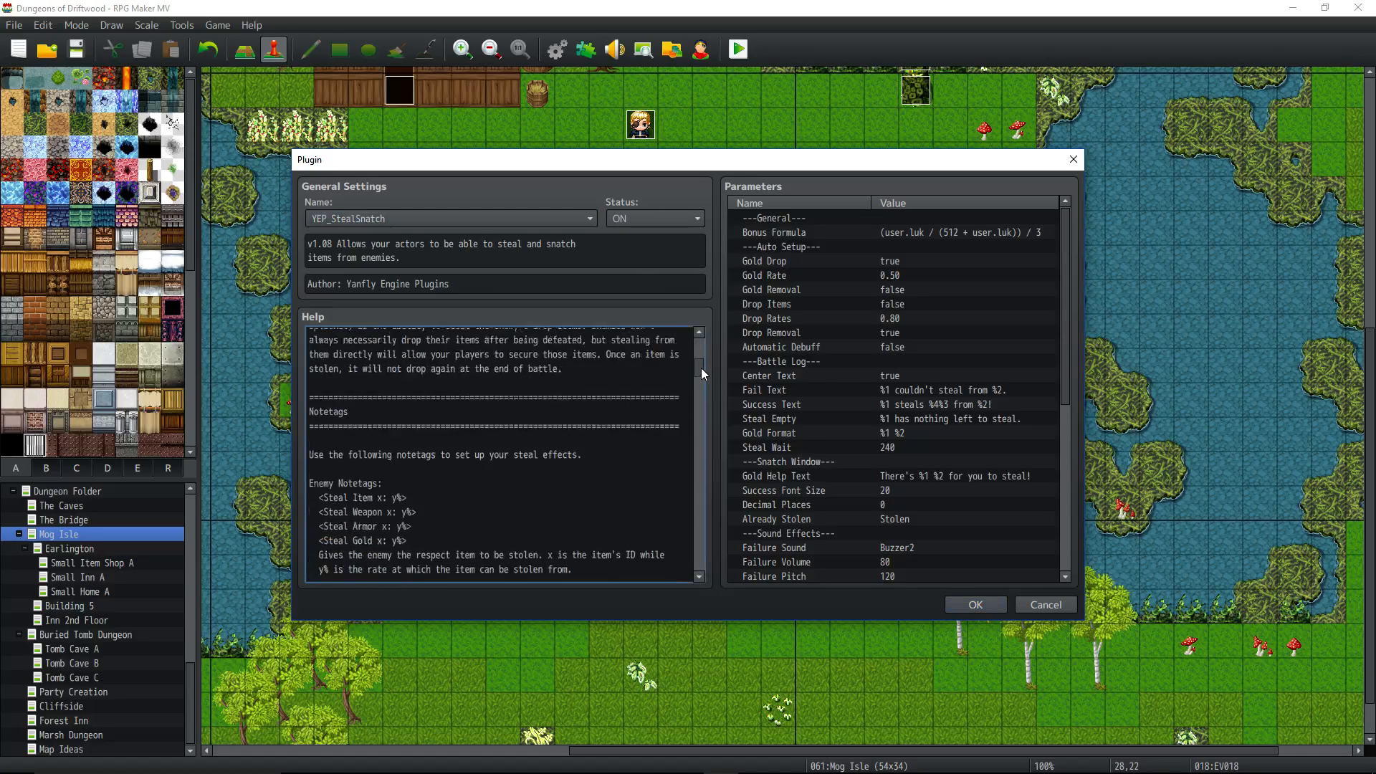
scroll("down", 3)
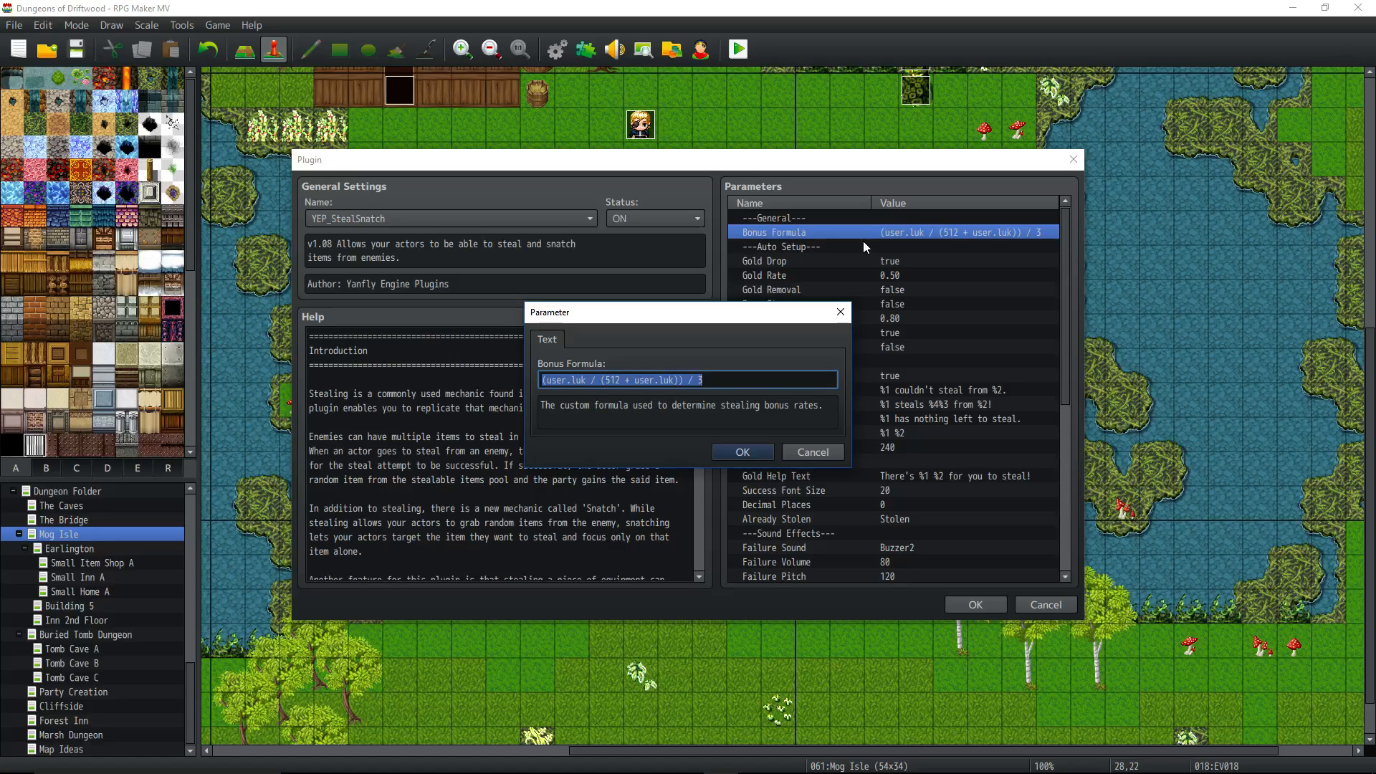
mouse_move(686, 417)
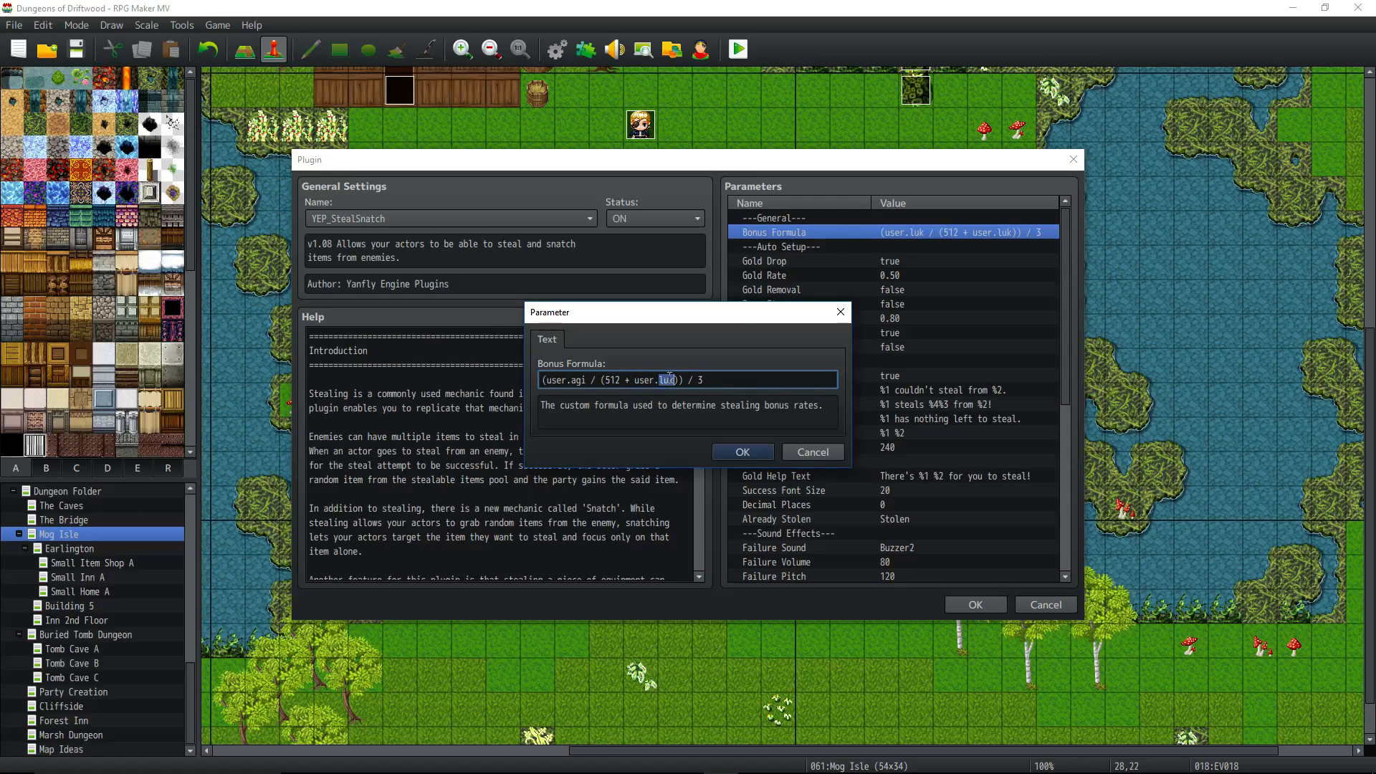
Step: Change the Bonus Formula to (user.agi / (512 + user.agi)) / 3, using agility
type("agi")
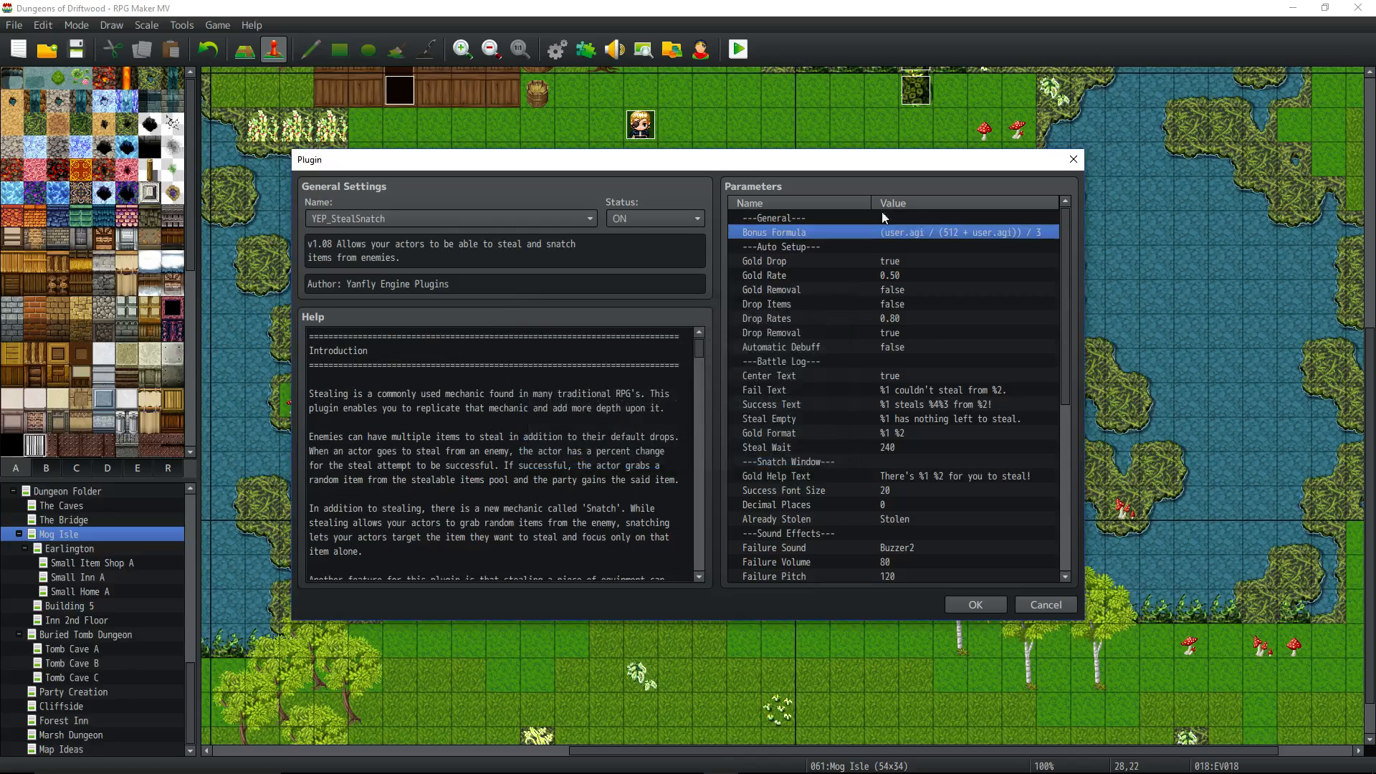
Step: Inspect the Gold Drop auto-setup parameter in its edit dialog
left_click(764, 261)
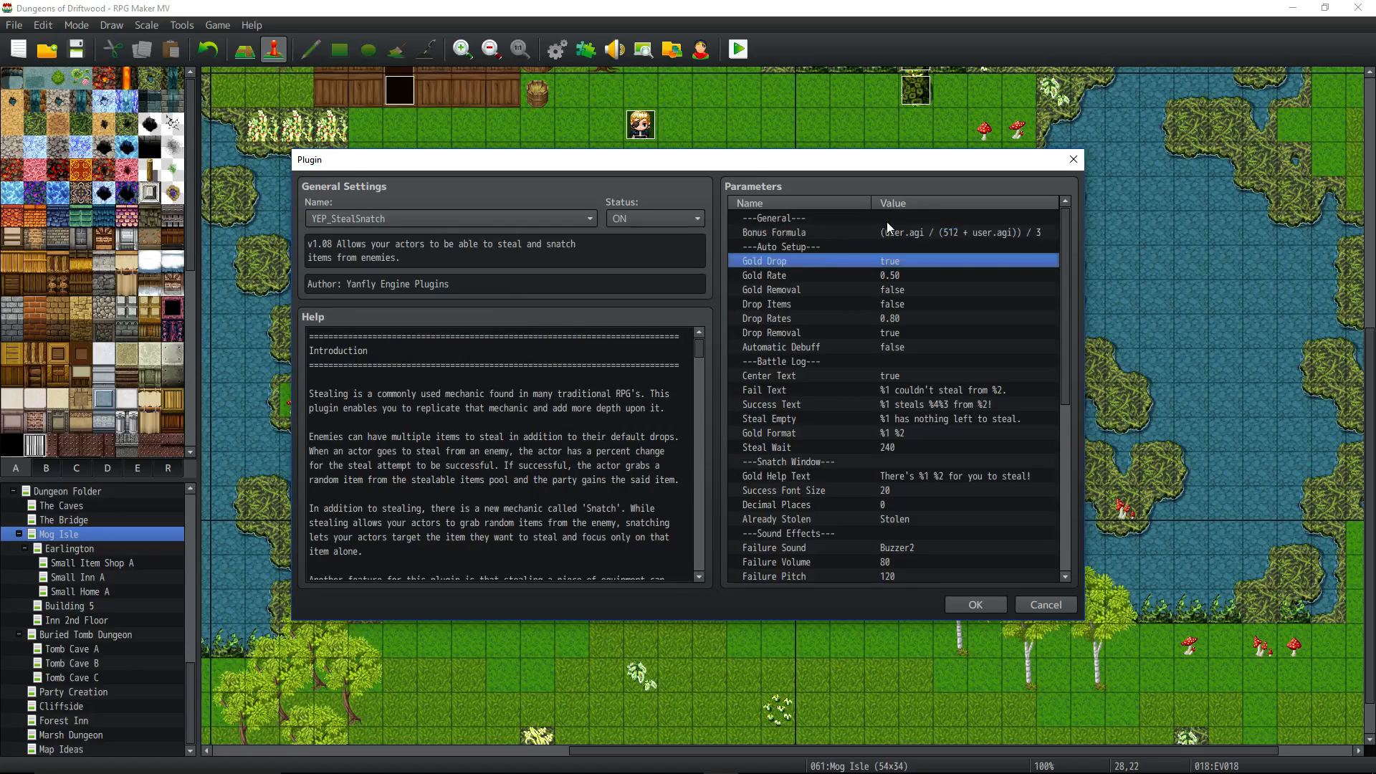
left_click(773, 232)
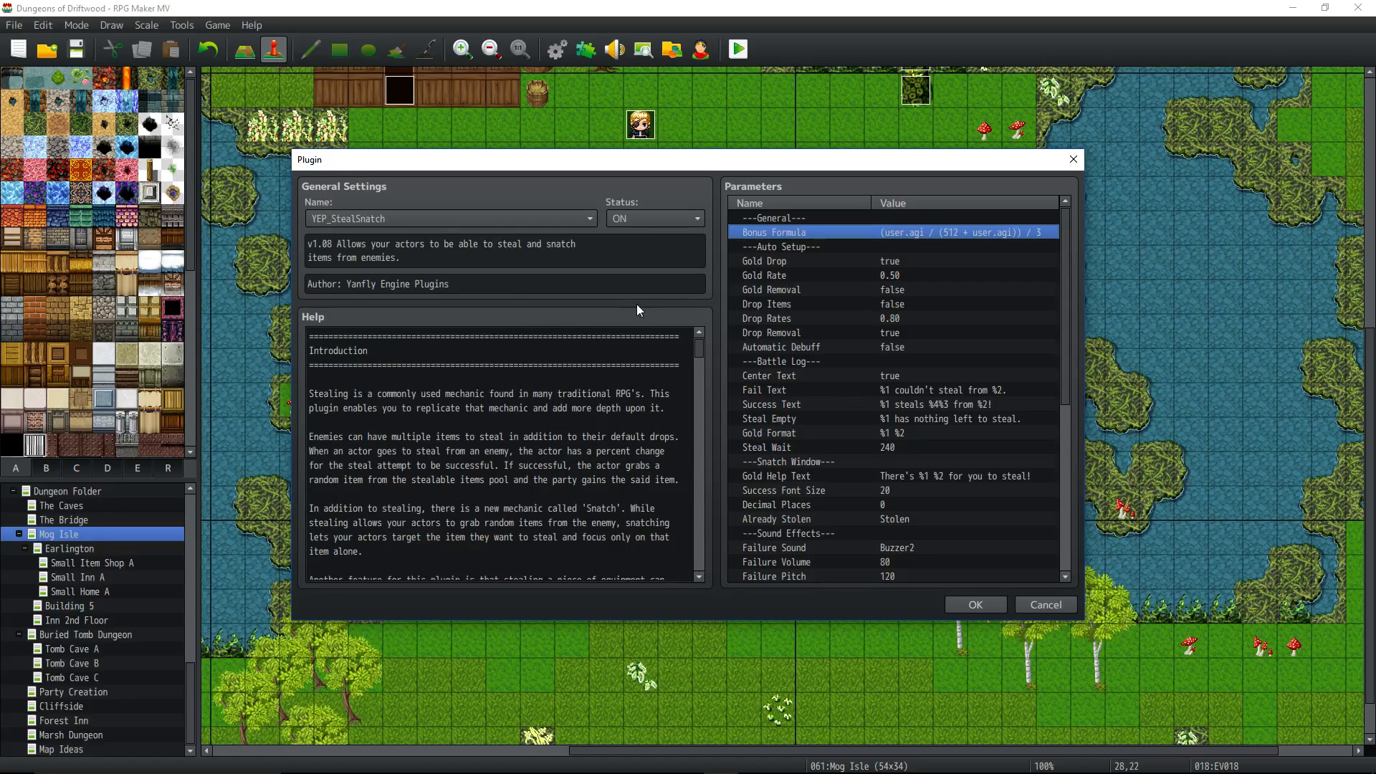
left_click(790, 261)
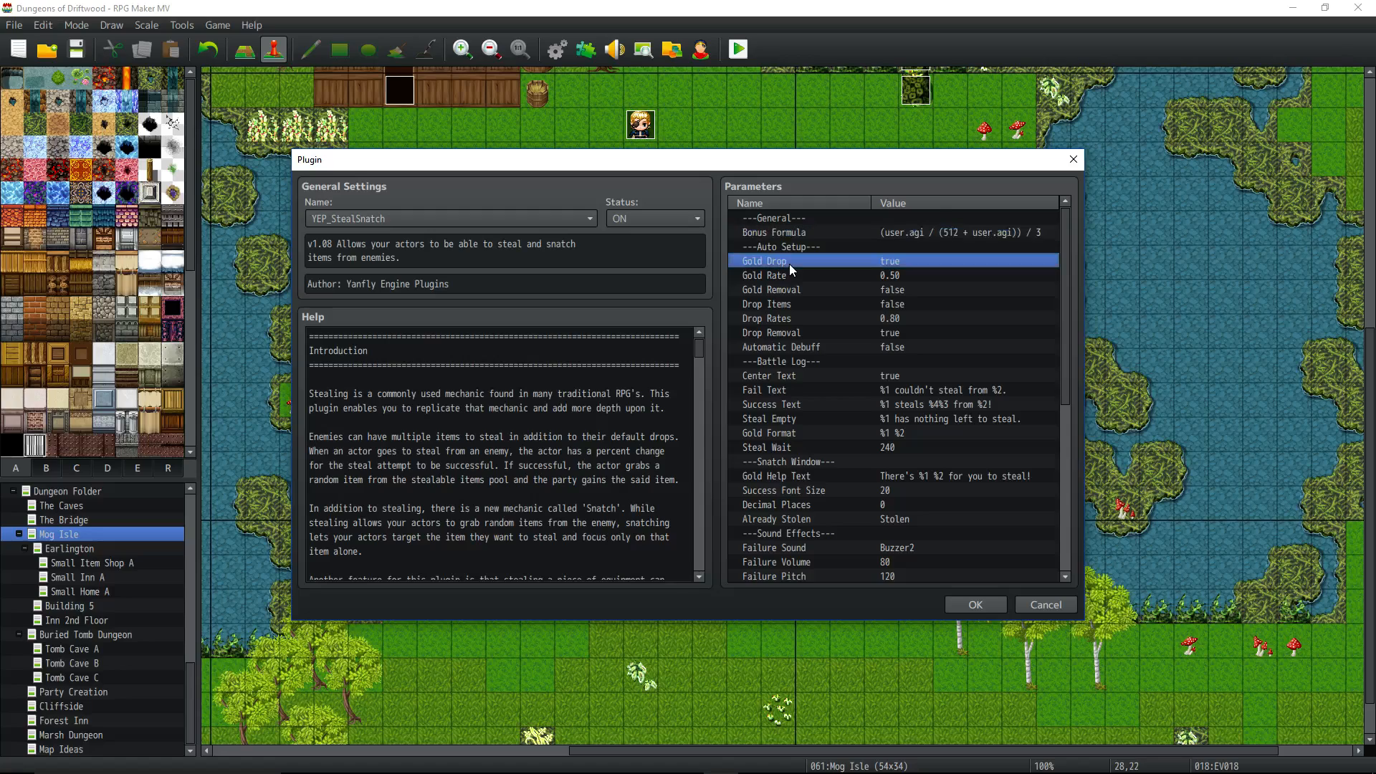
double_click(889, 261)
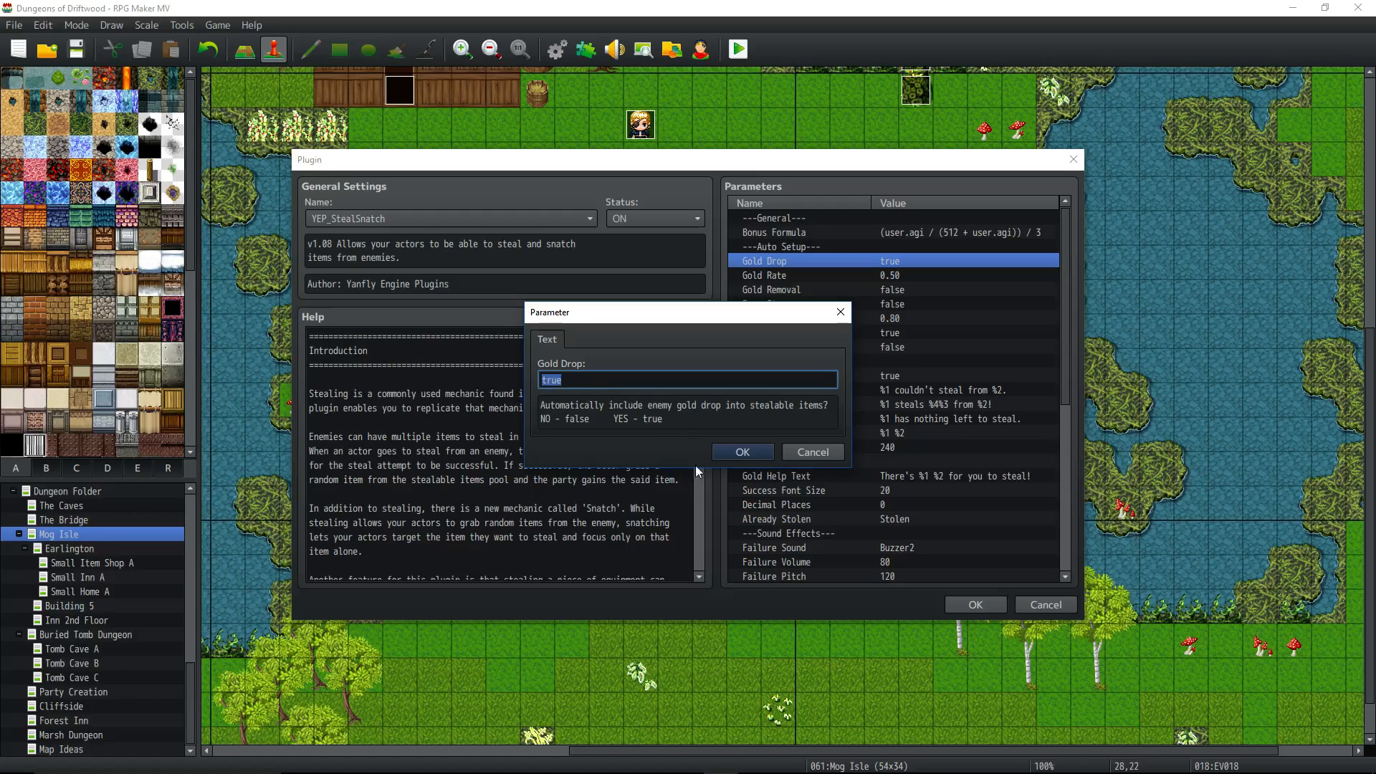
Step: Review Gold Rate and Gold Removal, leaving Gold Removal at false
left_click(790, 275)
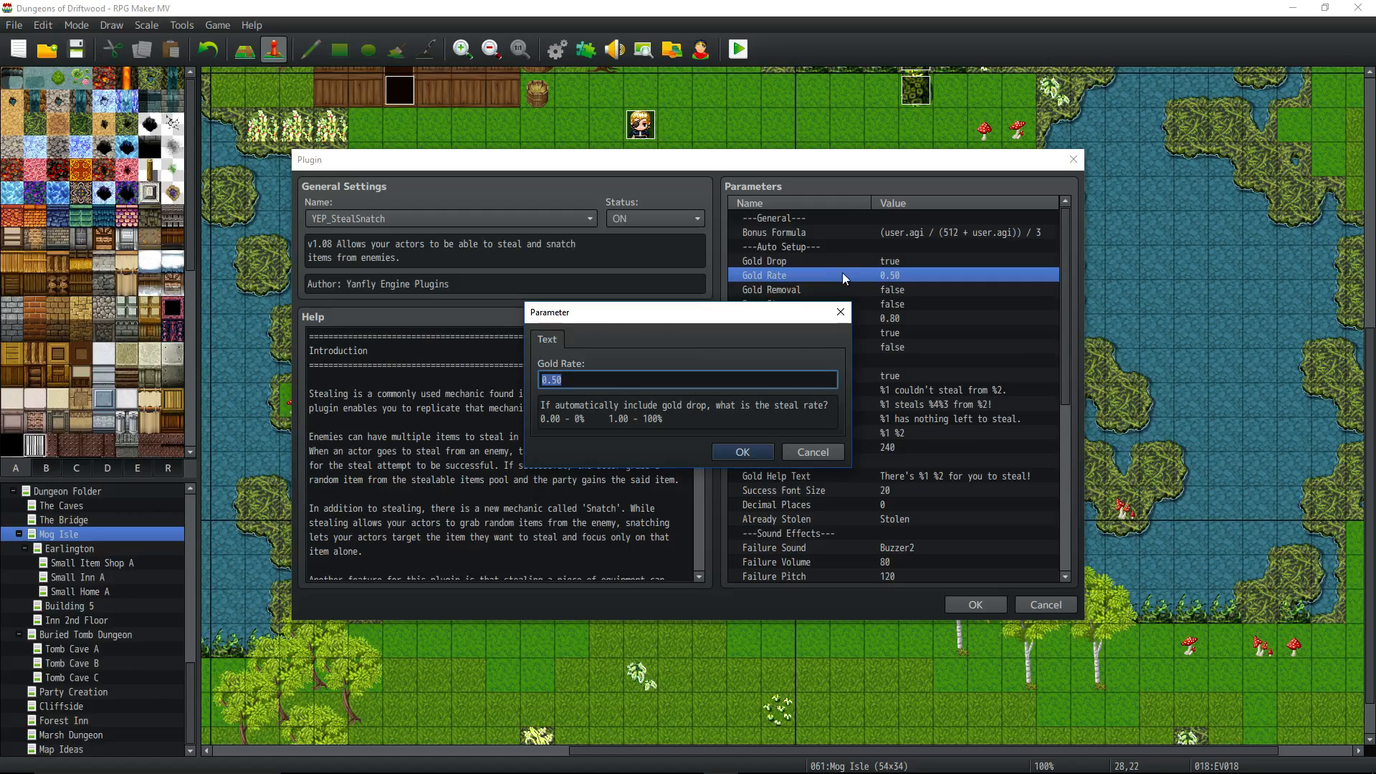
mouse_move(641, 430)
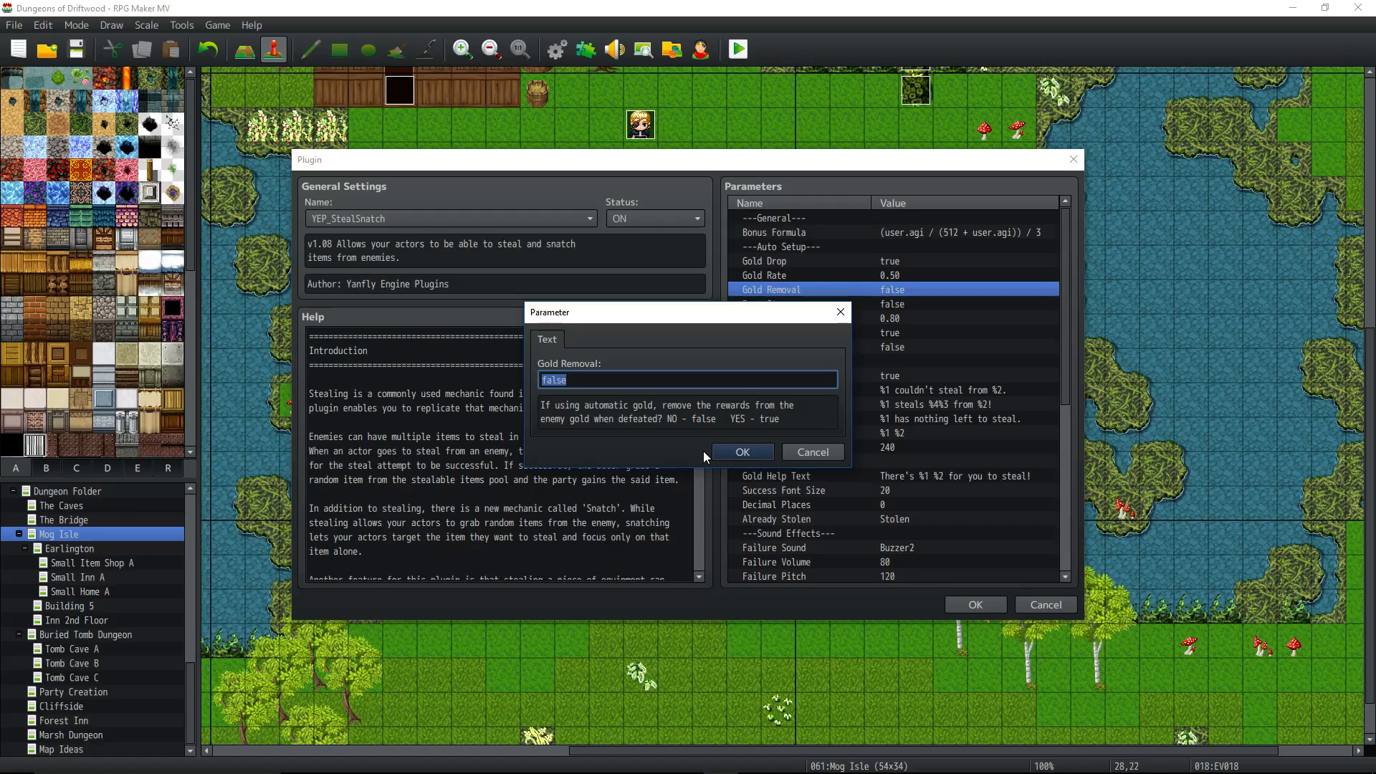
left_click(741, 451)
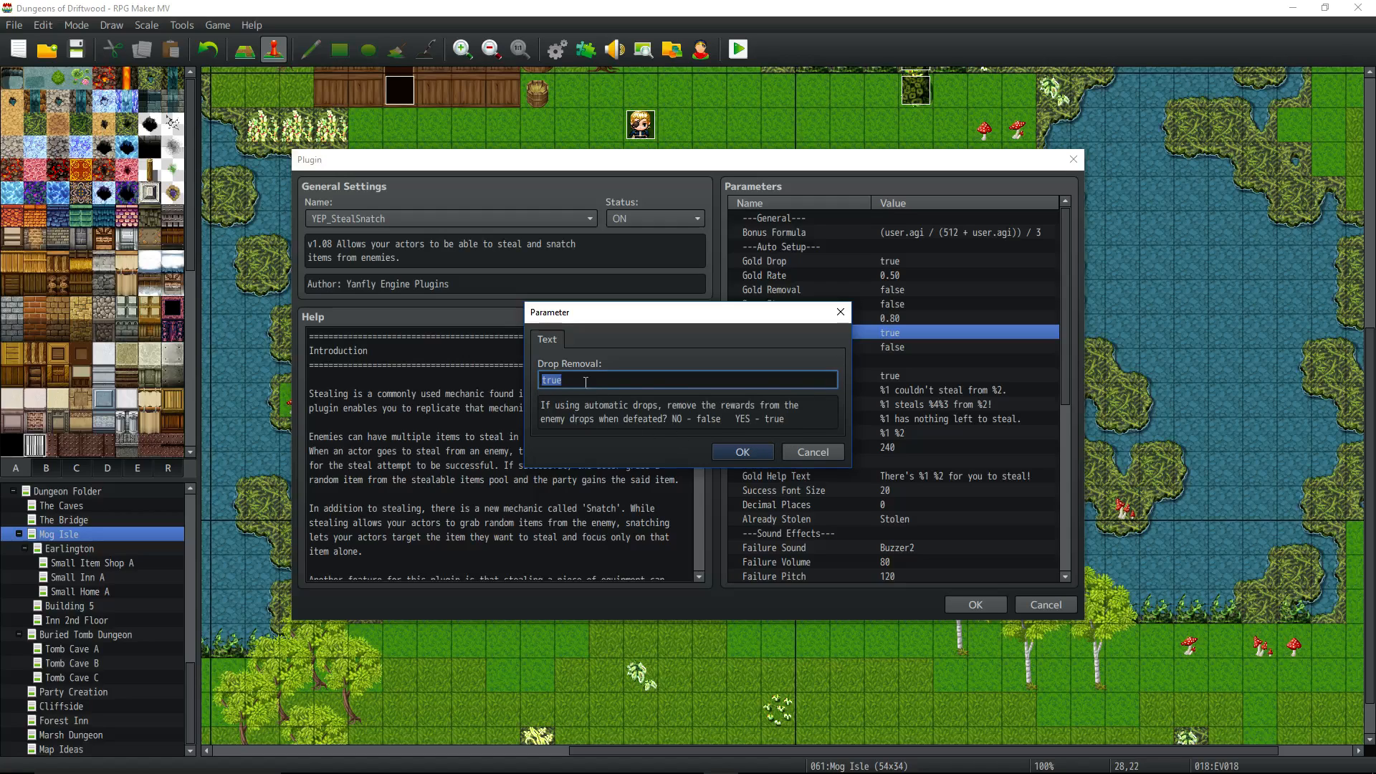
mouse_move(875, 549)
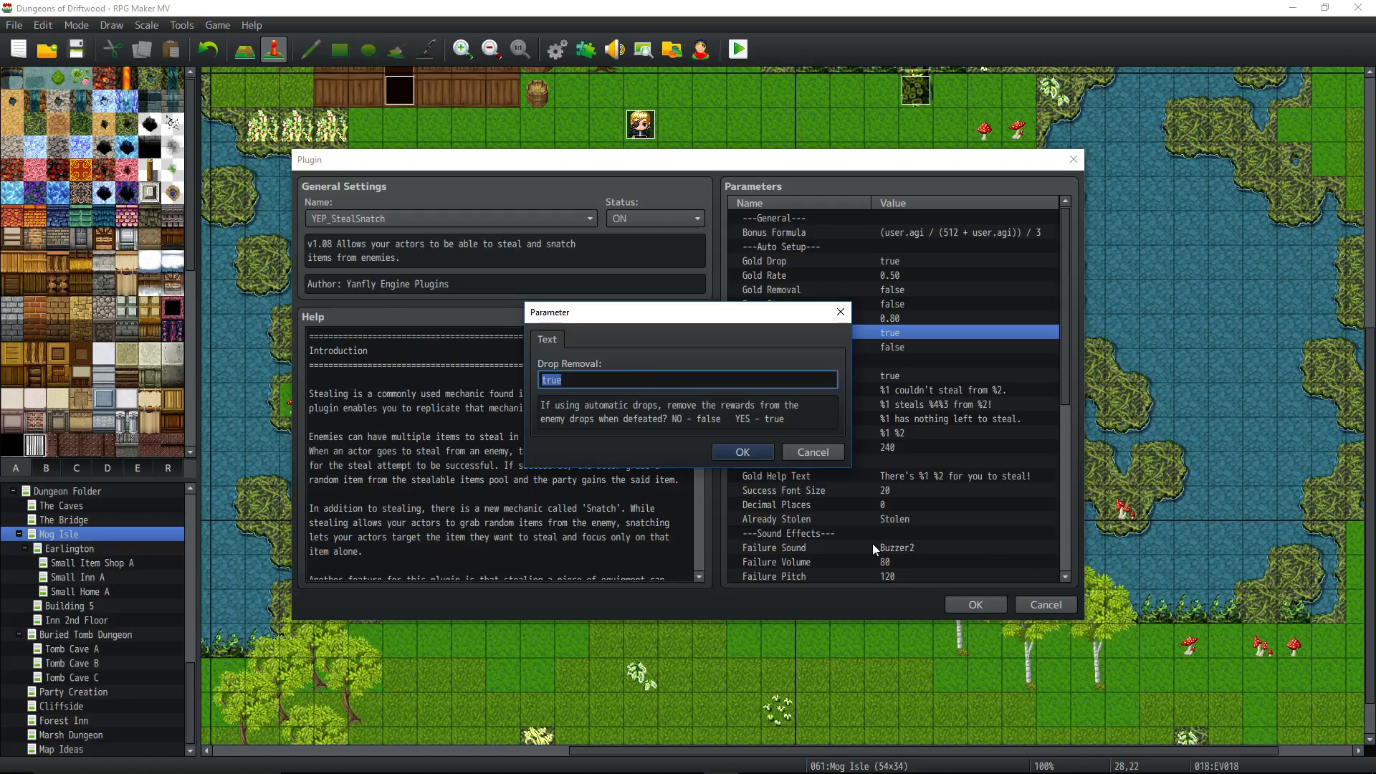
Step: Leave Drop Removal unchanged, read the Automatic Debuff option and keep it at false
left_click(741, 451)
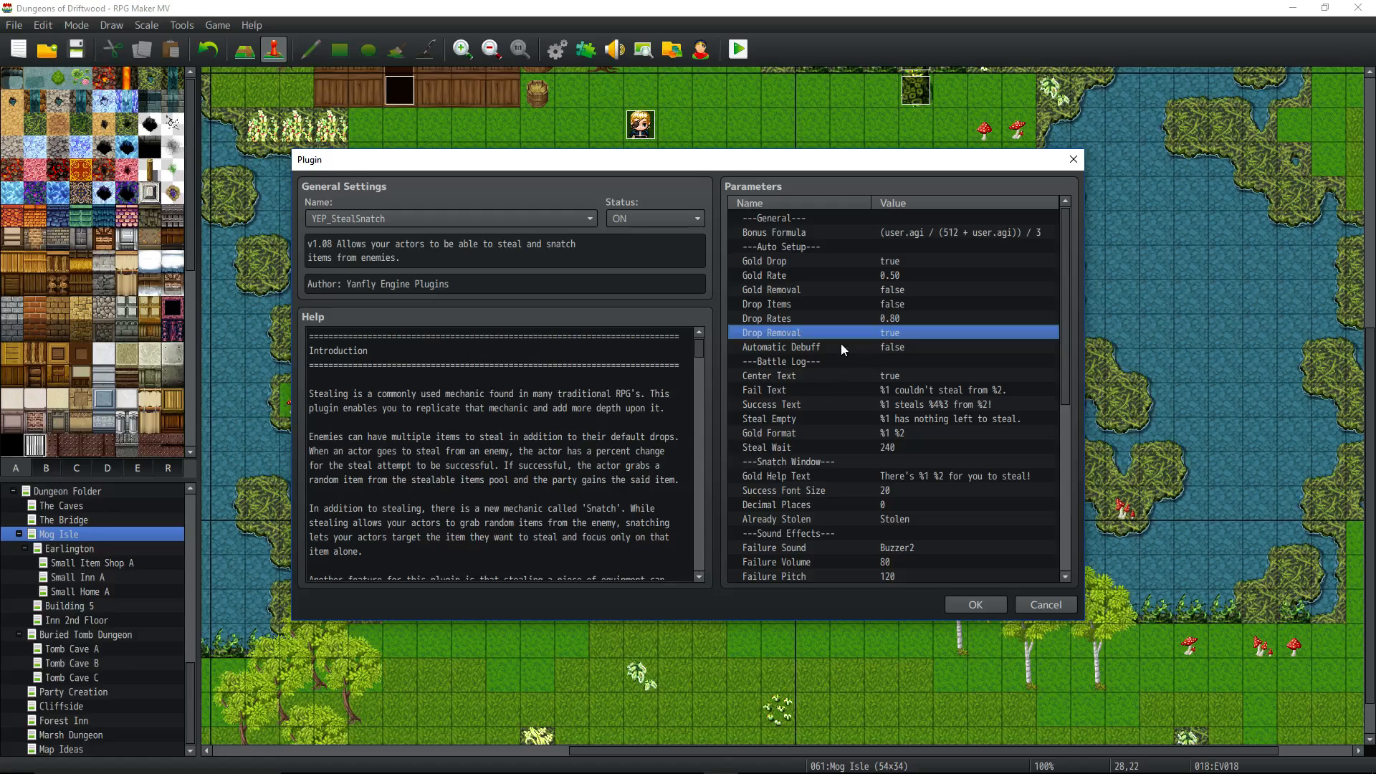
double_click(891, 346)
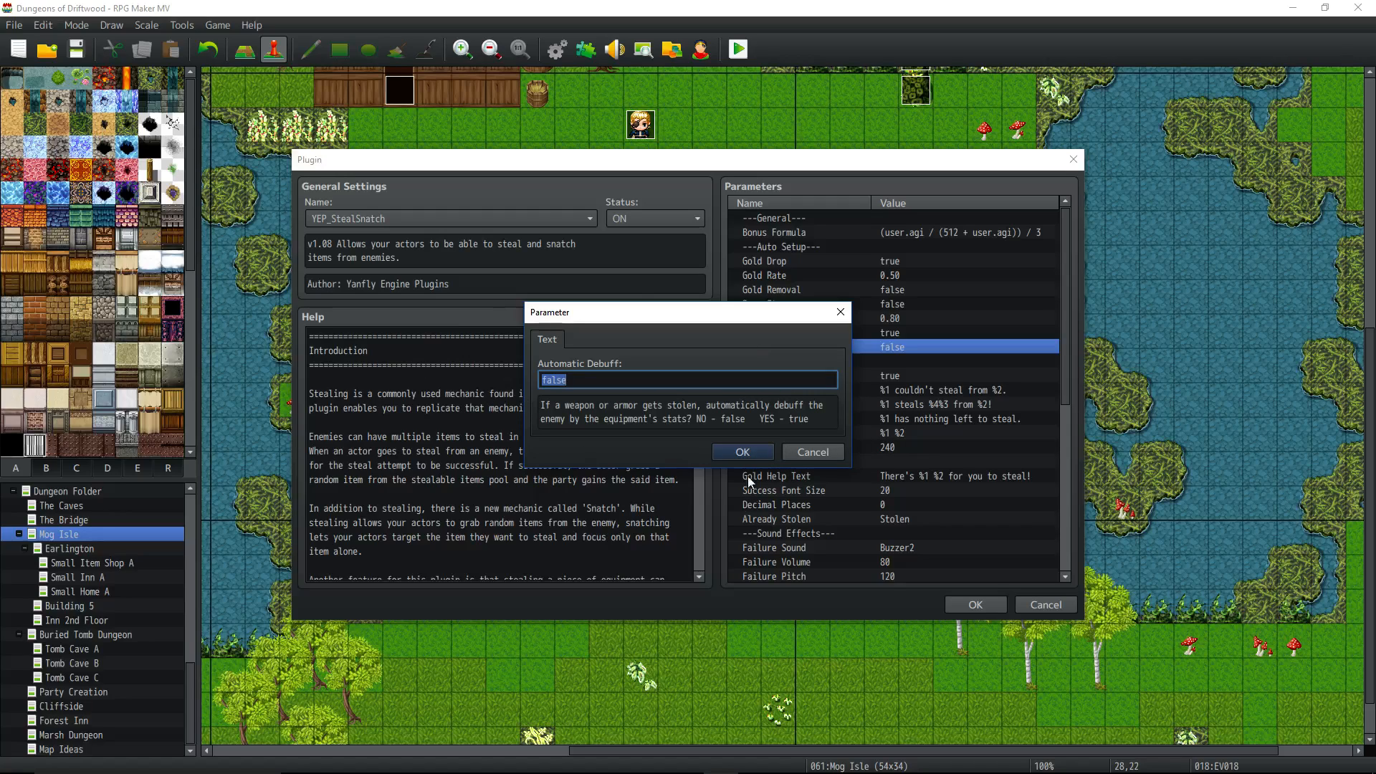
left_click(741, 451)
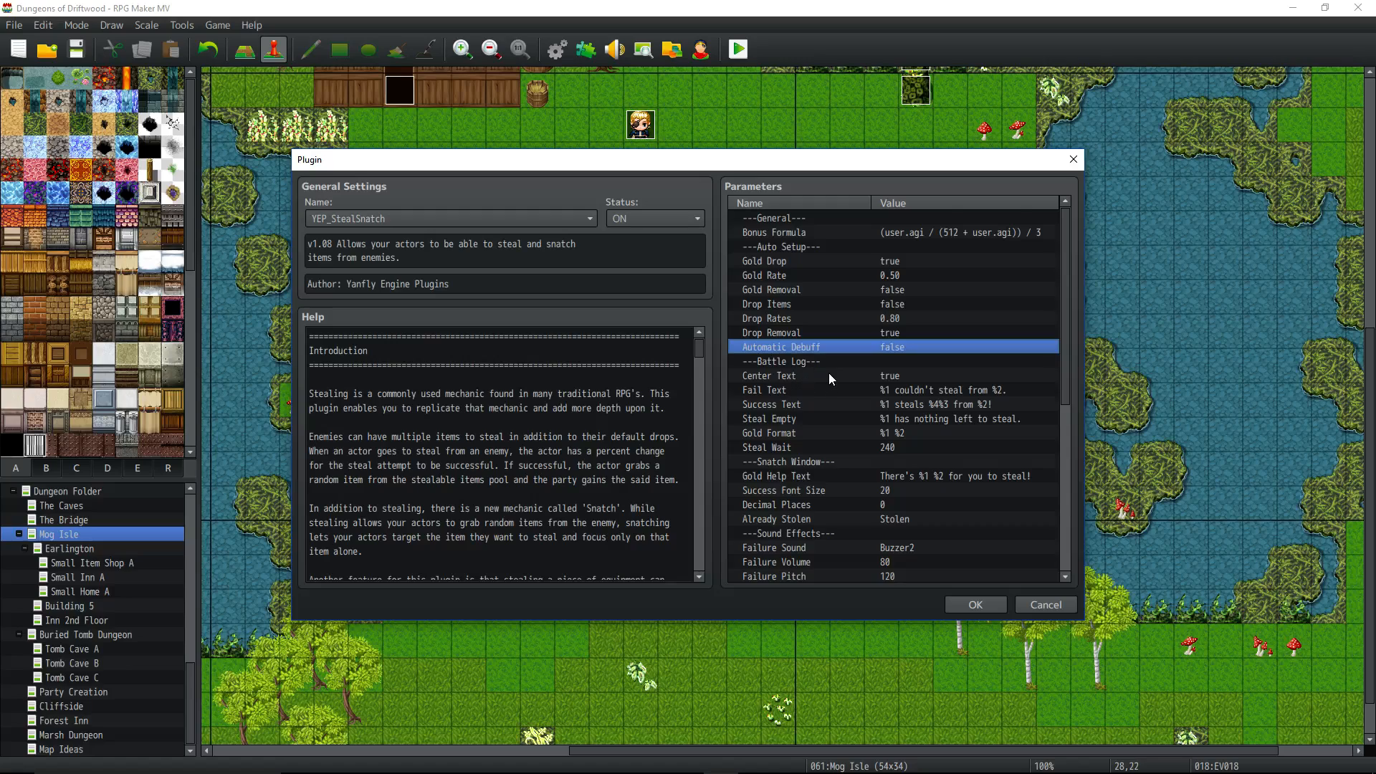
Step: Review the Center Text and Steal Wait settings, keeping Steal Wait at 240
scroll("down", 3)
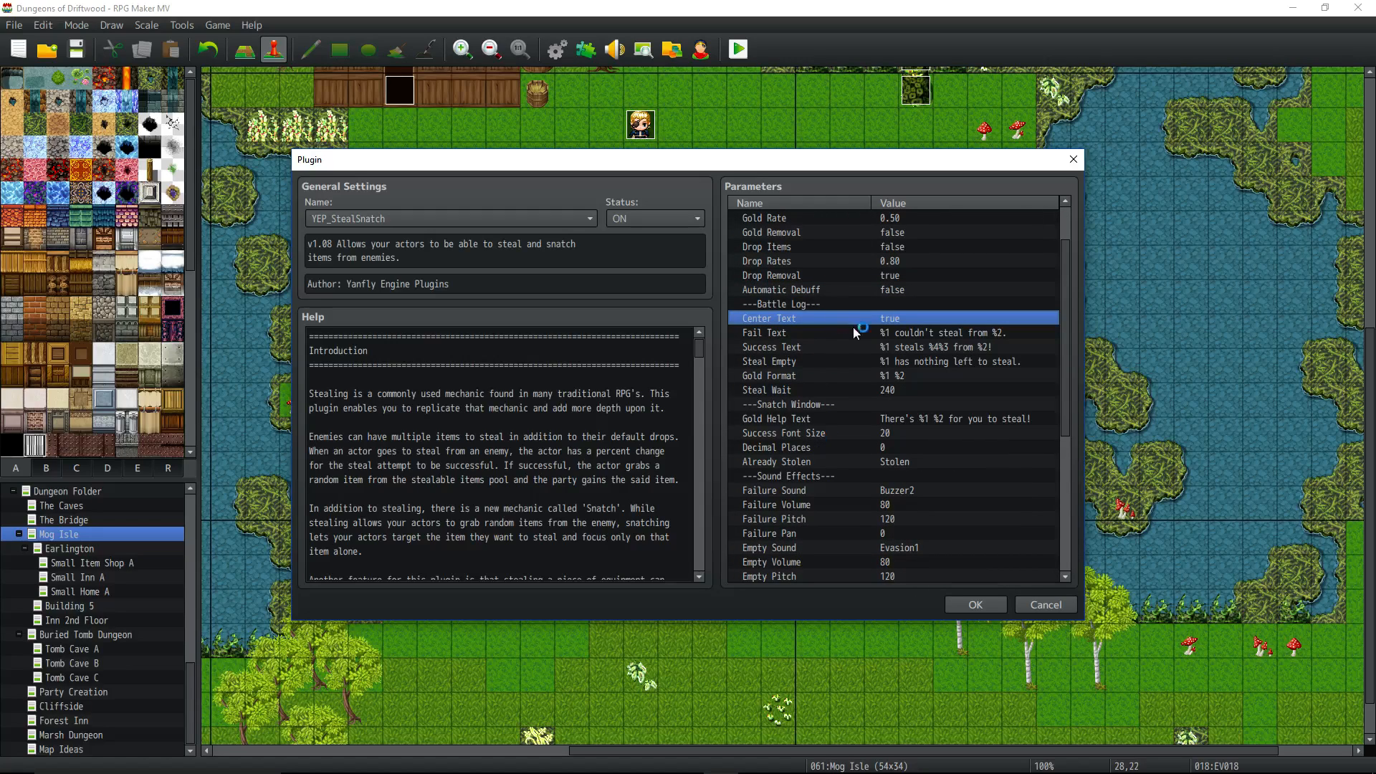
left_click(764, 332)
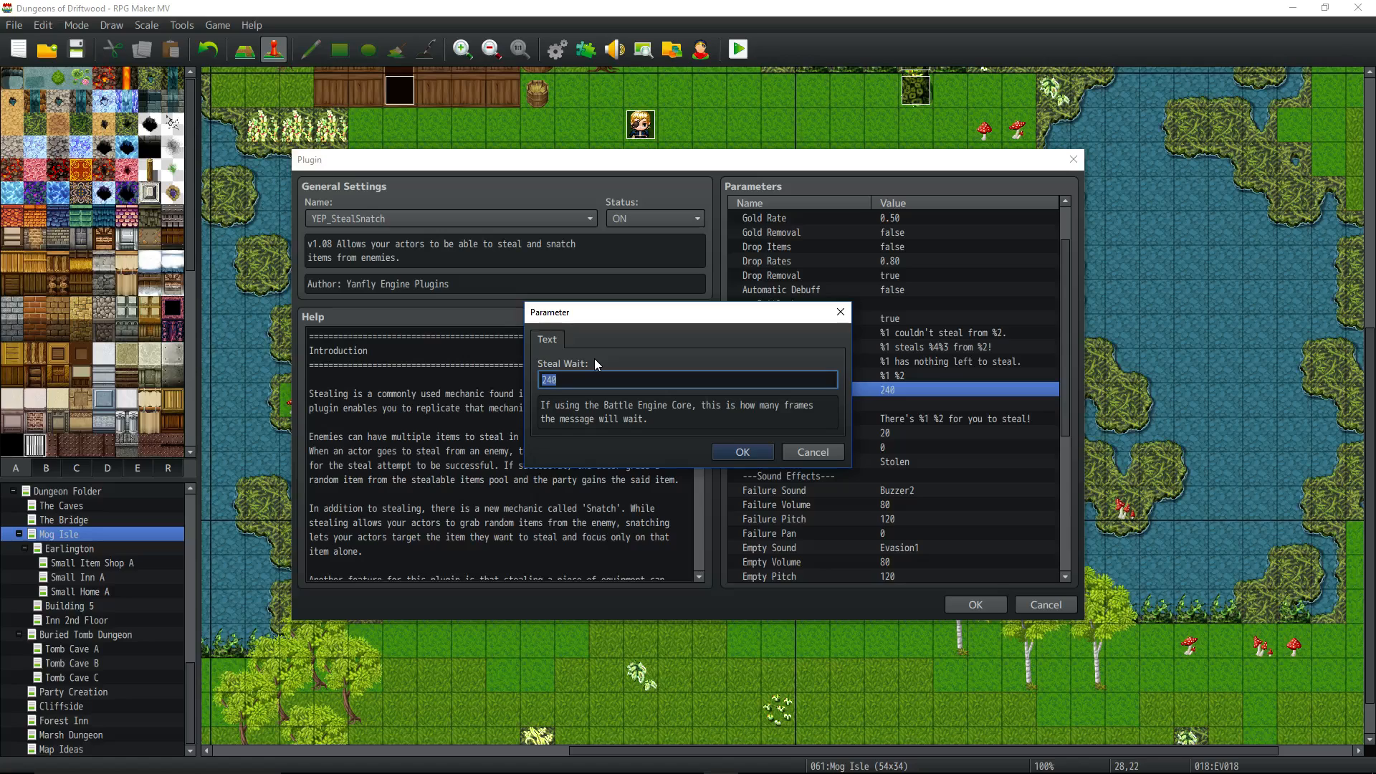
mouse_move(613, 417)
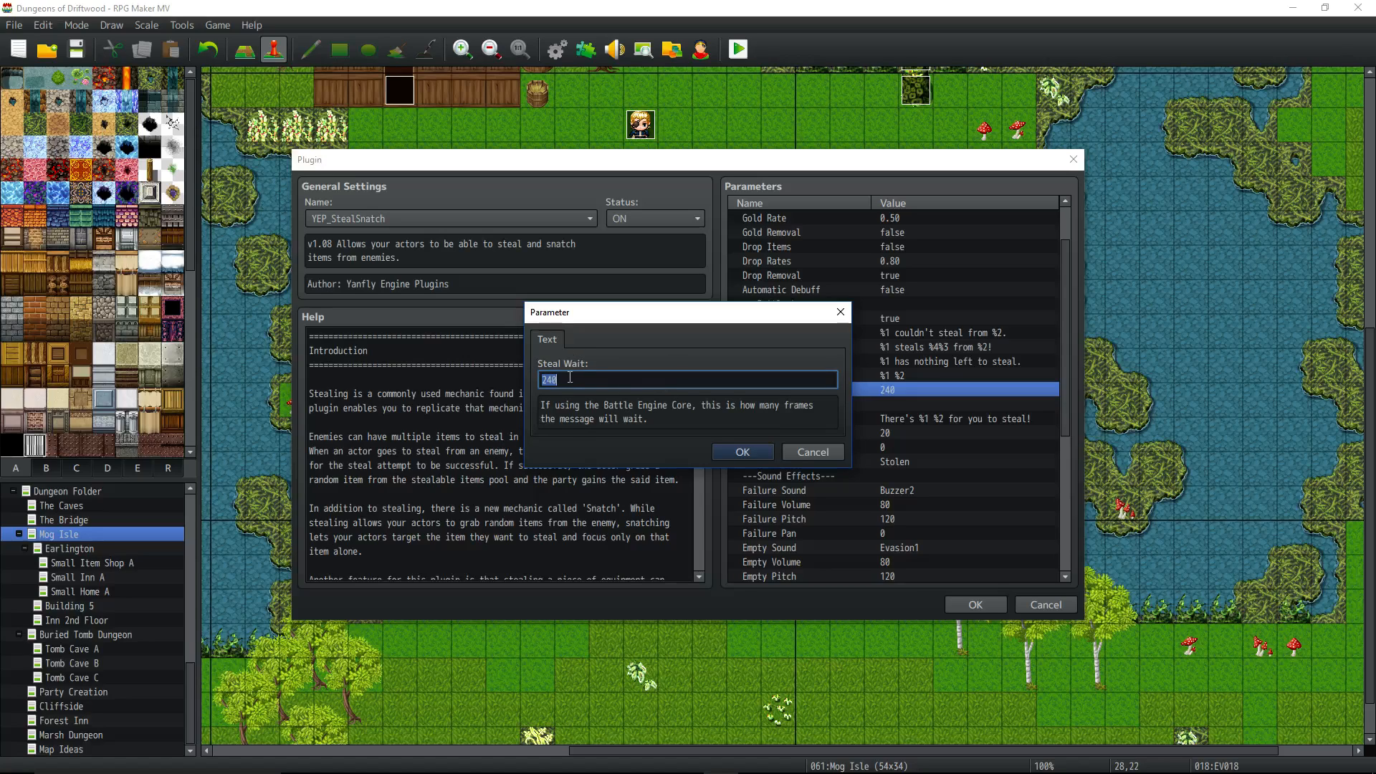
left_click(741, 452)
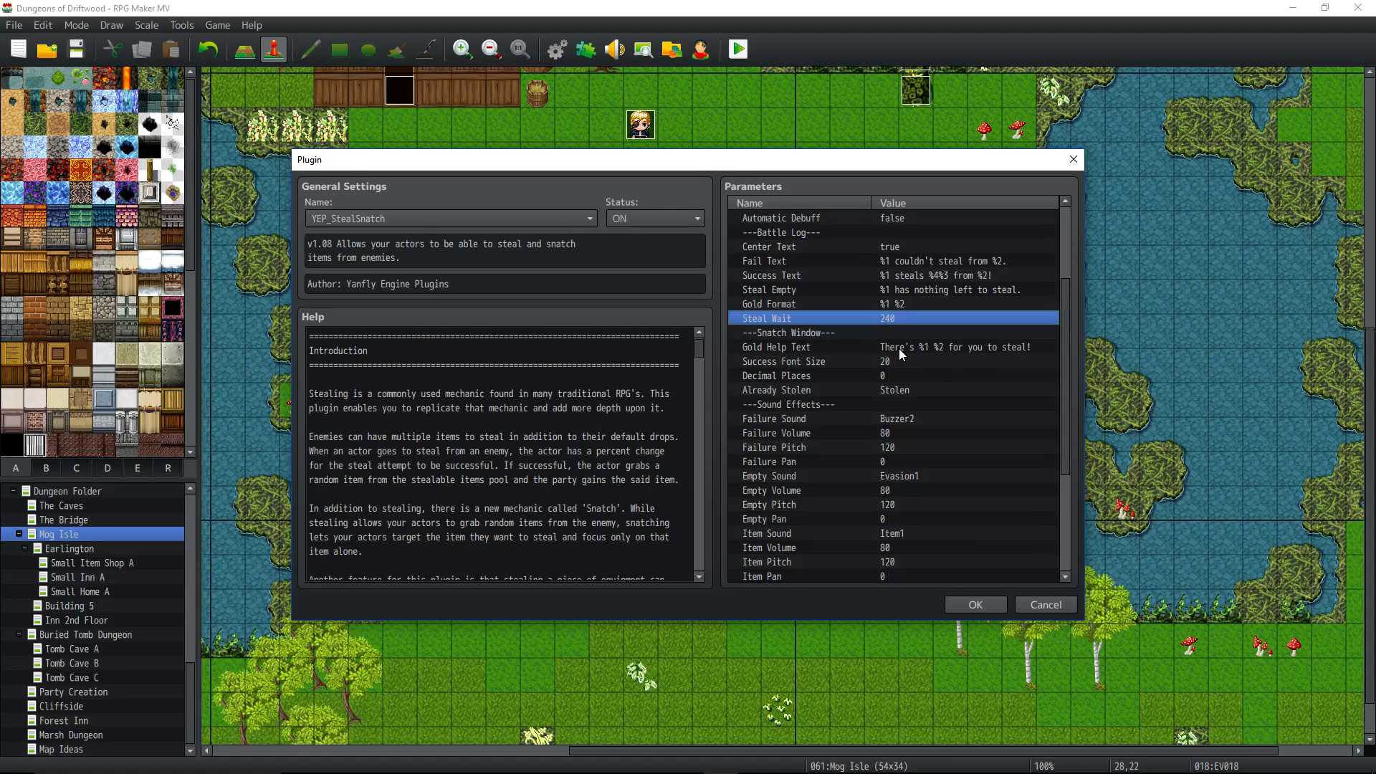
scroll("down", 3)
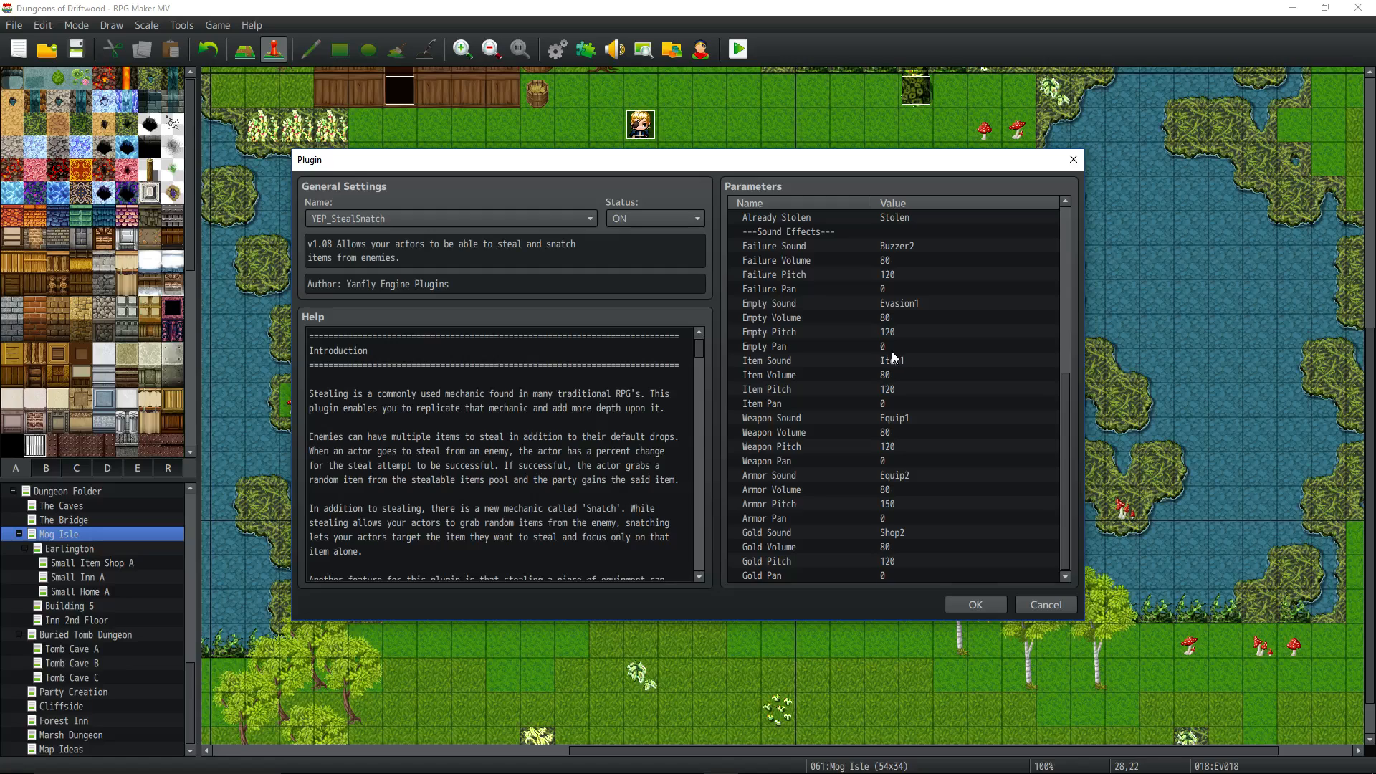
mouse_move(897, 419)
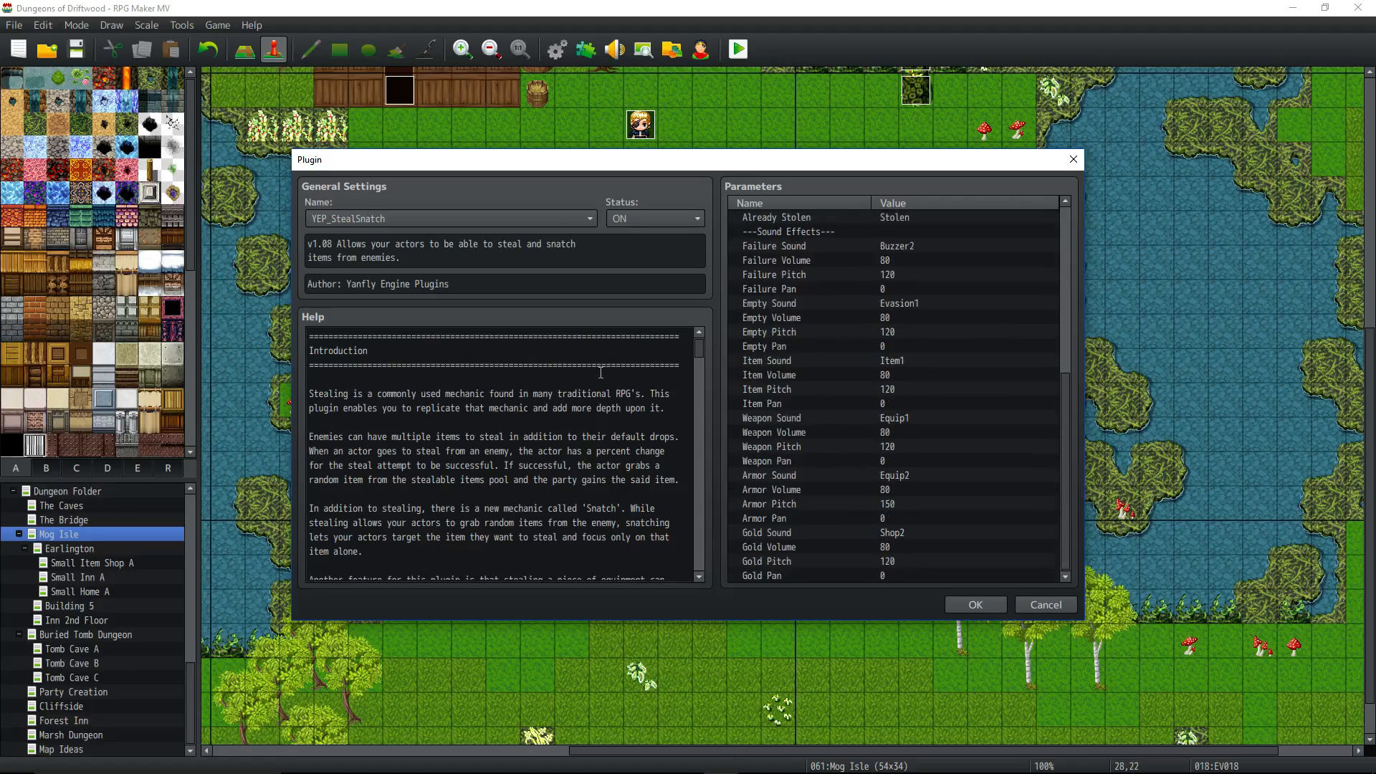
Step: Highlight the Steal Item and Steal Gold enemy notetags in the help pane
scroll("down", 3)
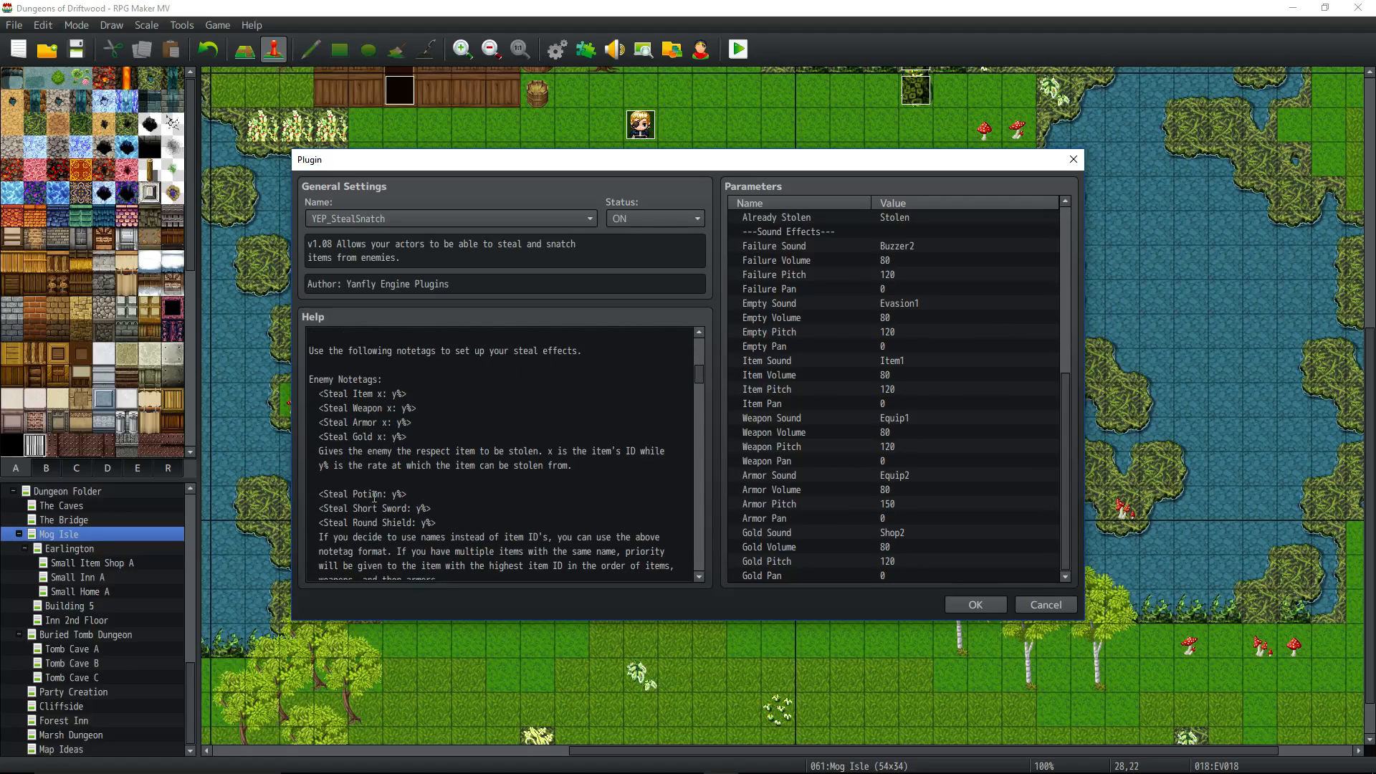
mouse_move(439, 432)
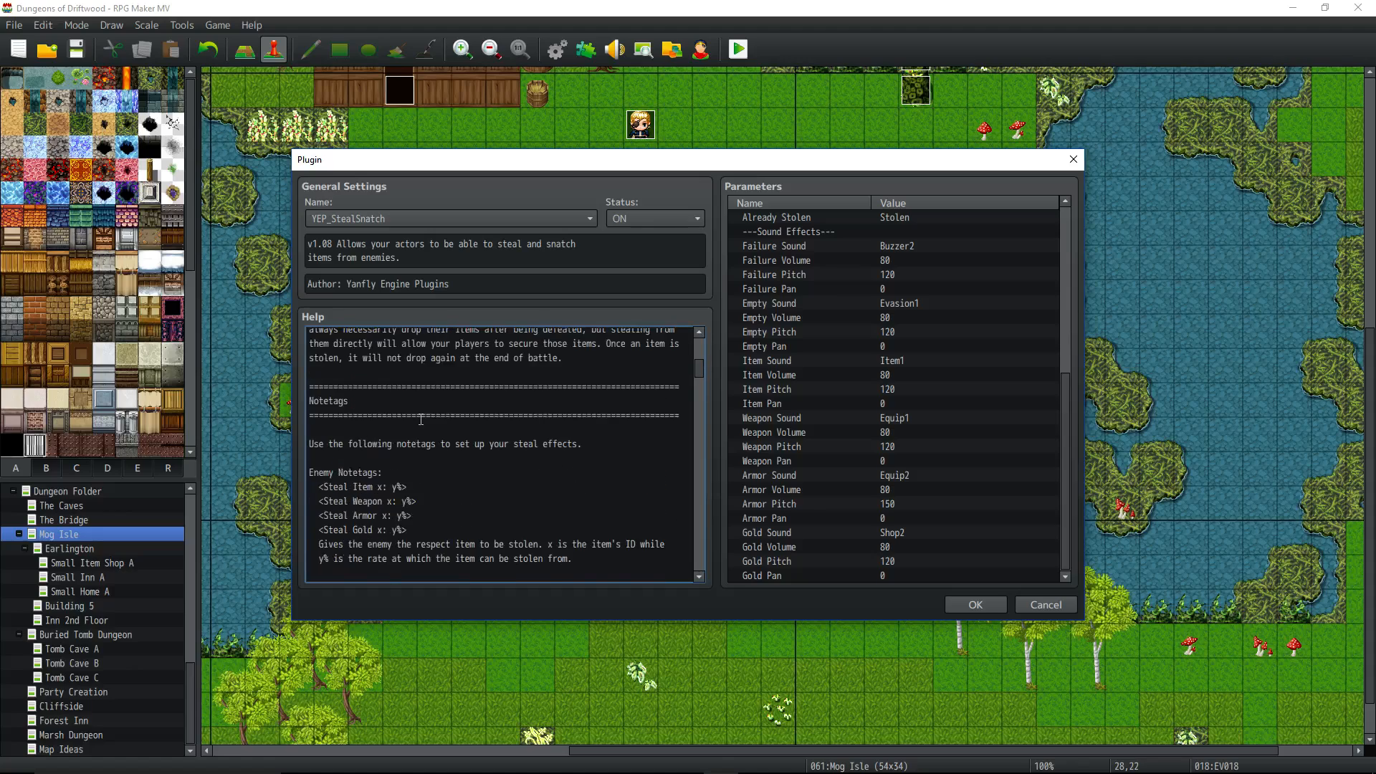
double_click(359, 486)
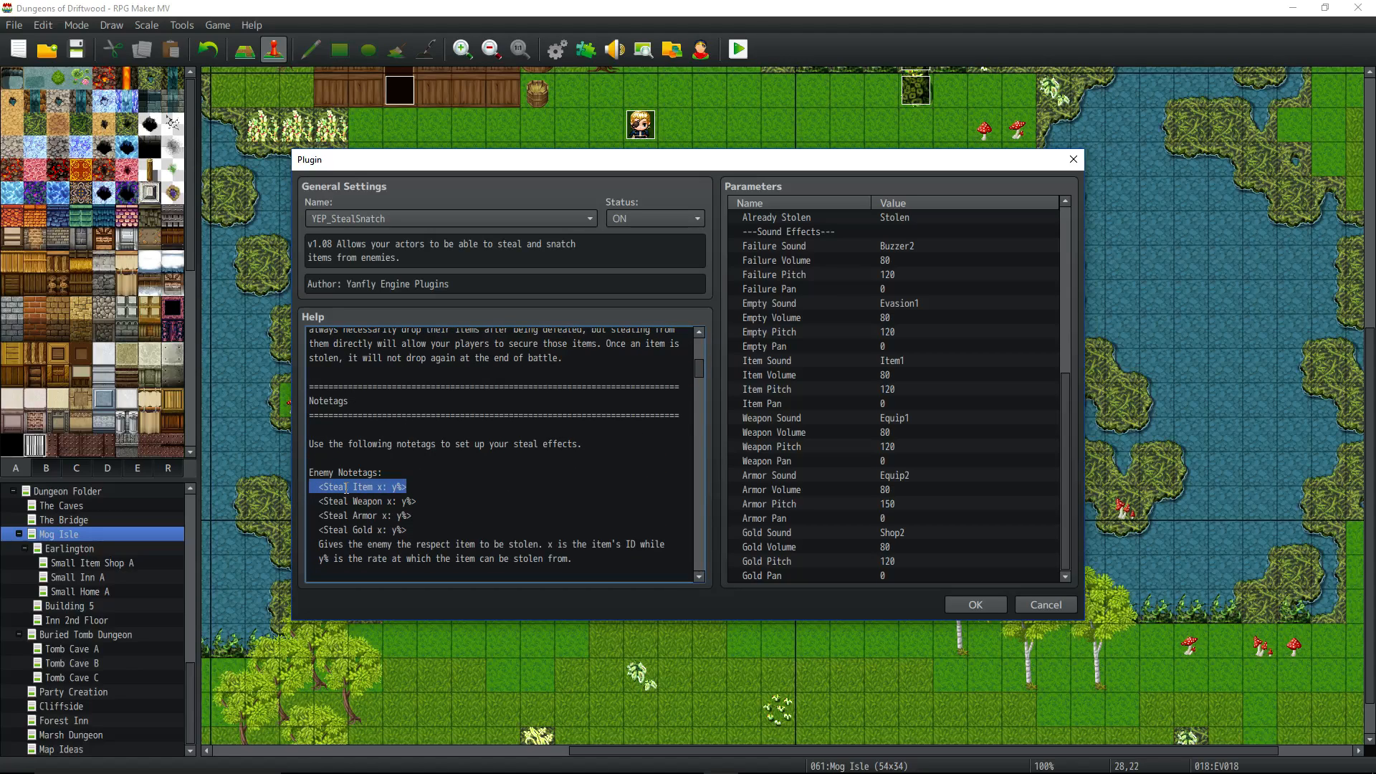
left_click(360, 529)
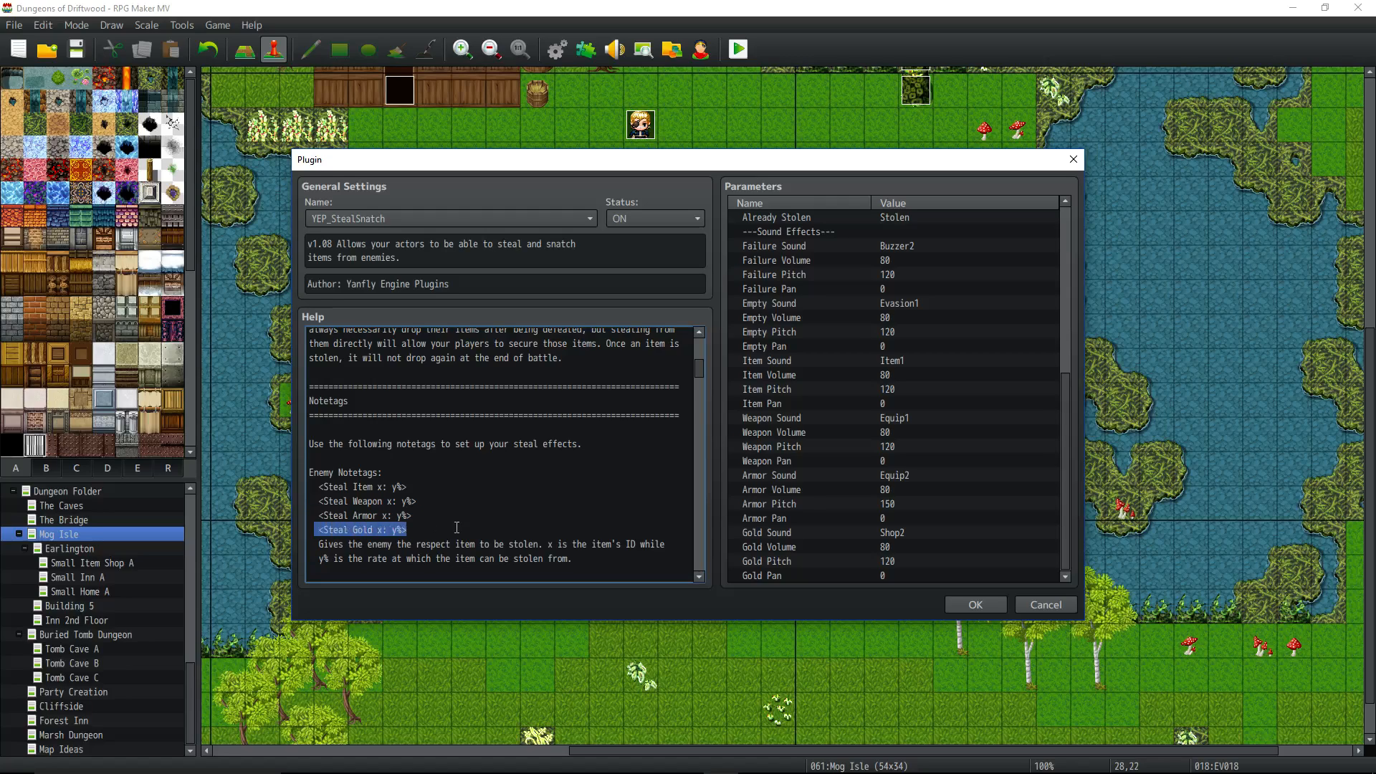
Step: Highlight the item name in the Steal Potion by-name notetag example
scroll("down", 3)
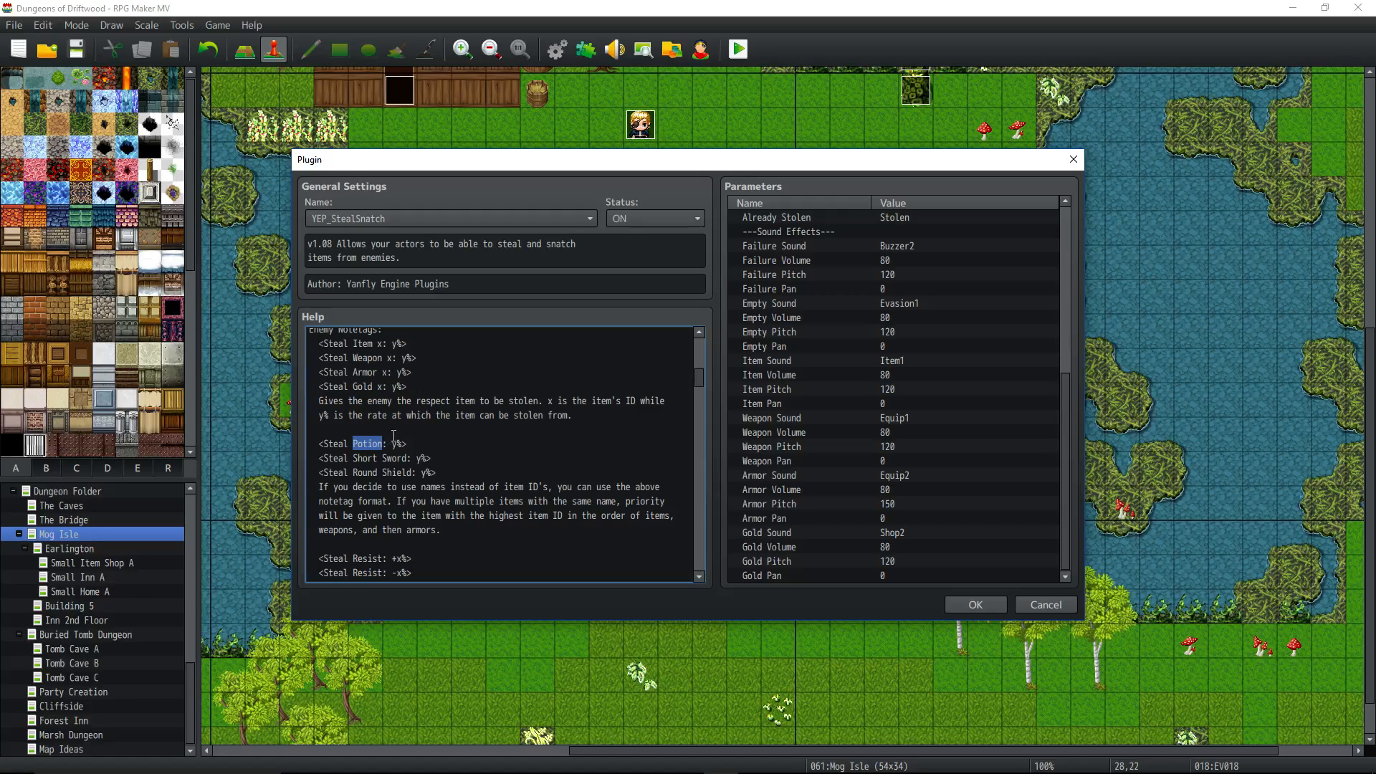
double_click(426, 471)
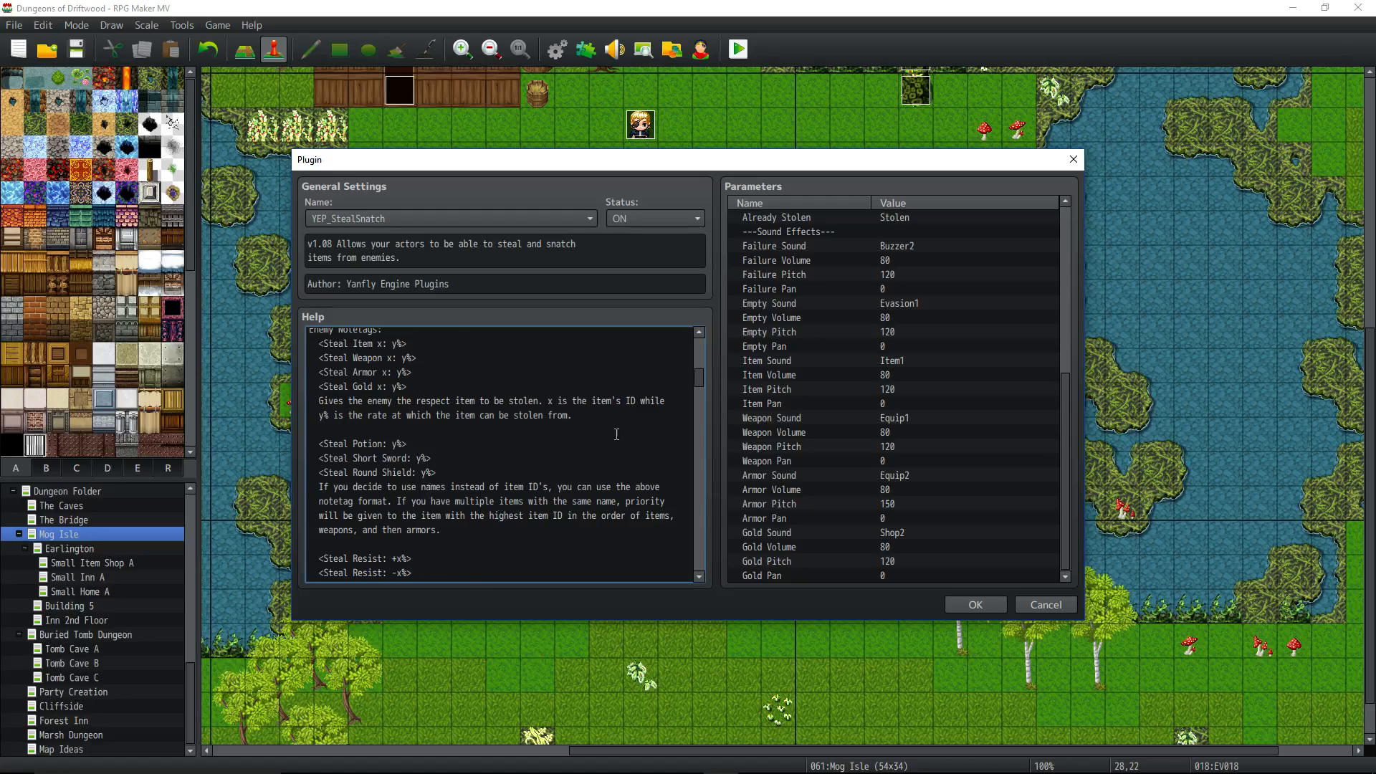
mouse_move(516, 280)
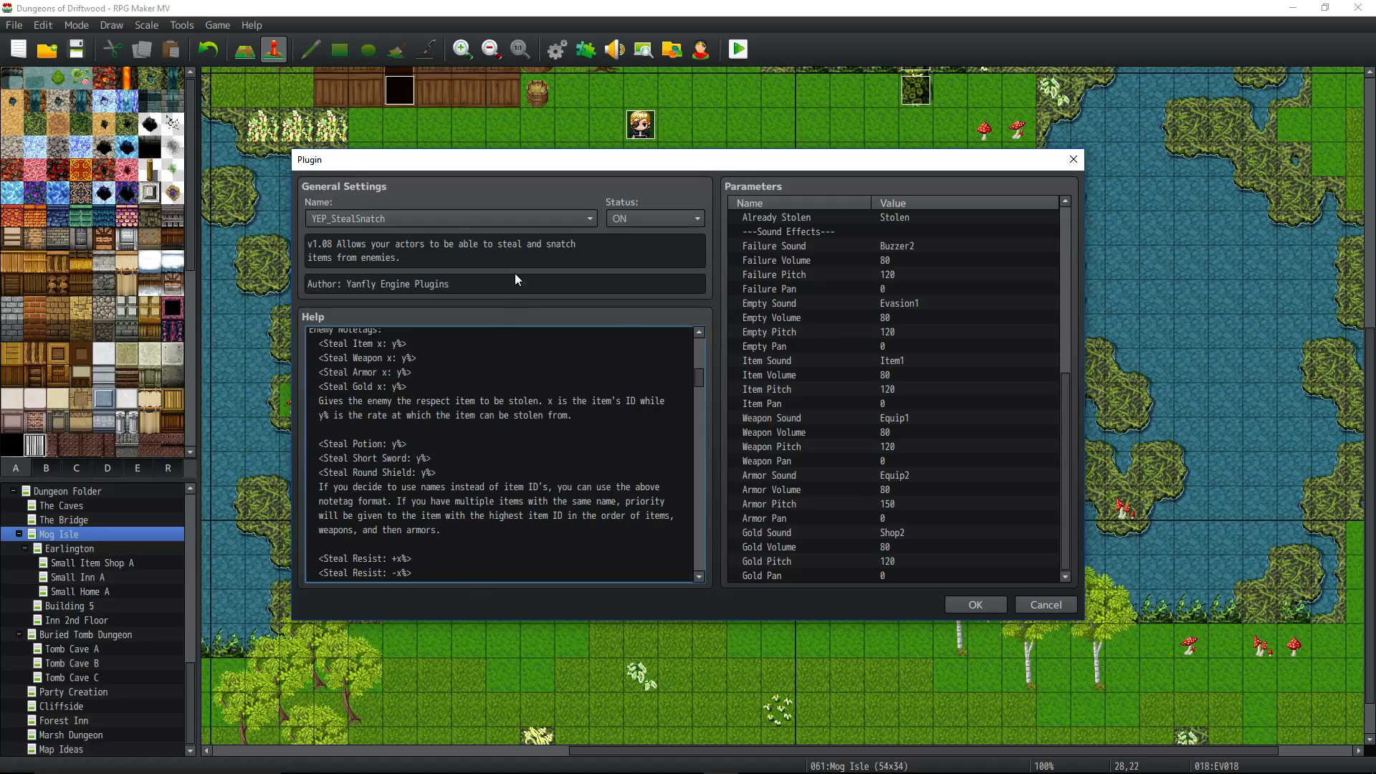
mouse_move(720, 636)
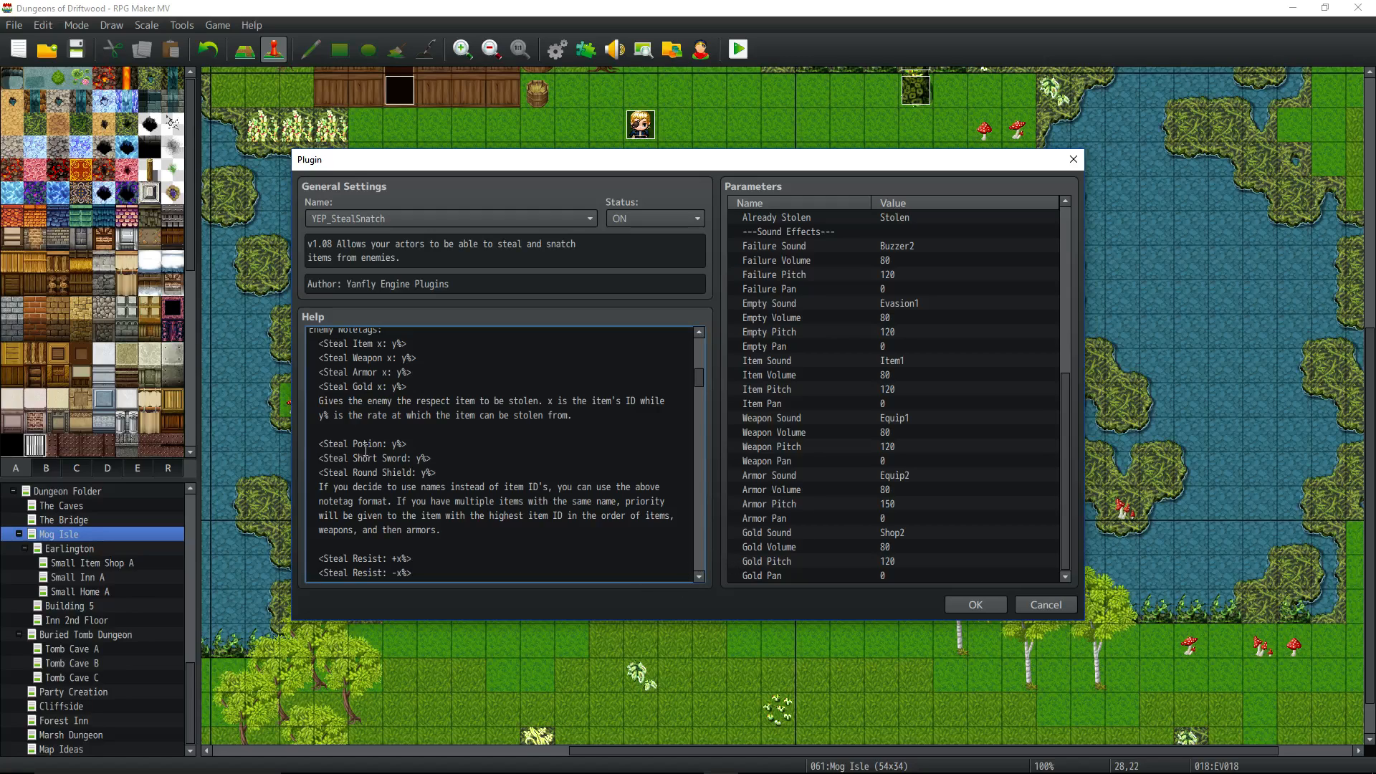
scroll("down", 3)
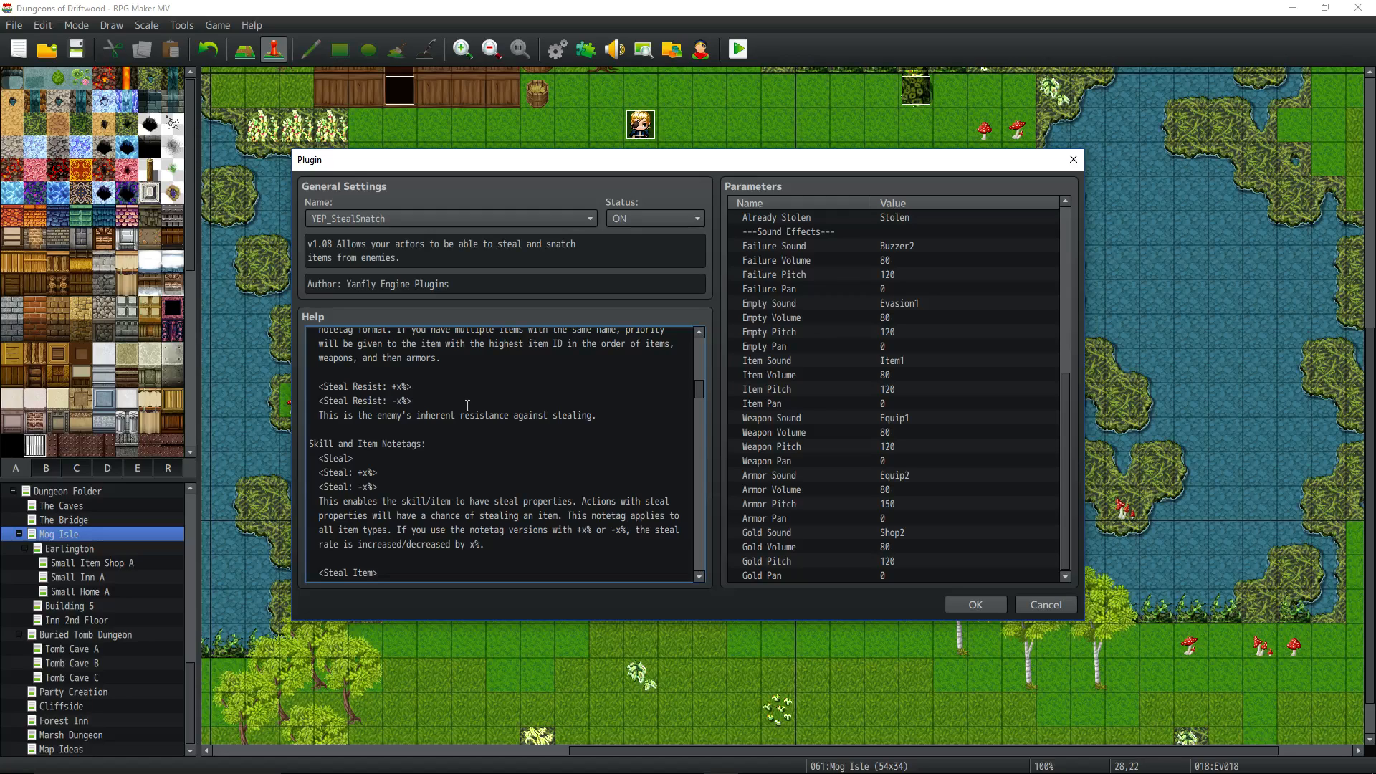
mouse_move(453, 435)
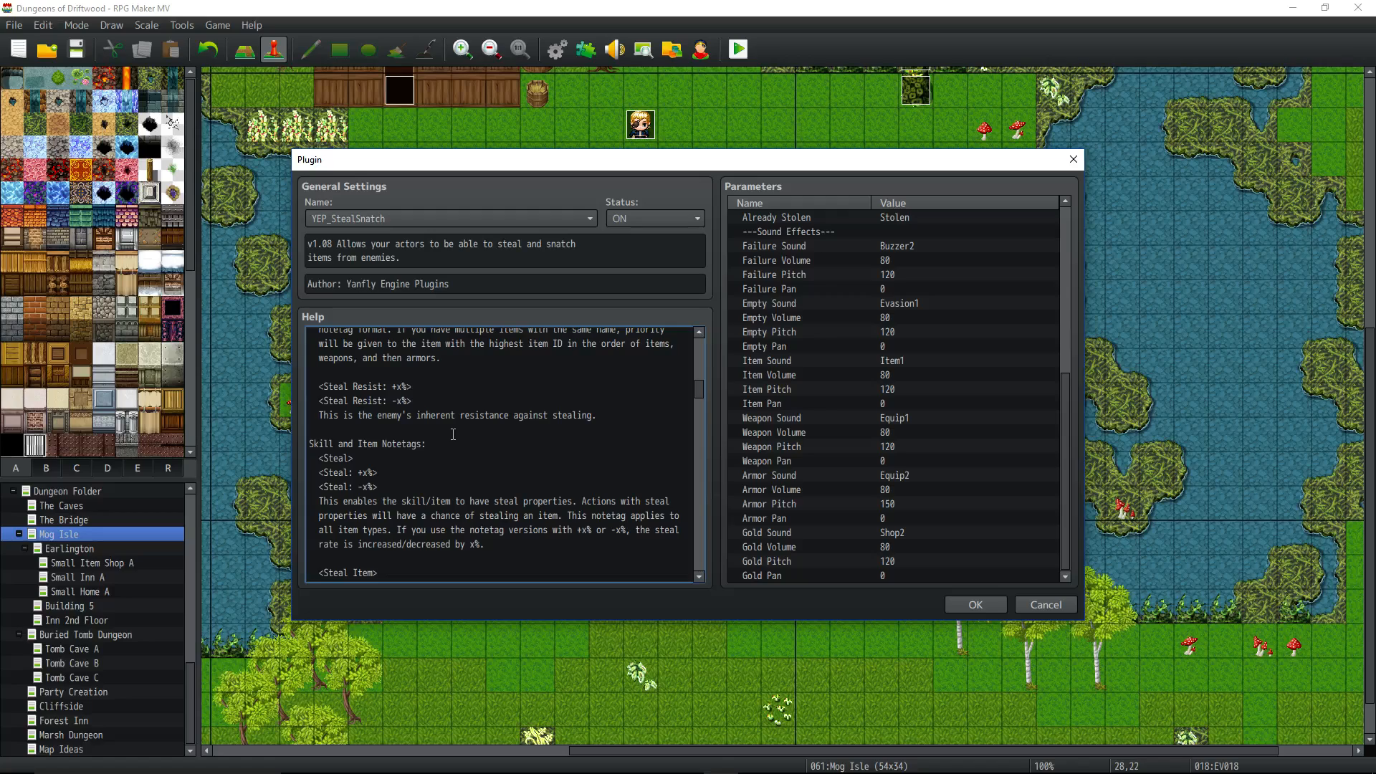
Step: Select the <Steal: -x%> Steal Resist notetag text in the help pane
scroll("down", 3)
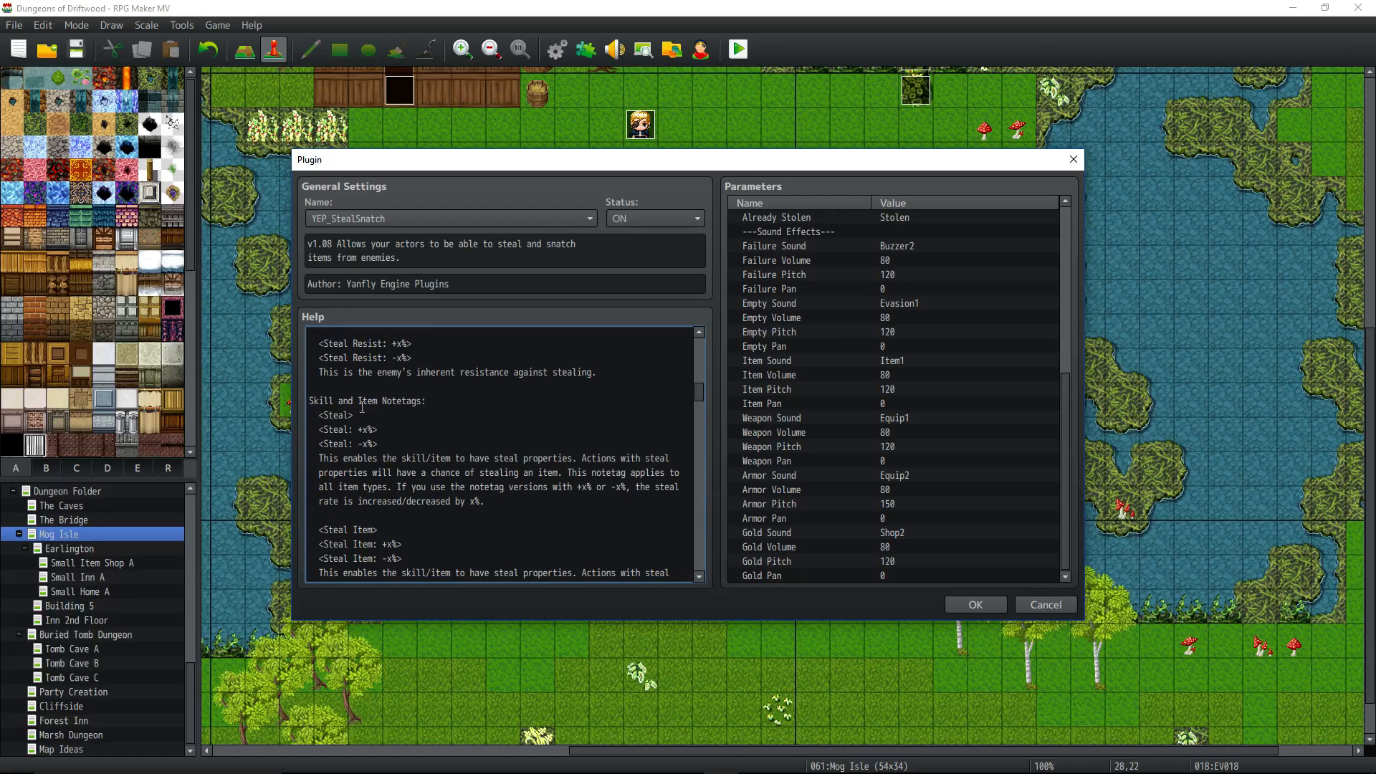
double_click(335, 414)
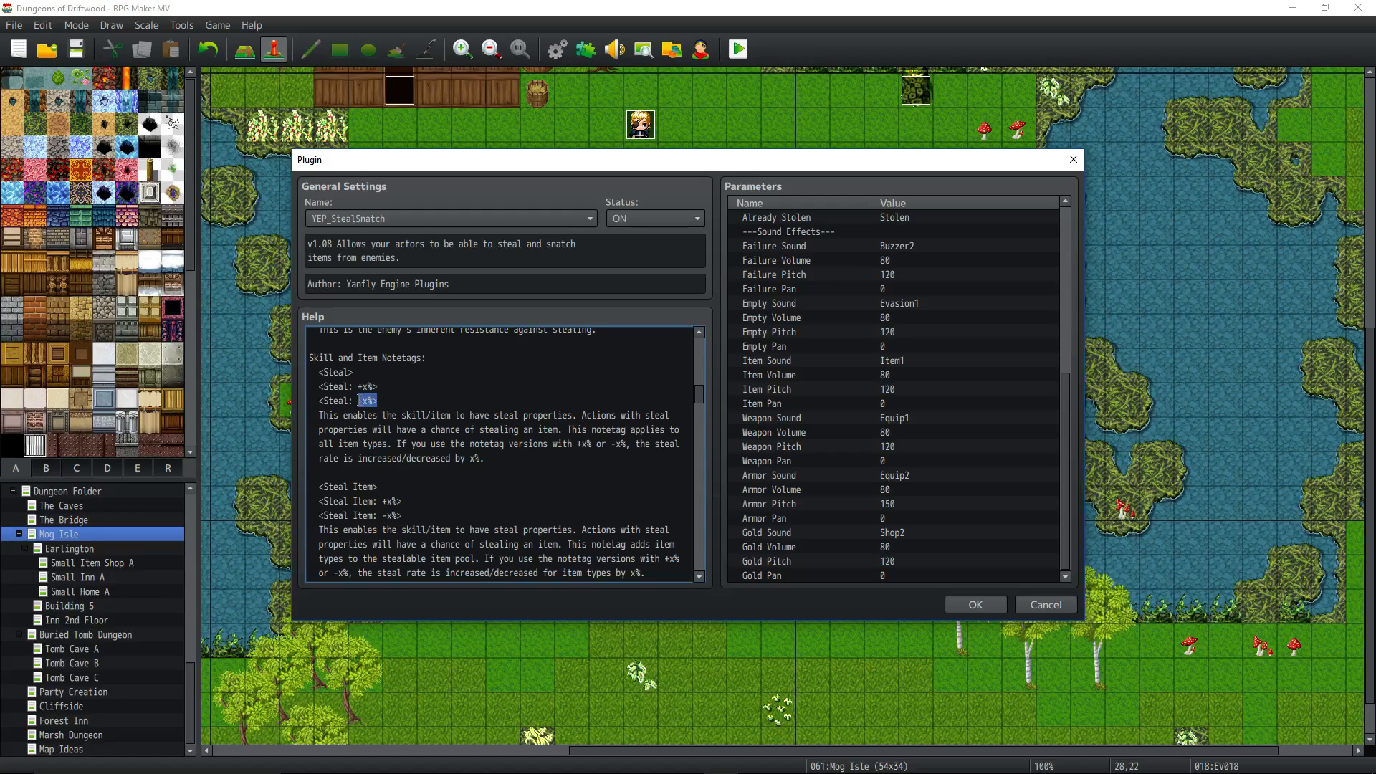
mouse_move(381, 350)
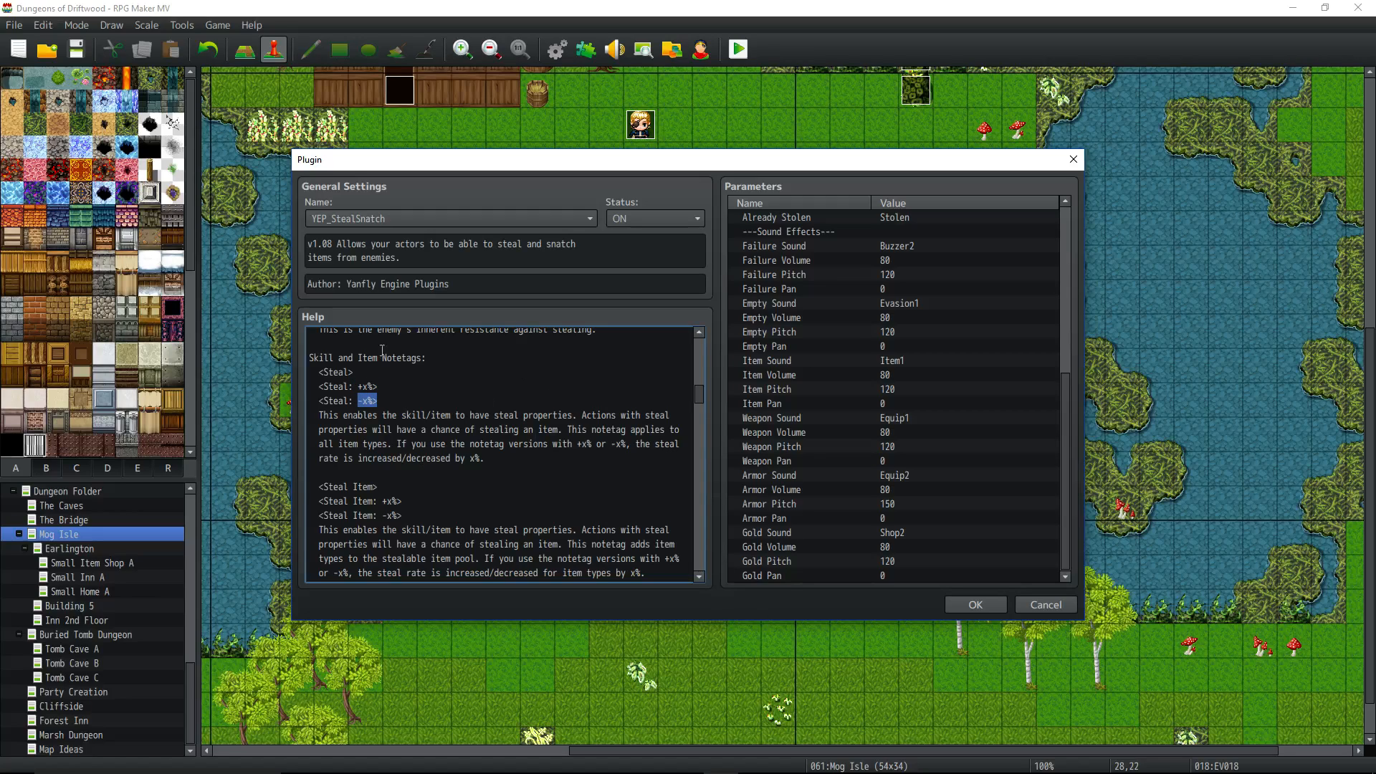
left_click_drag(370, 400, 308, 356)
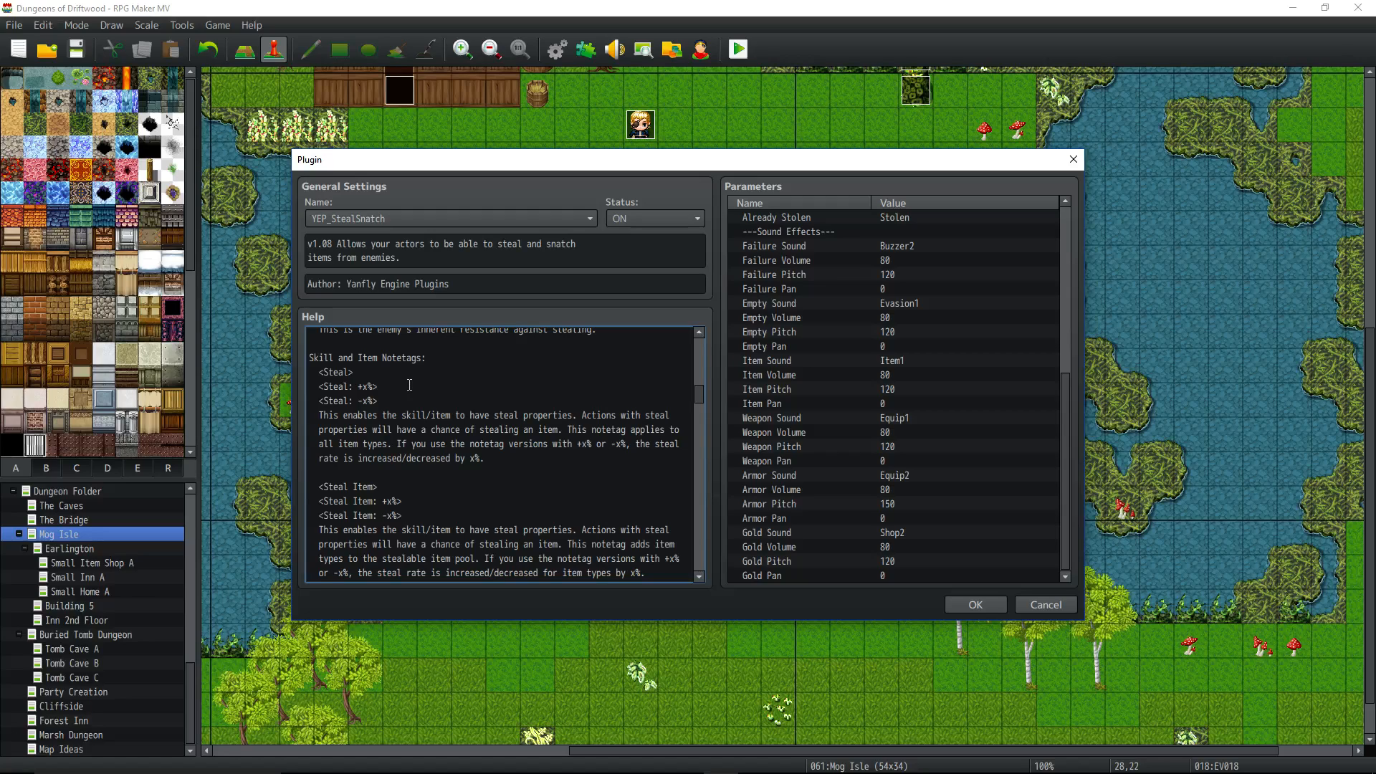
scroll("down", 3)
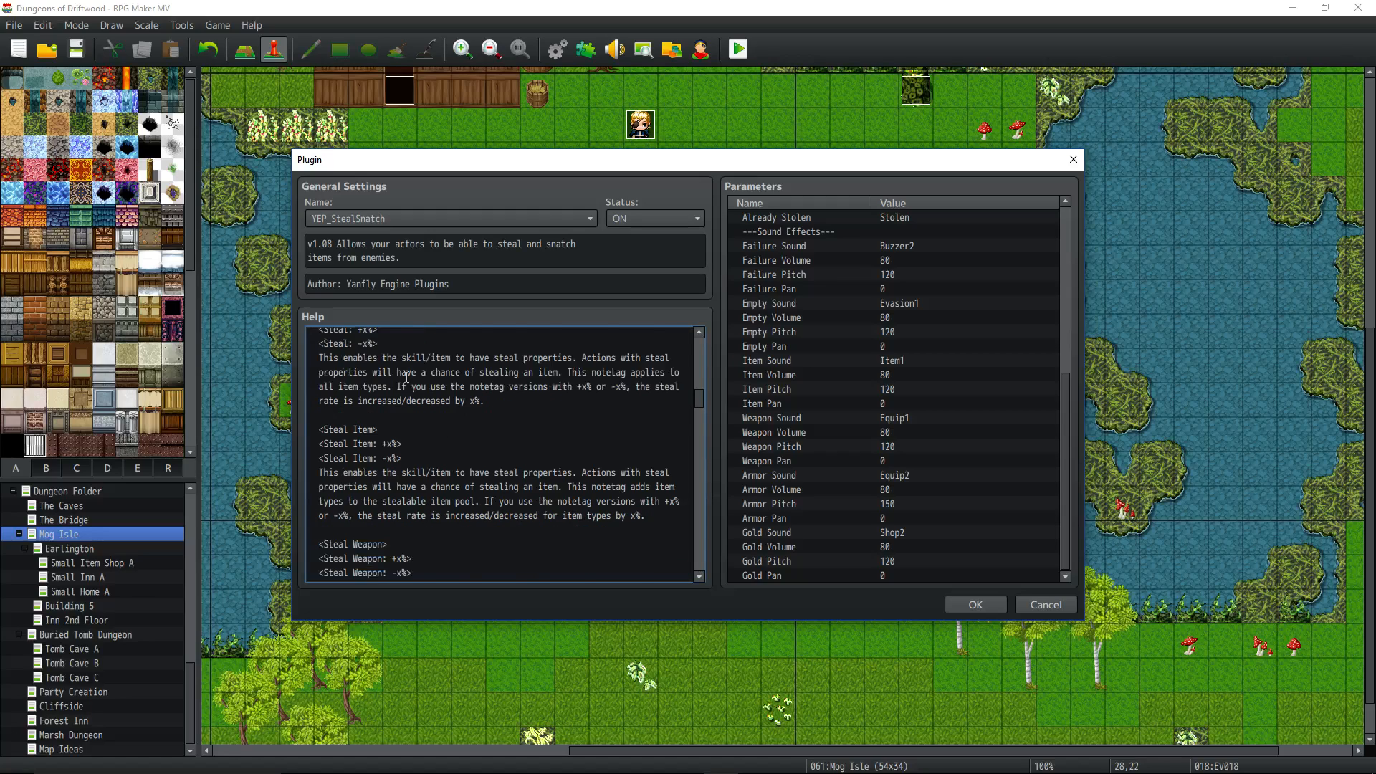
scroll("down", 3)
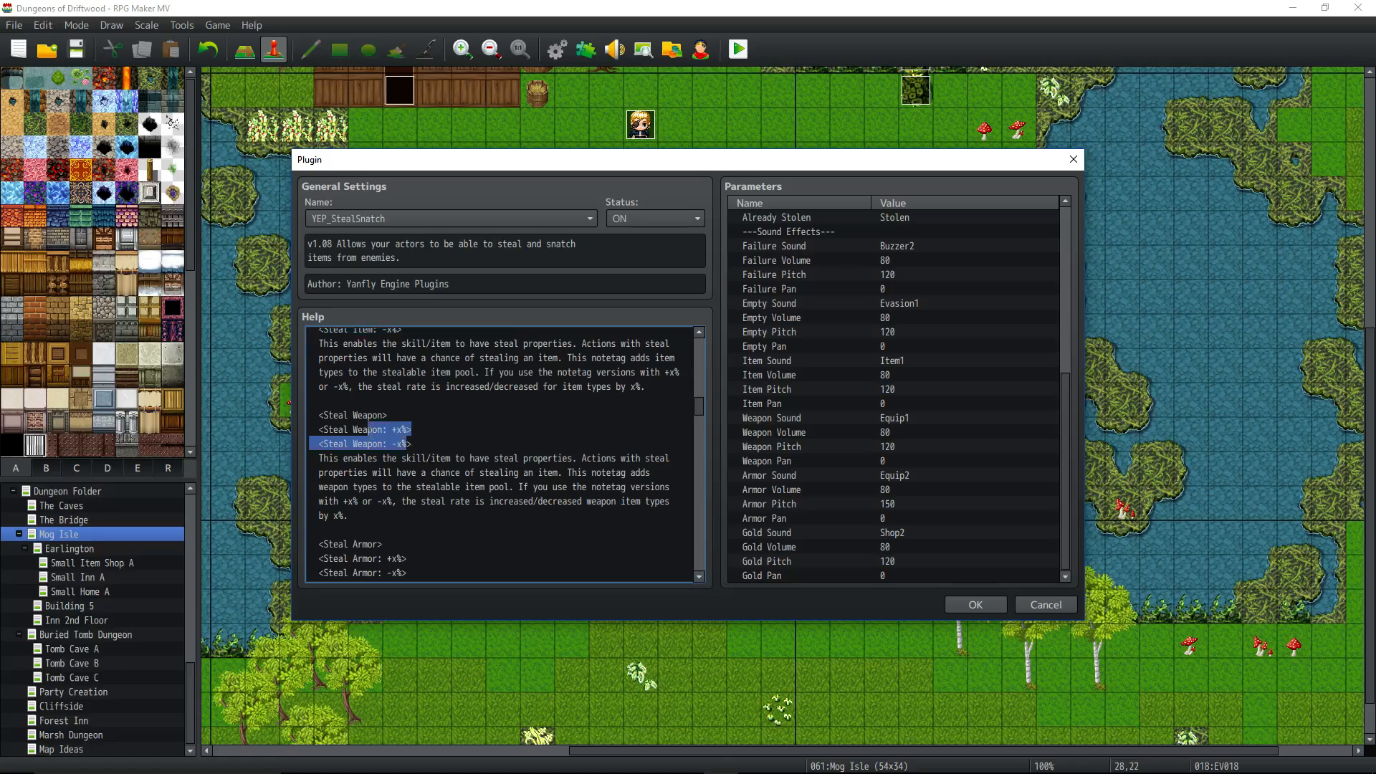
scroll("down", 3)
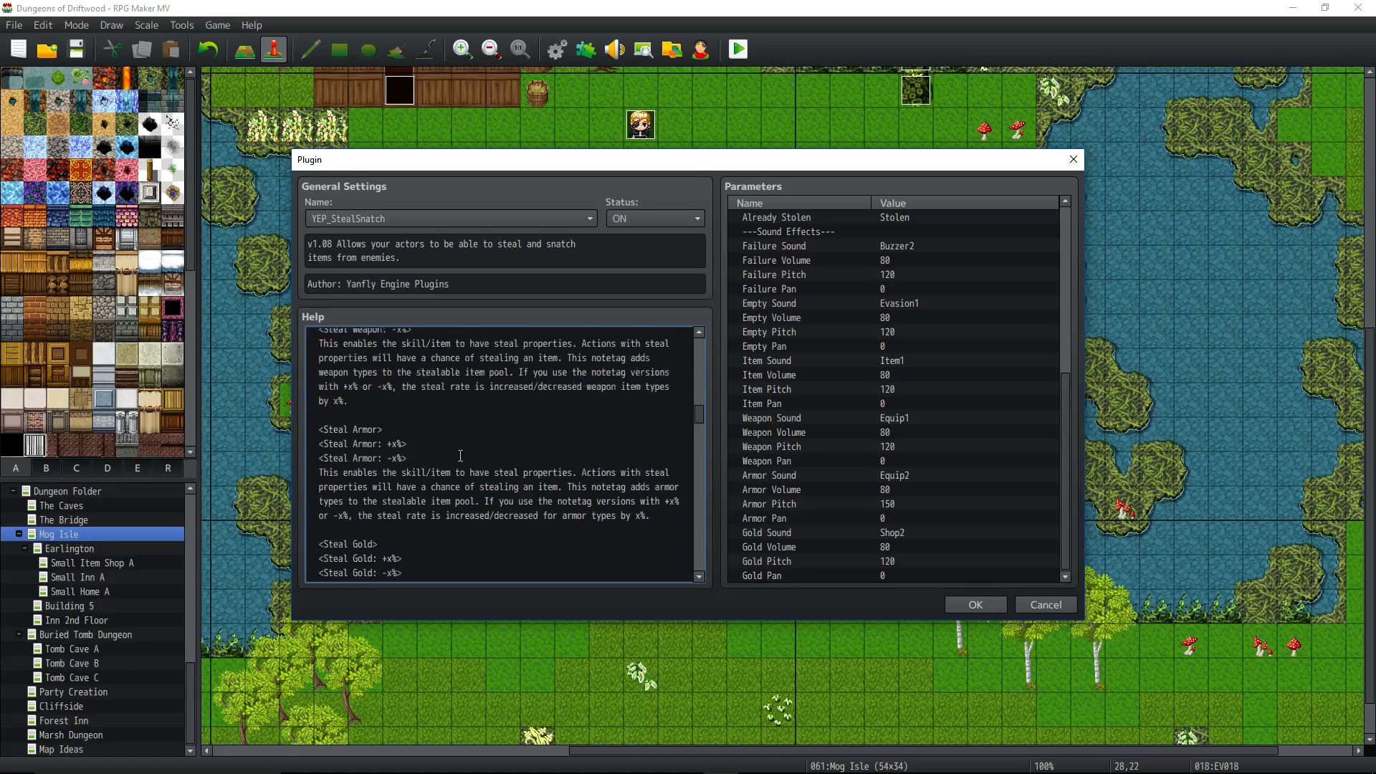
scroll("down", 3)
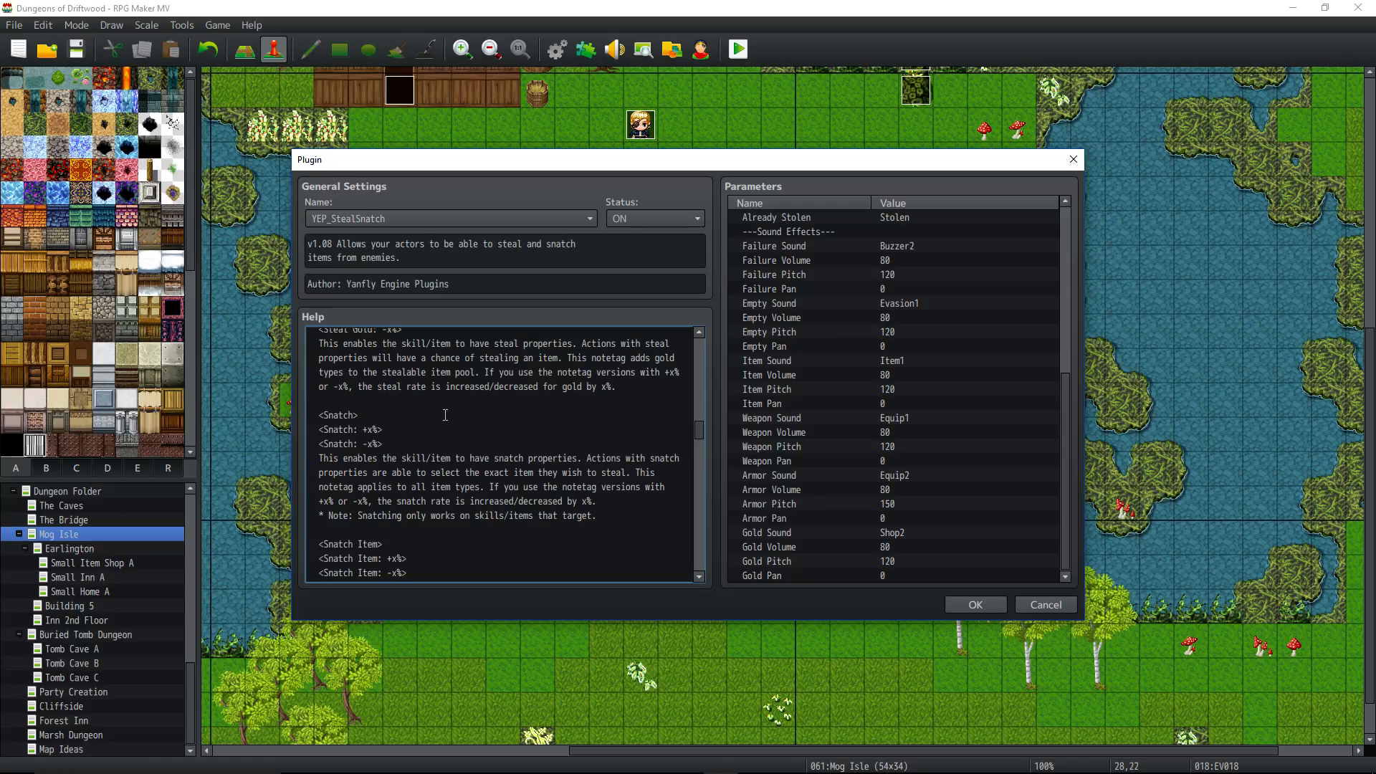
scroll("down", 3)
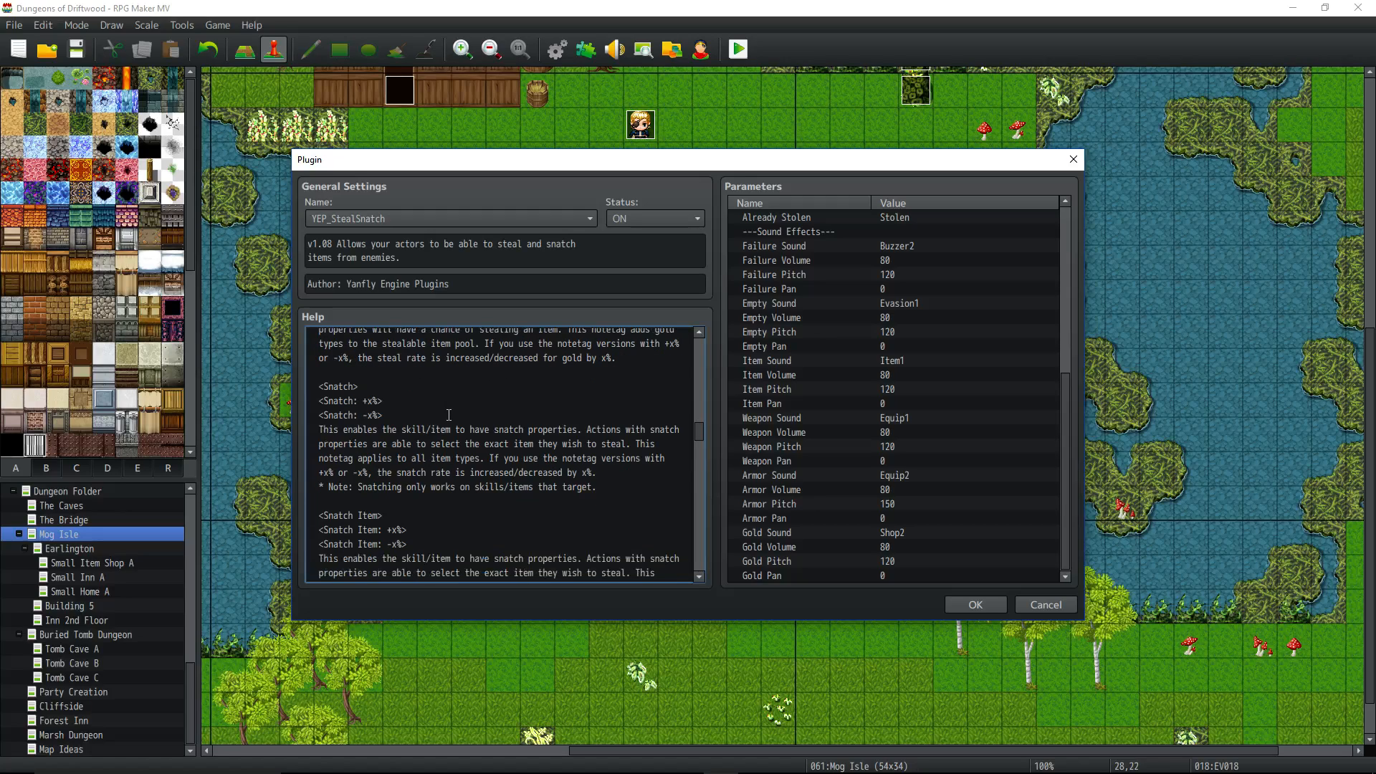
double_click(341, 386)
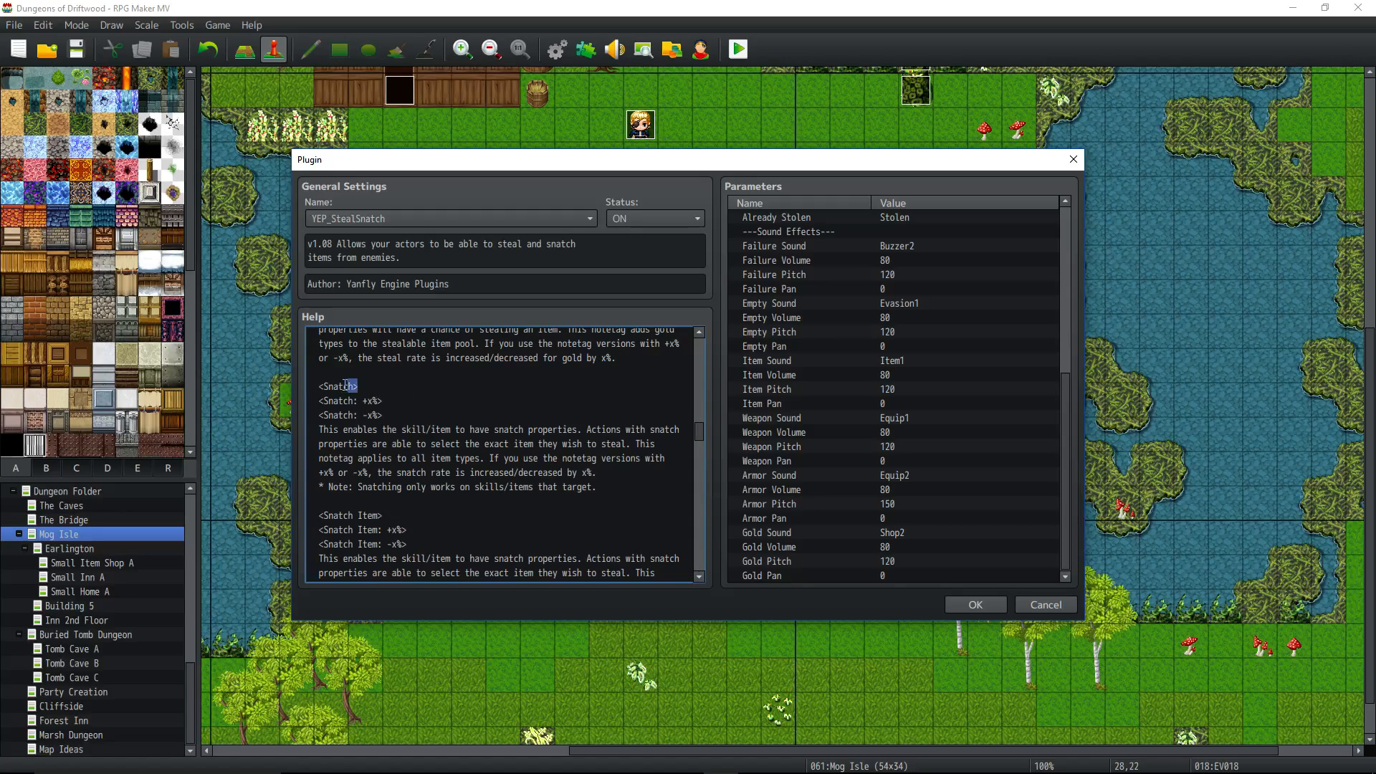
double_click(334, 385)
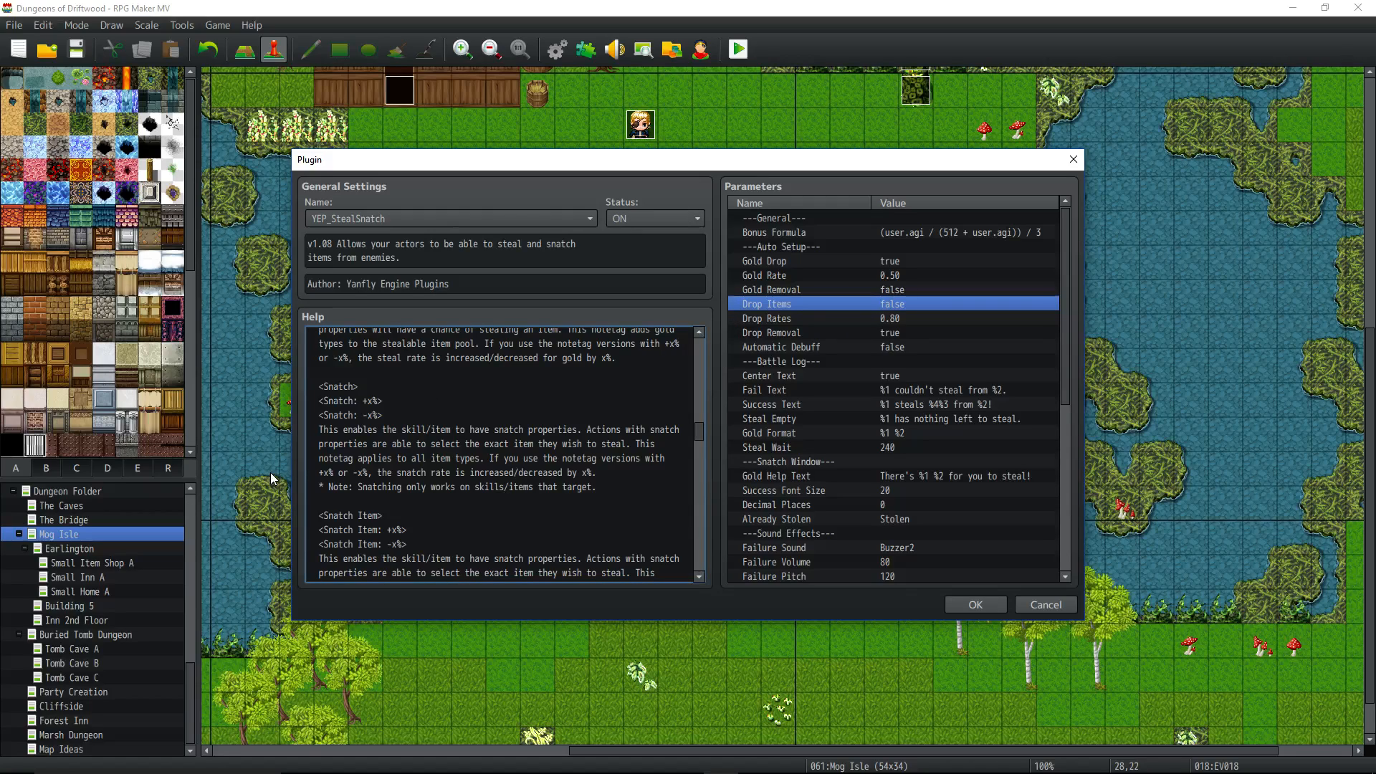
scroll("down", 3)
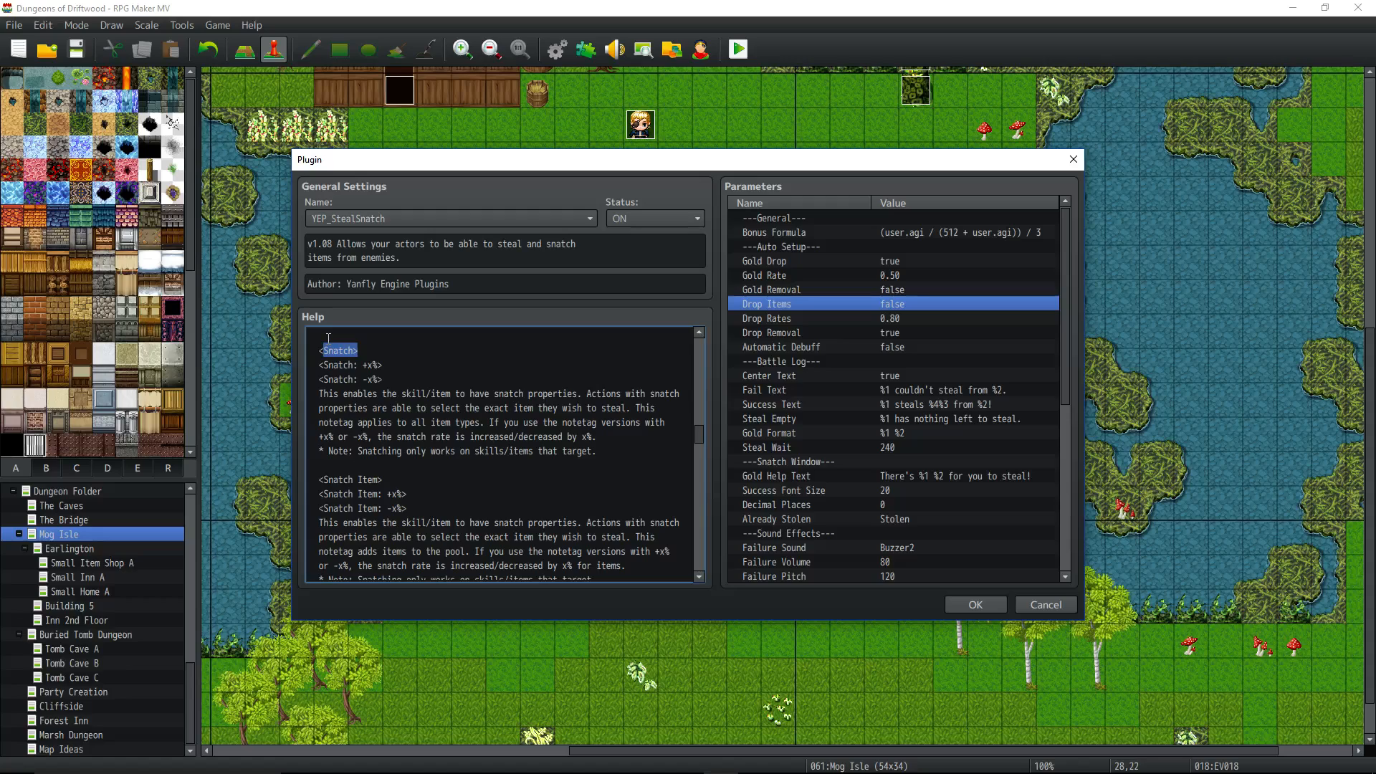
scroll("down", 3)
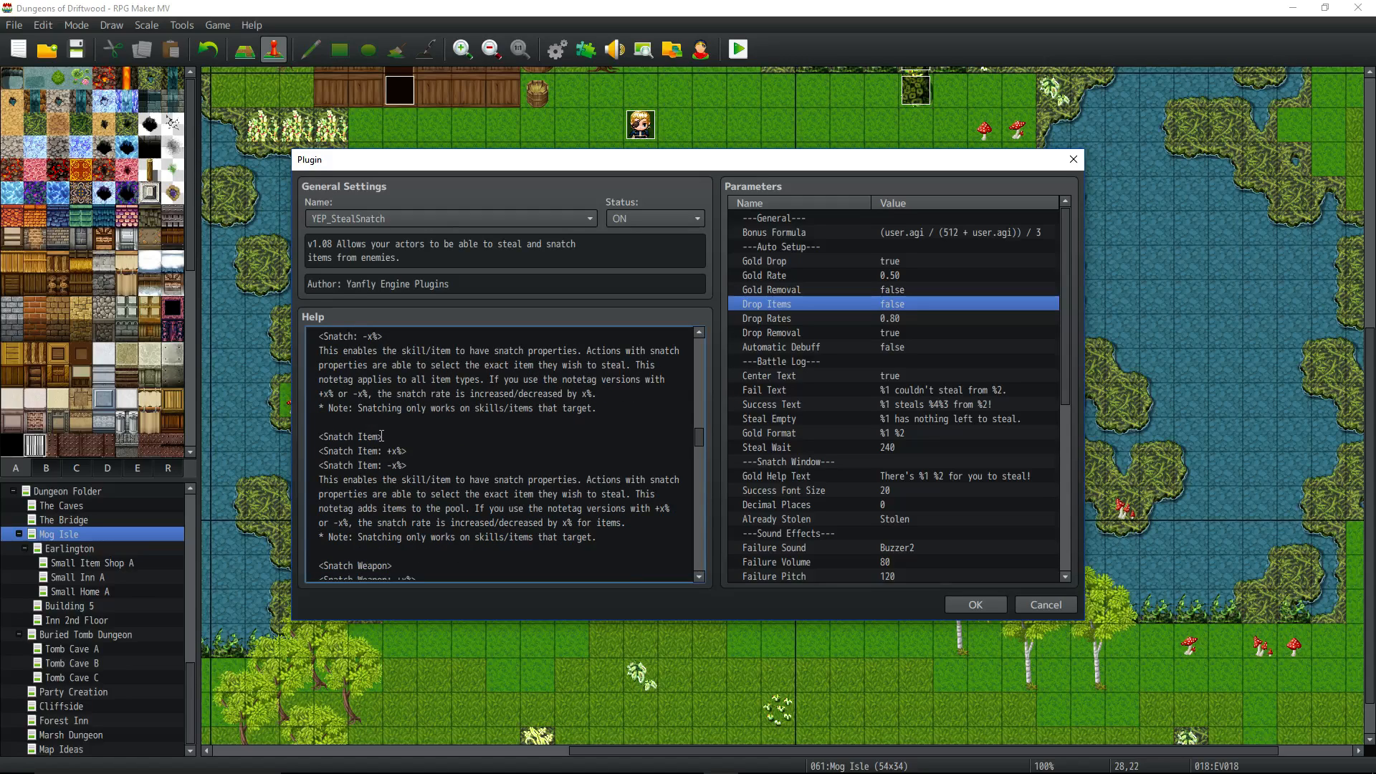
double_click(347, 436)
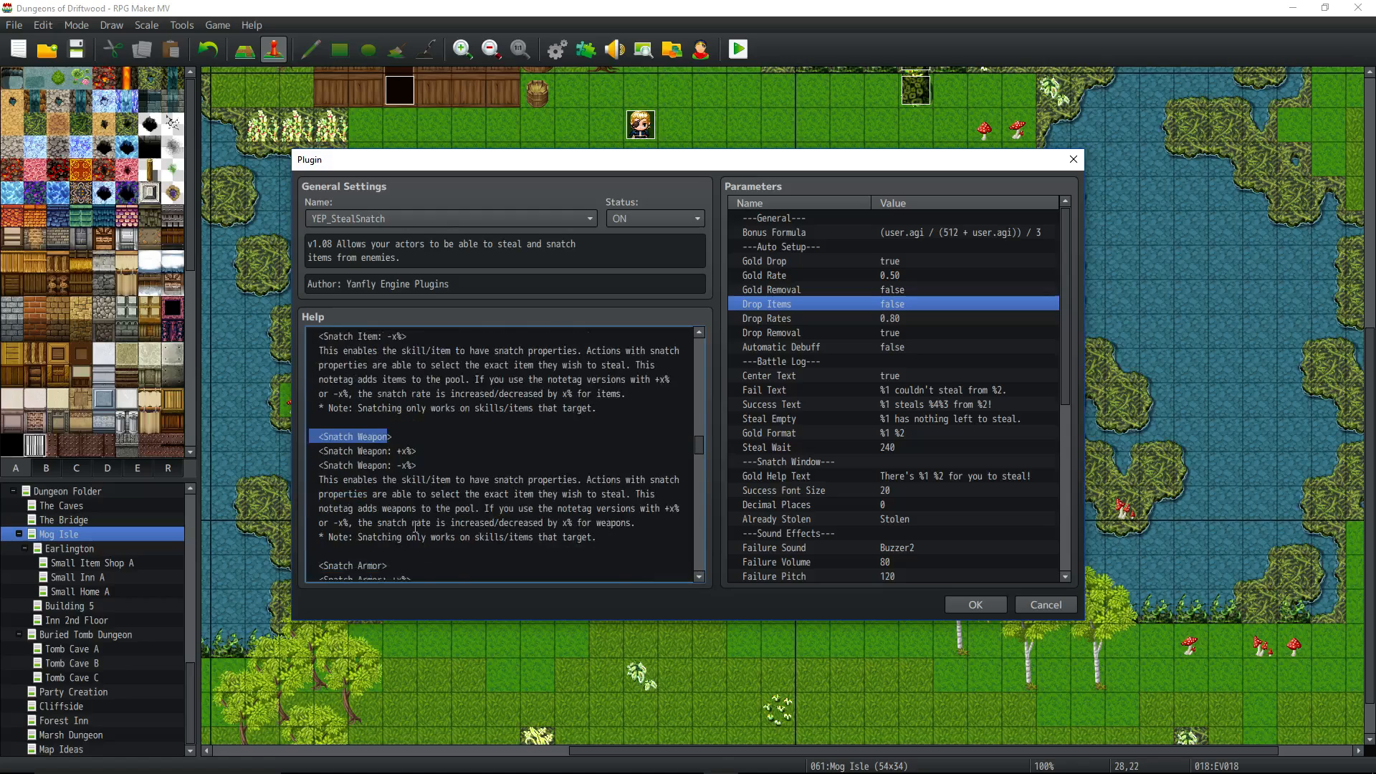
scroll("down", 3)
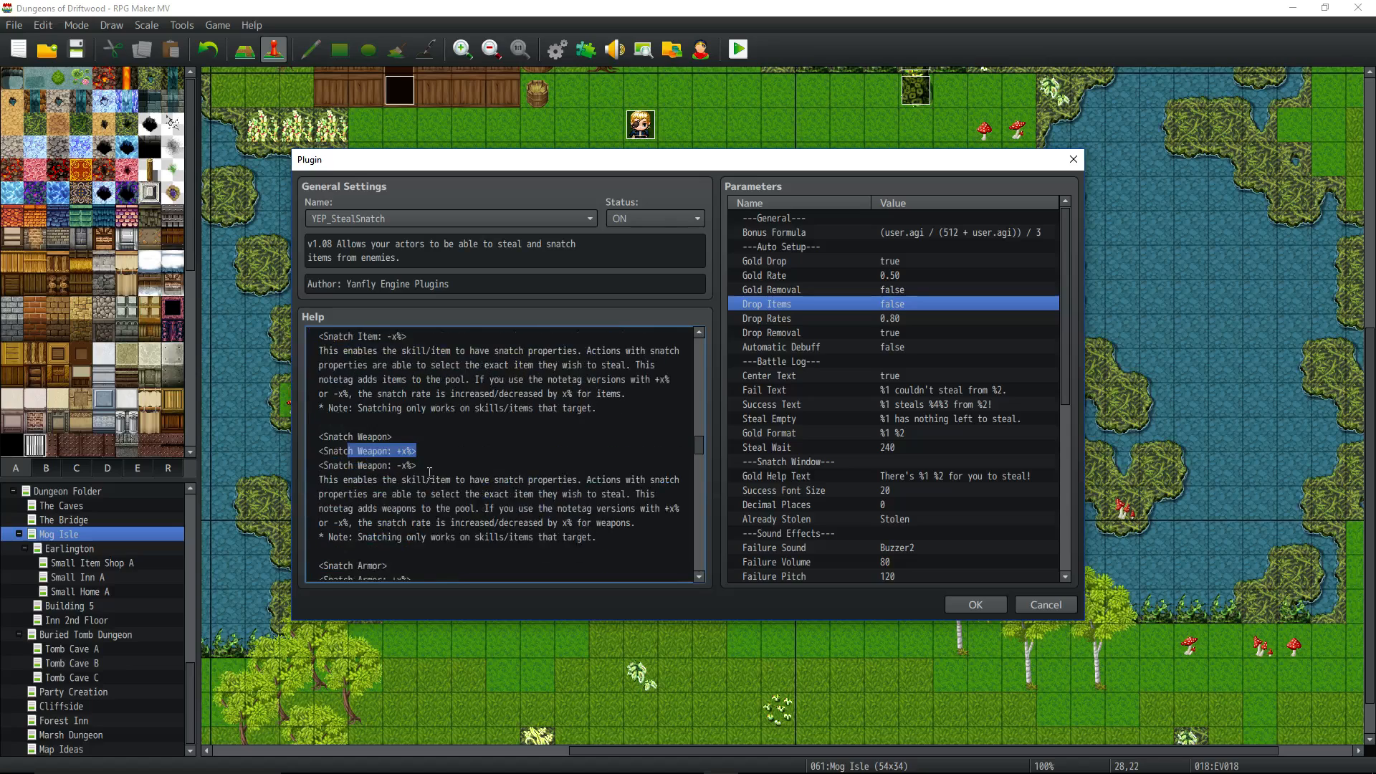
scroll("down", 3)
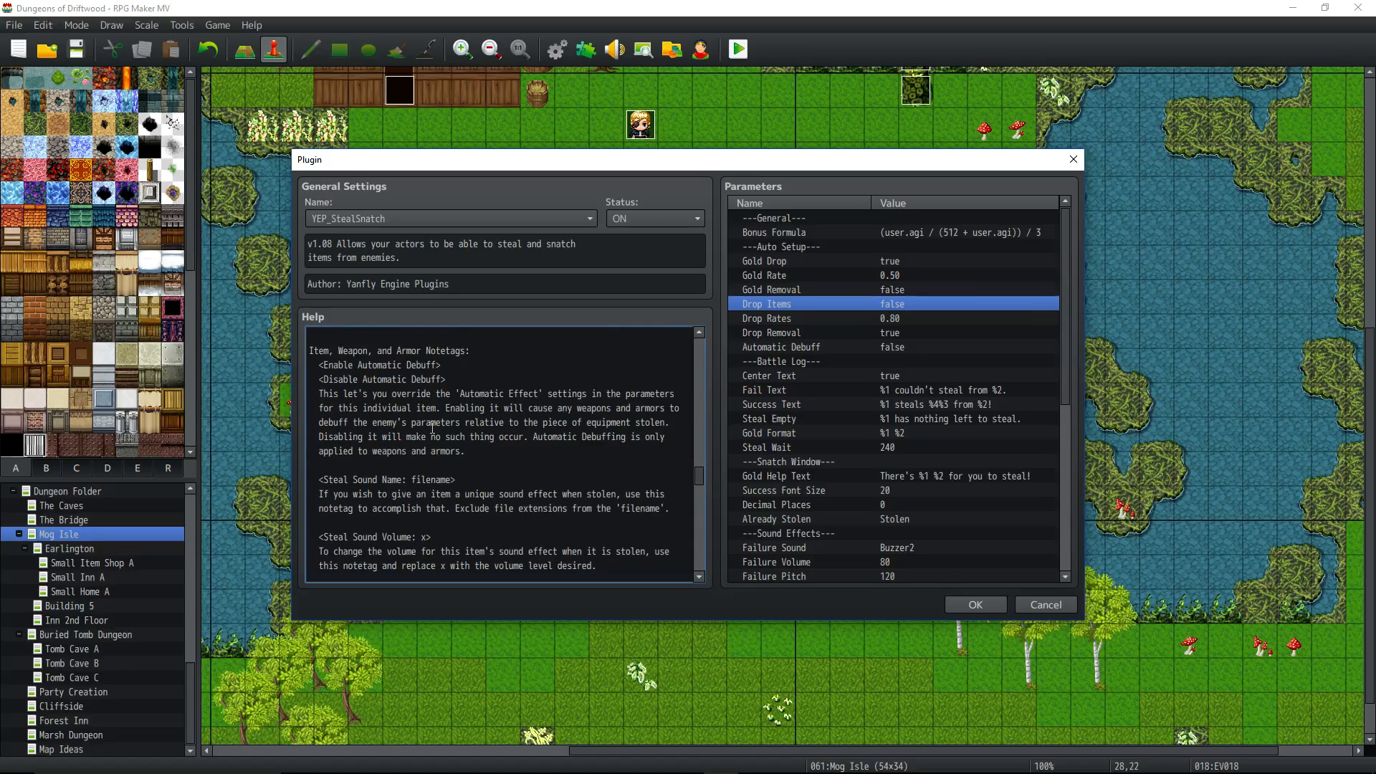
scroll("down", 3)
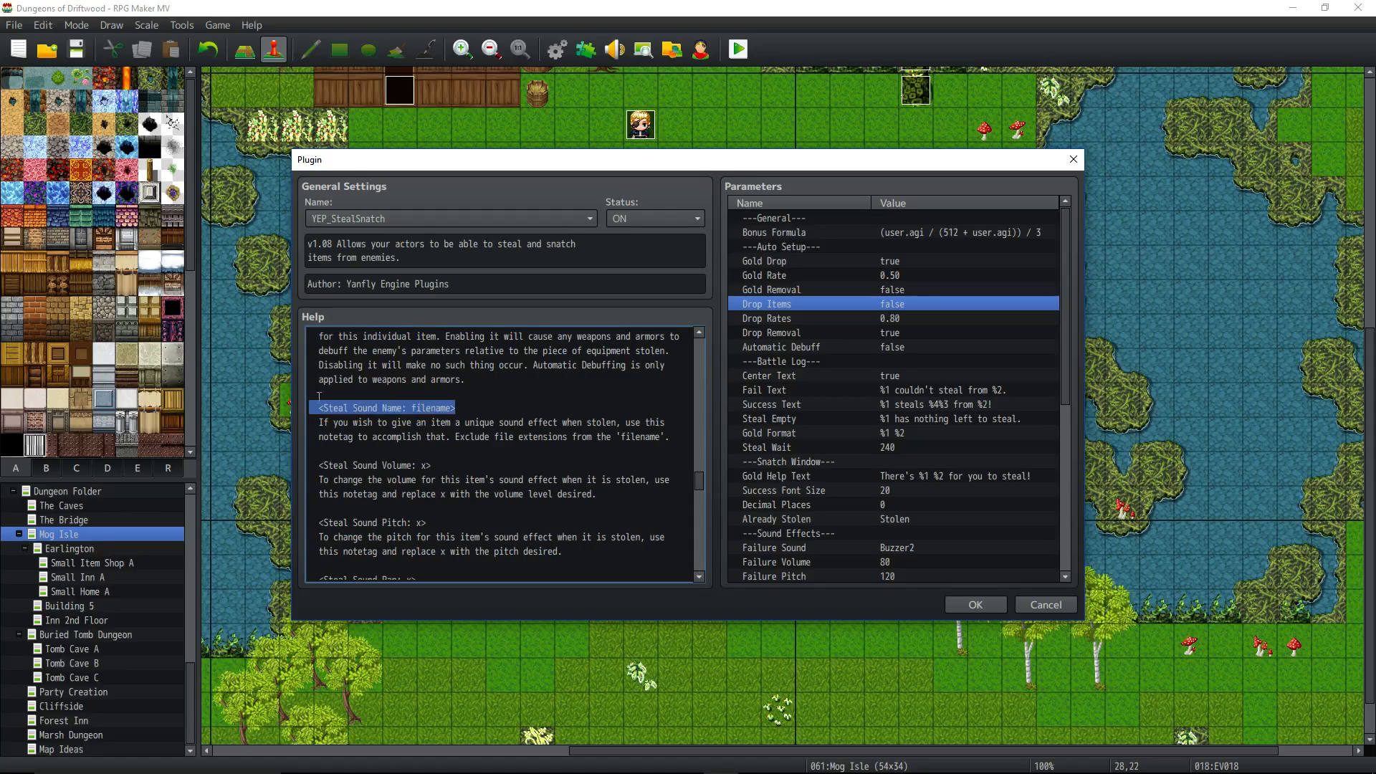
scroll("down", 3)
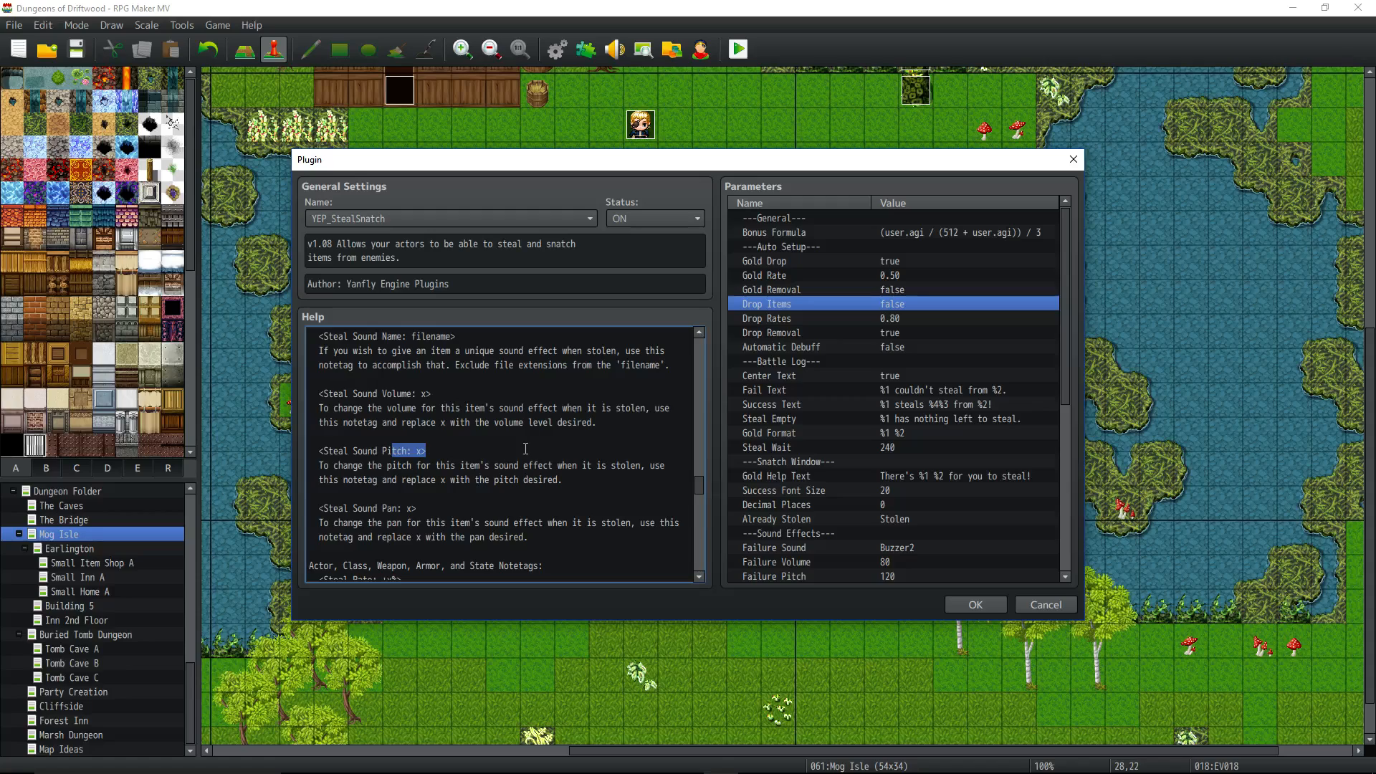
scroll("down", 3)
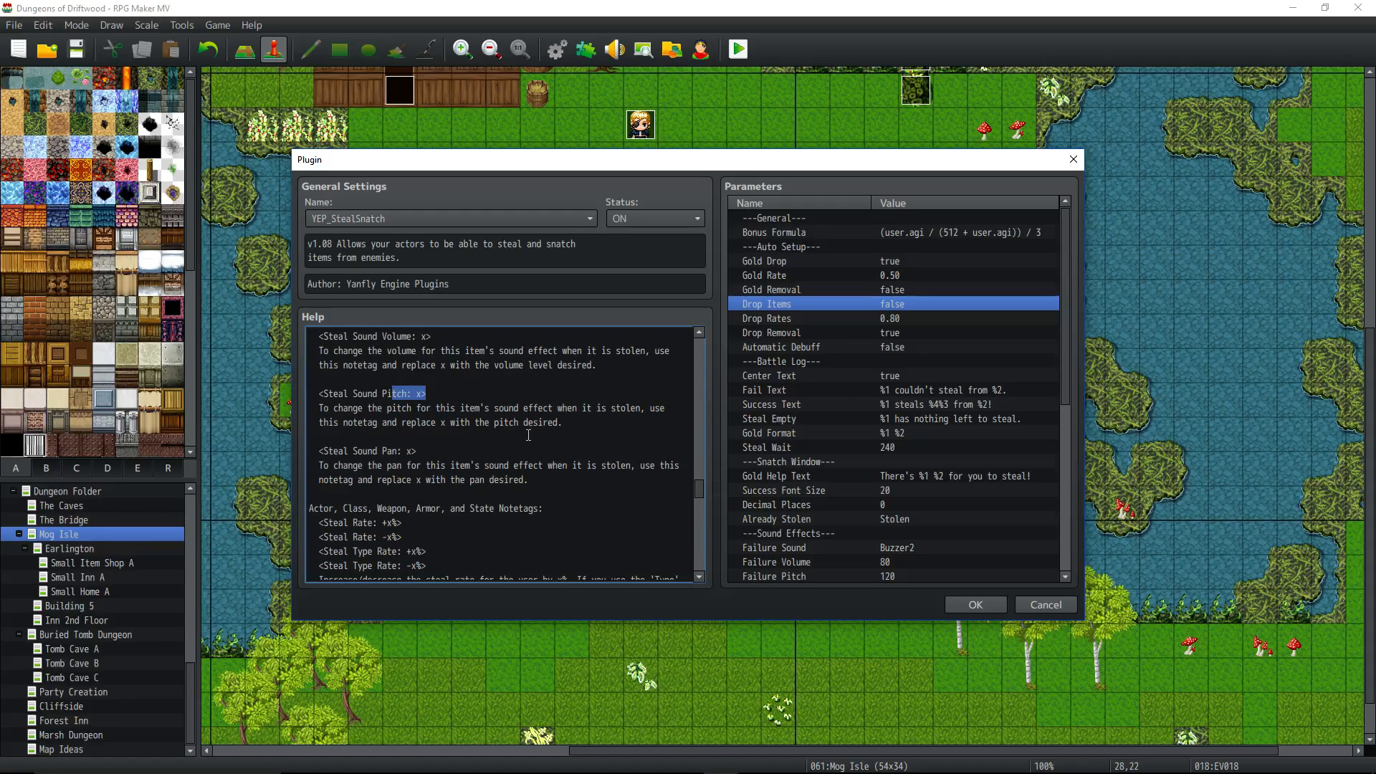
scroll("down", 3)
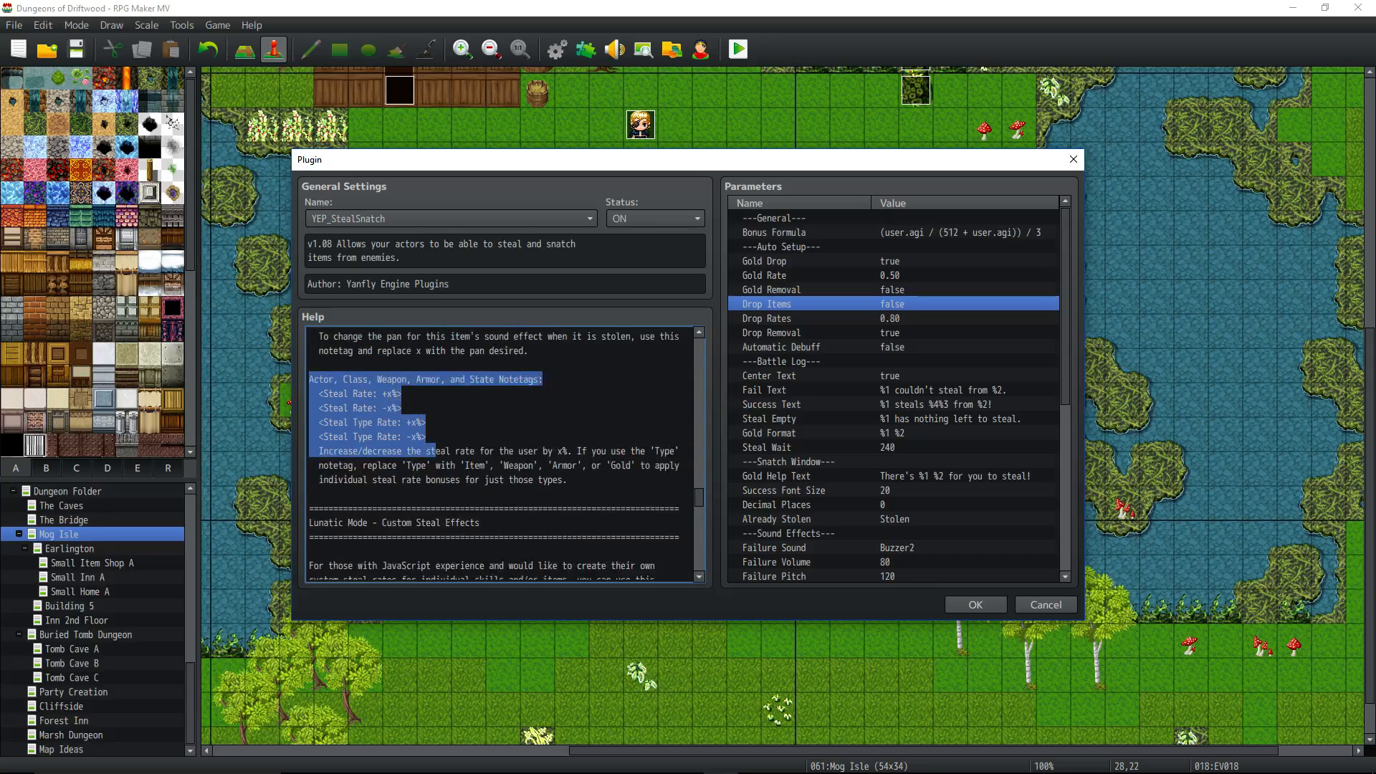
scroll("down", 3)
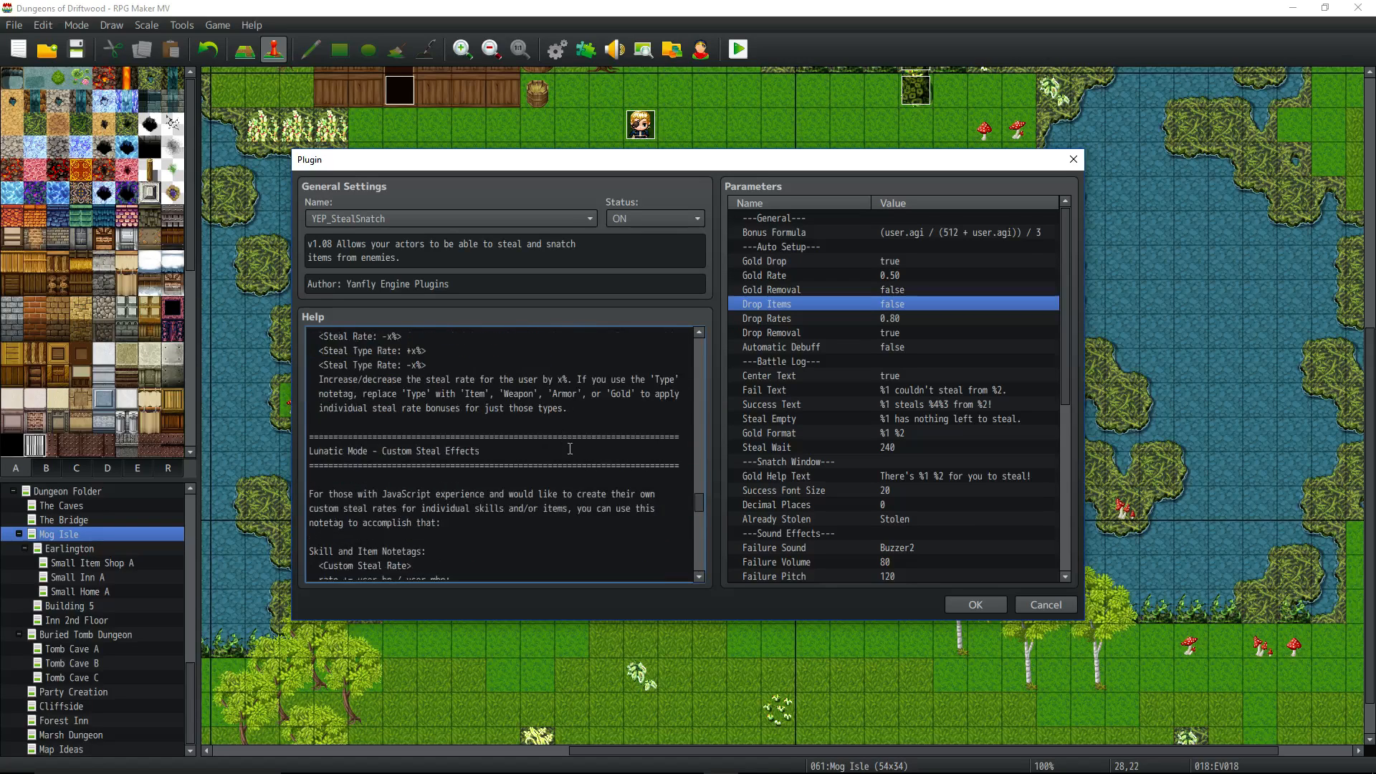
scroll("down", 3)
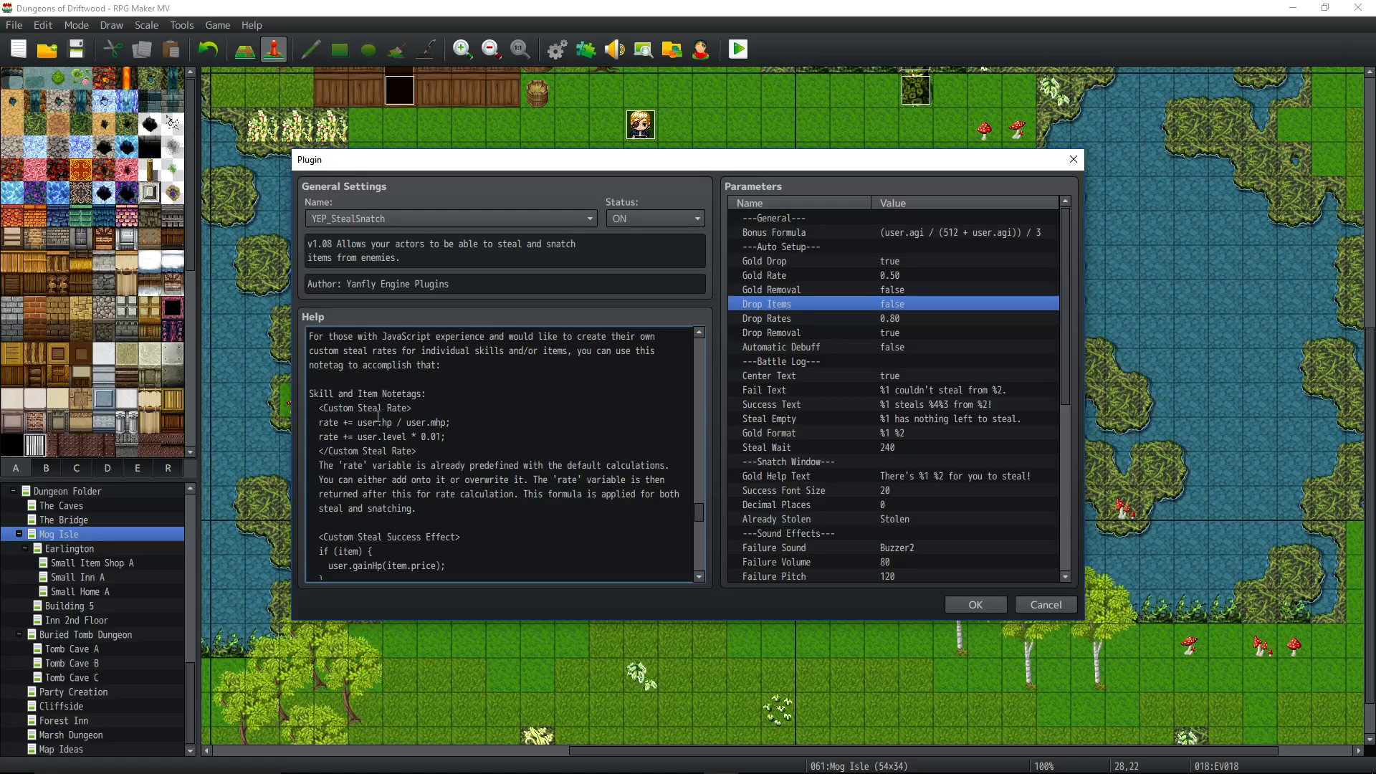
scroll("down", 3)
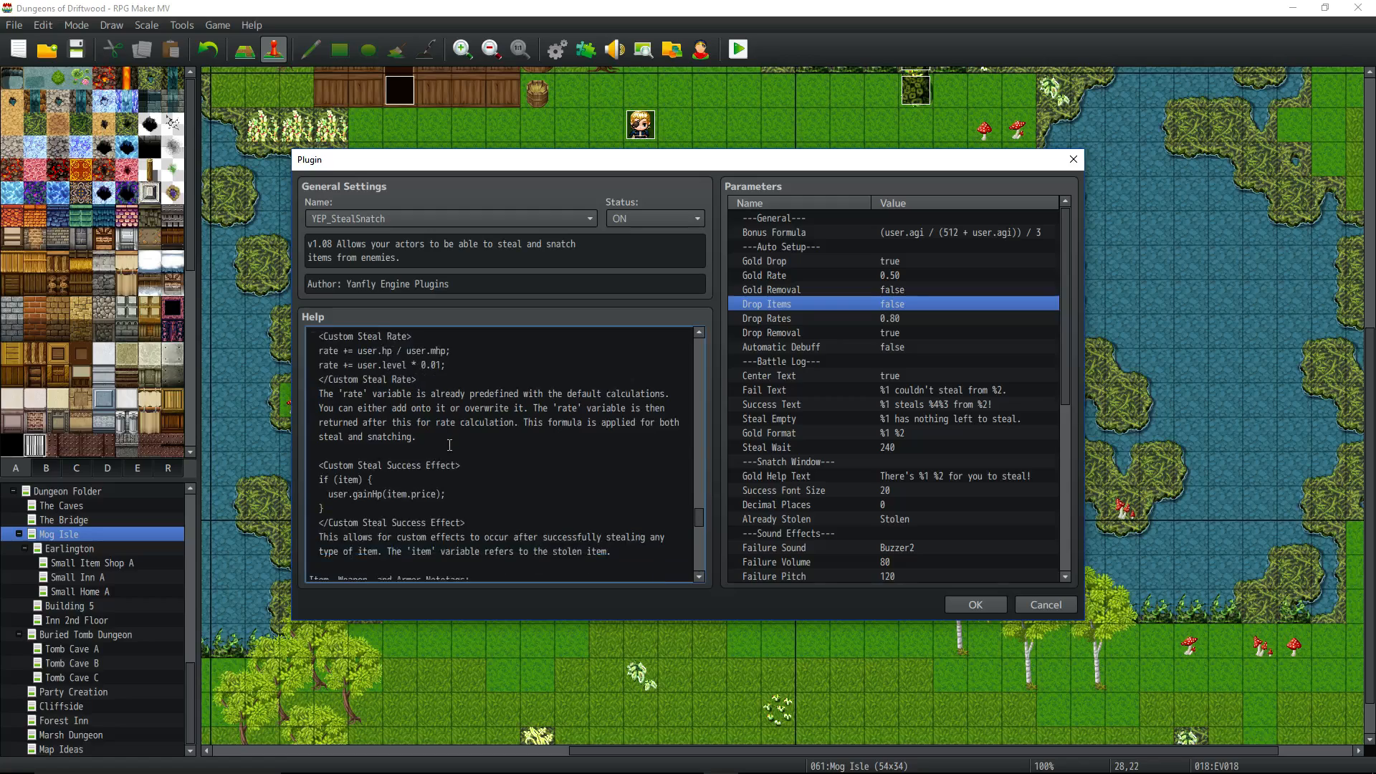
scroll("down", 3)
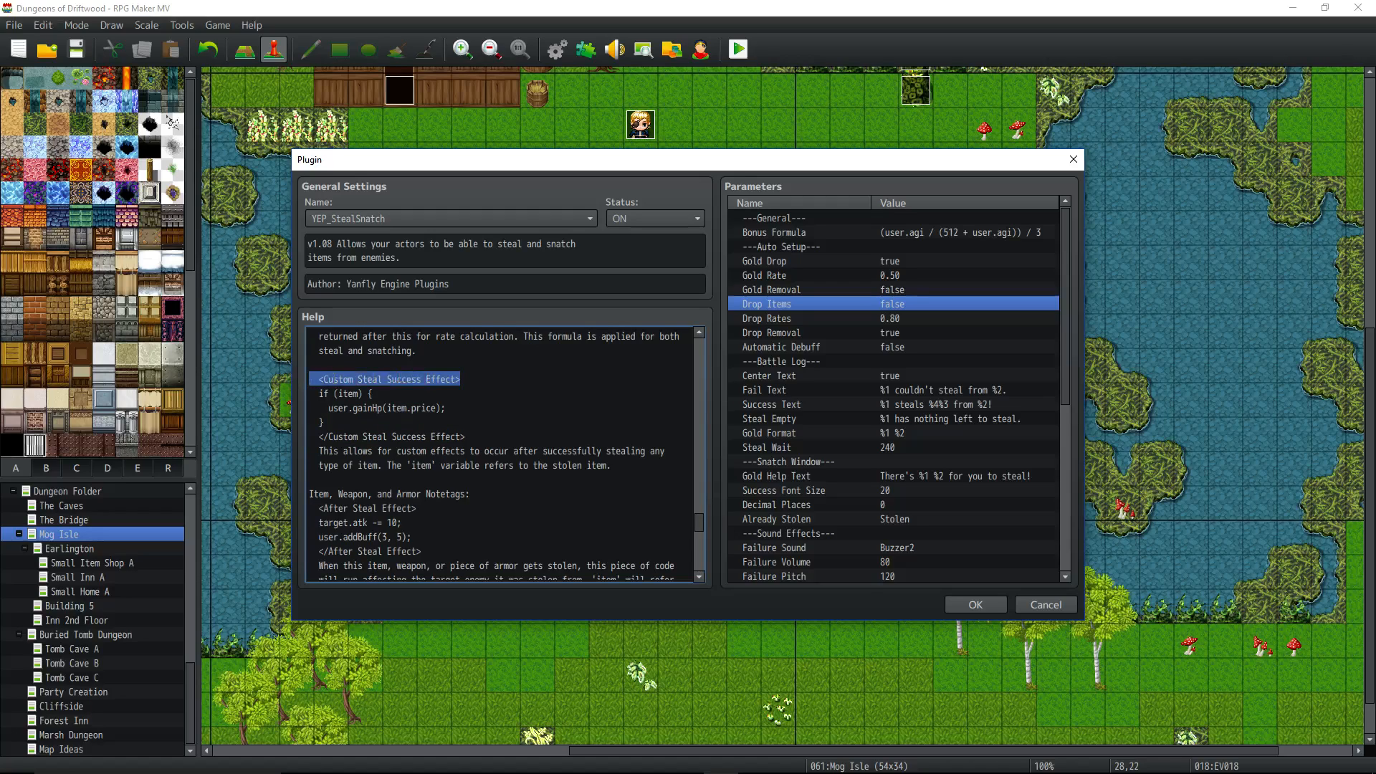
left_click_drag(310, 378, 432, 436)
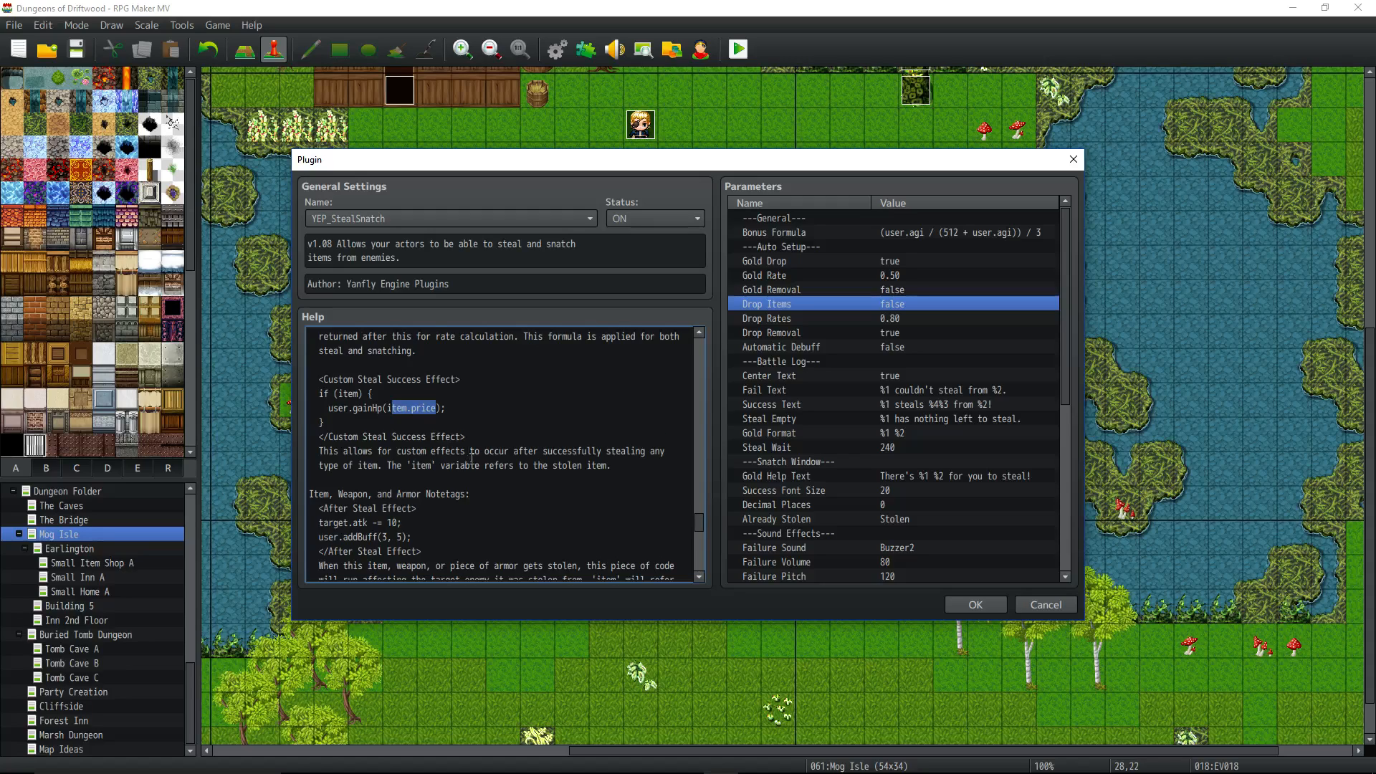
Step: Close the YEP_StealSnatch plugin window and return to the Mog Isle map editor
scroll("down", 3)
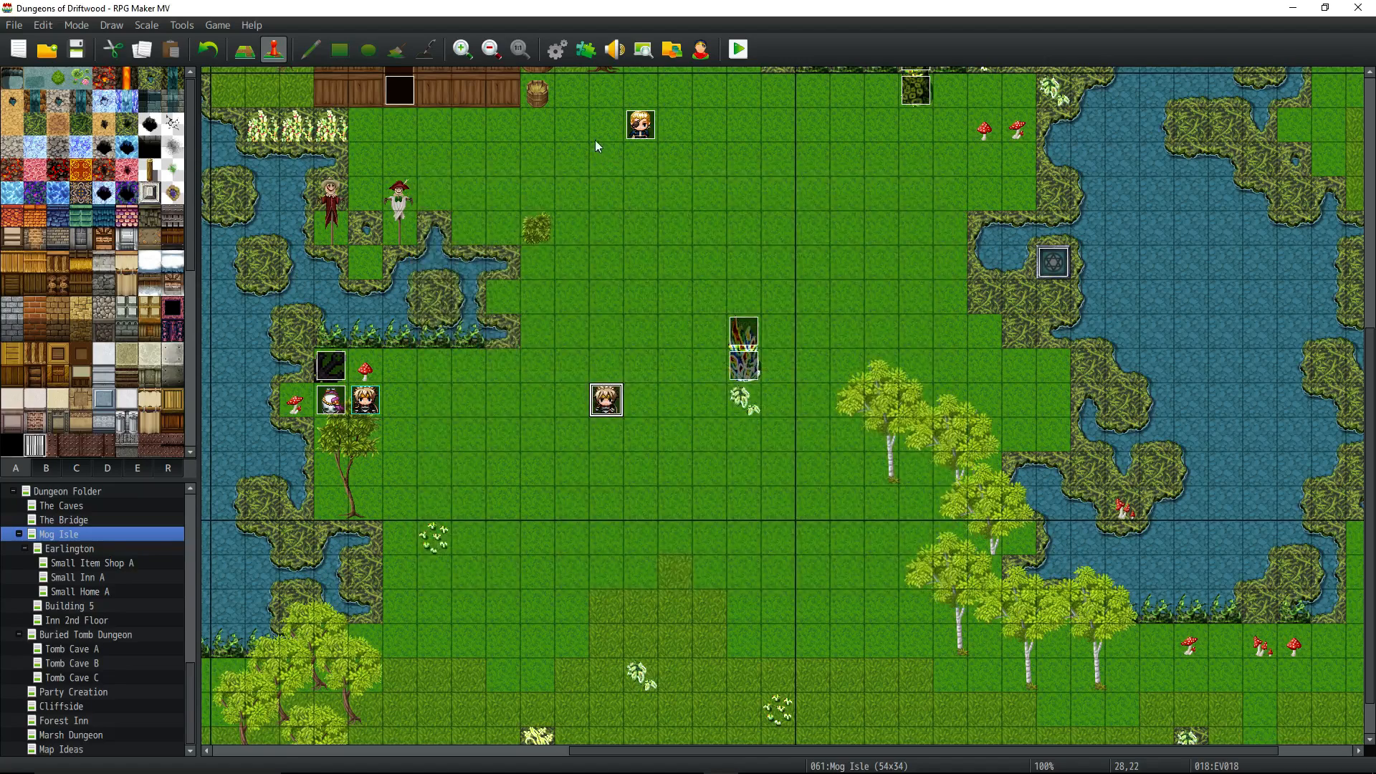
Step: Browse Actors and the Thief class, then land on the Steal skill with its Steal, Instant and Cooldown 10 notetags
left_click(555, 49)
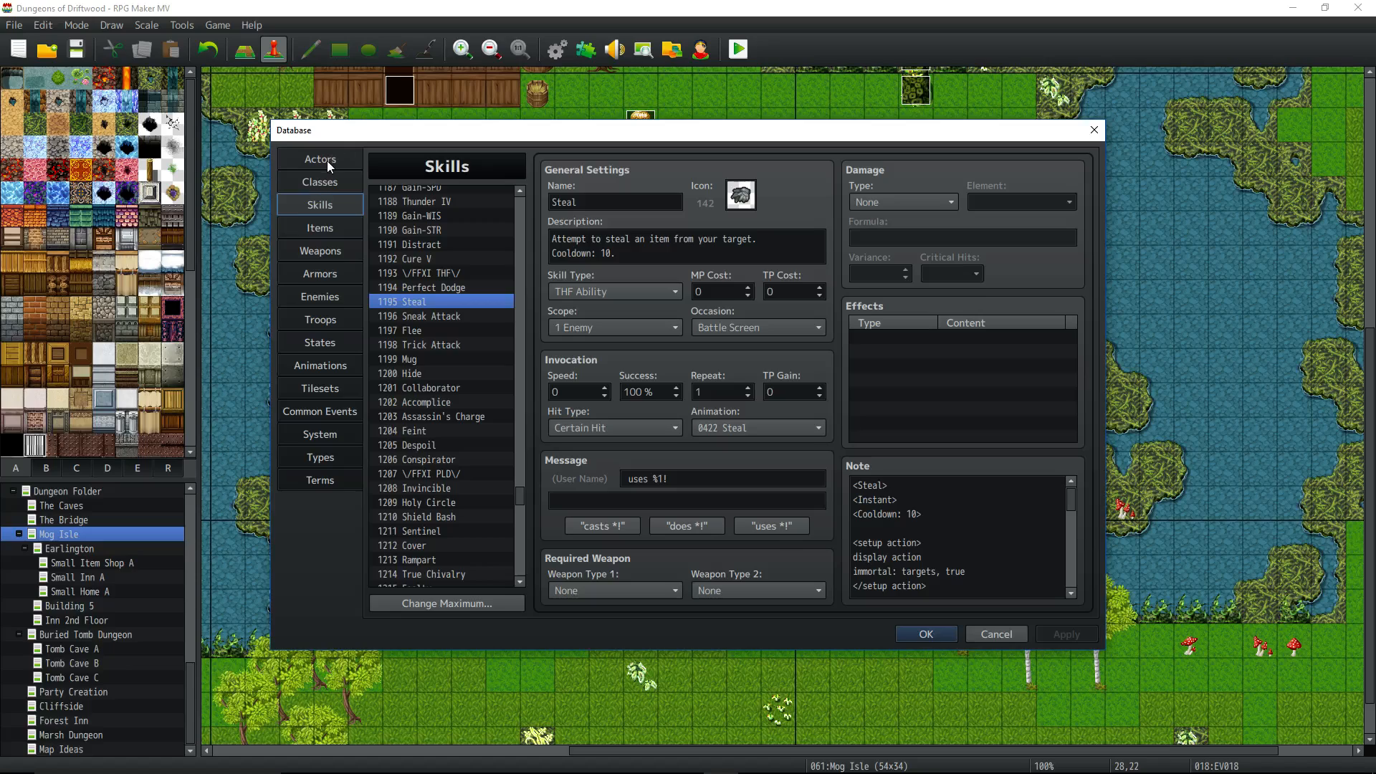
left_click(320, 159)
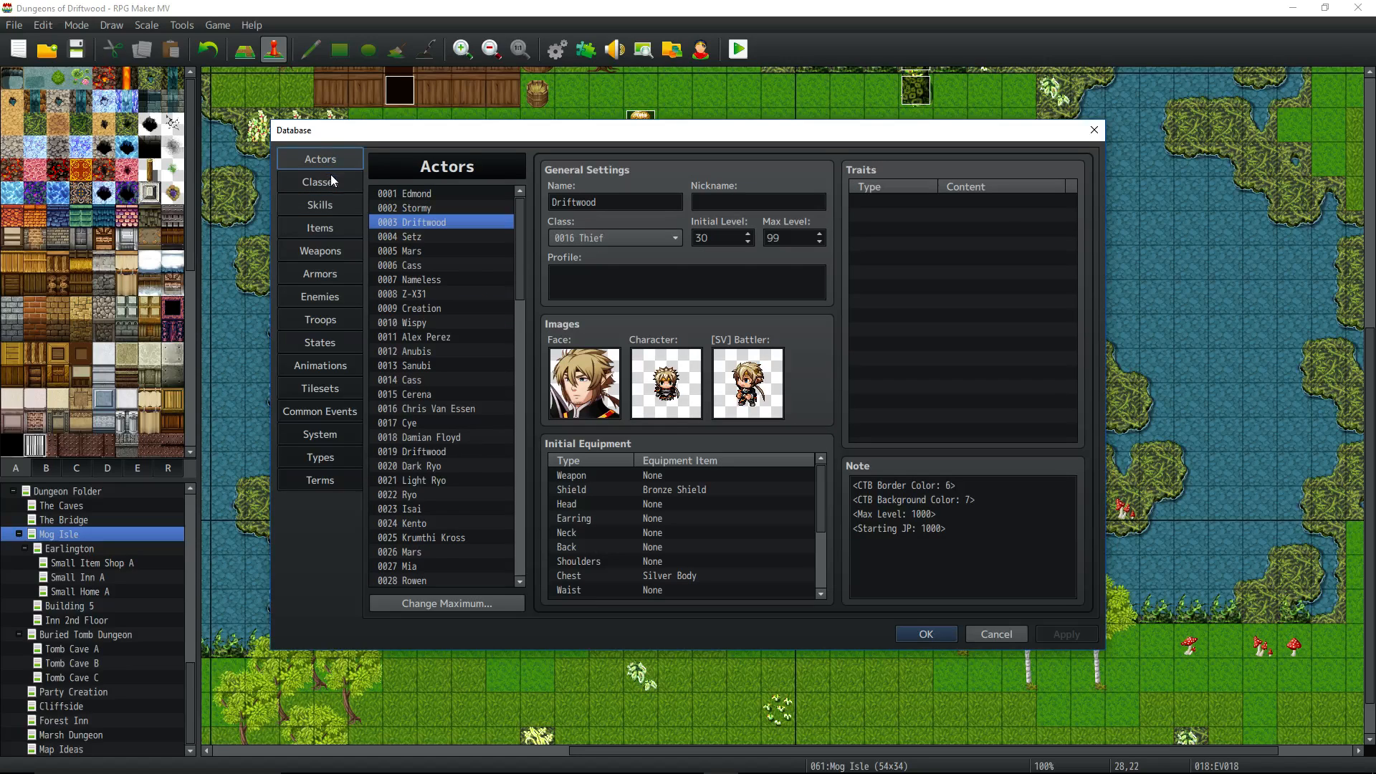
left_click(320, 182)
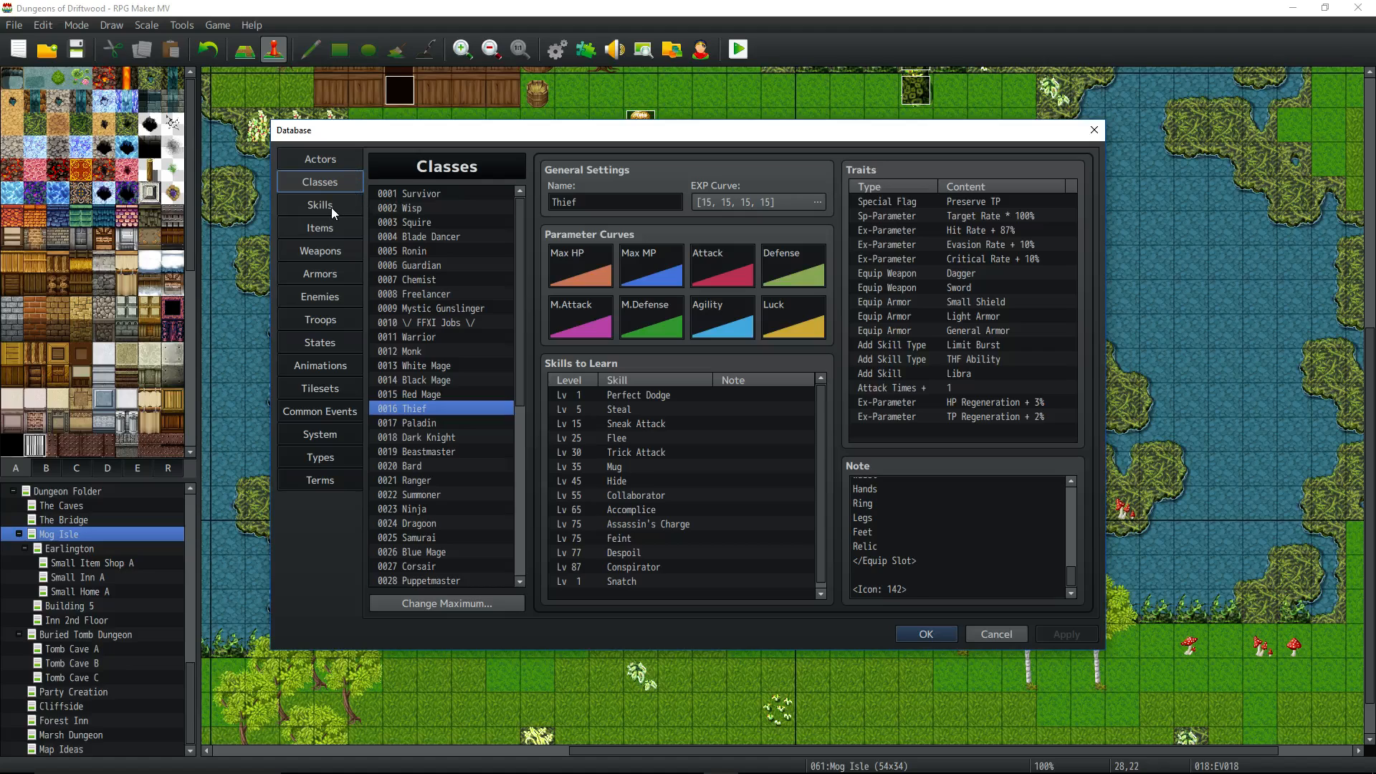
left_click(319, 205)
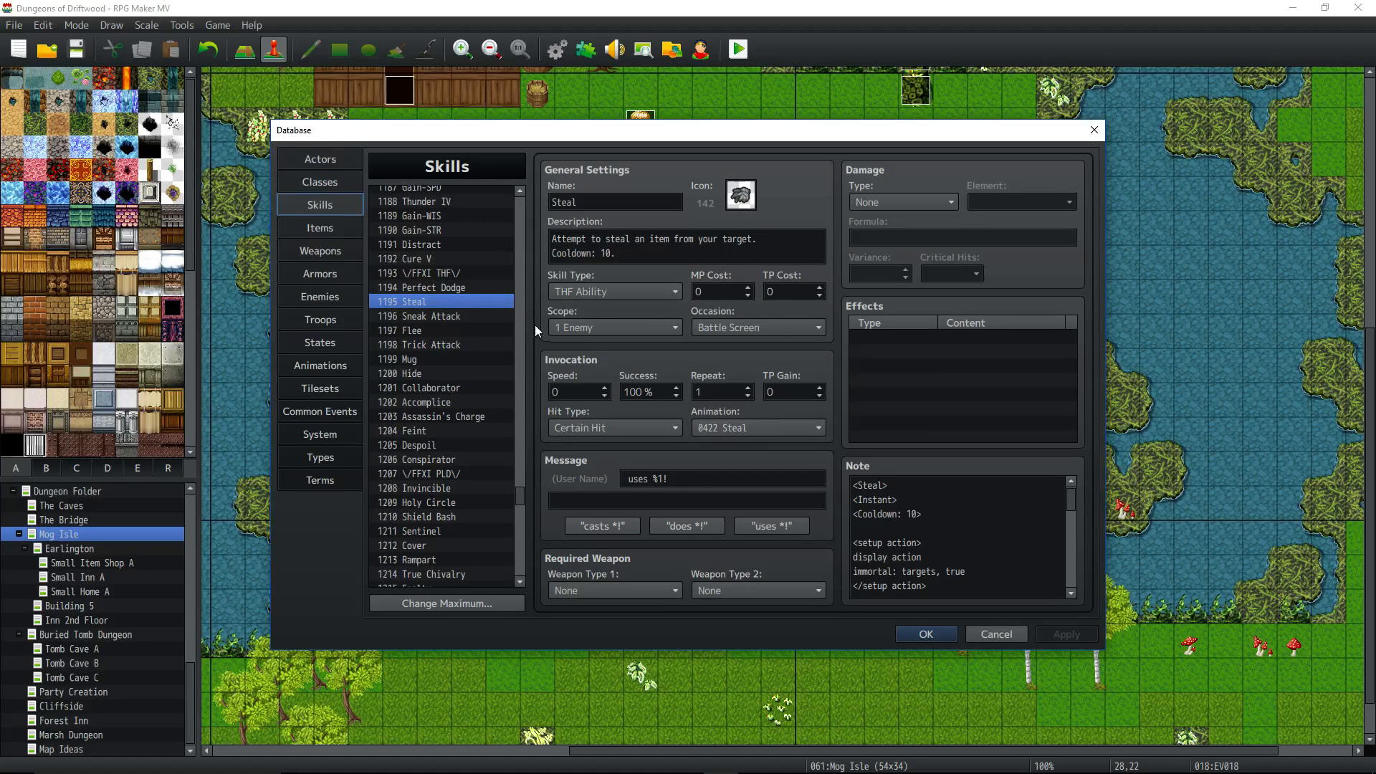
mouse_move(470, 303)
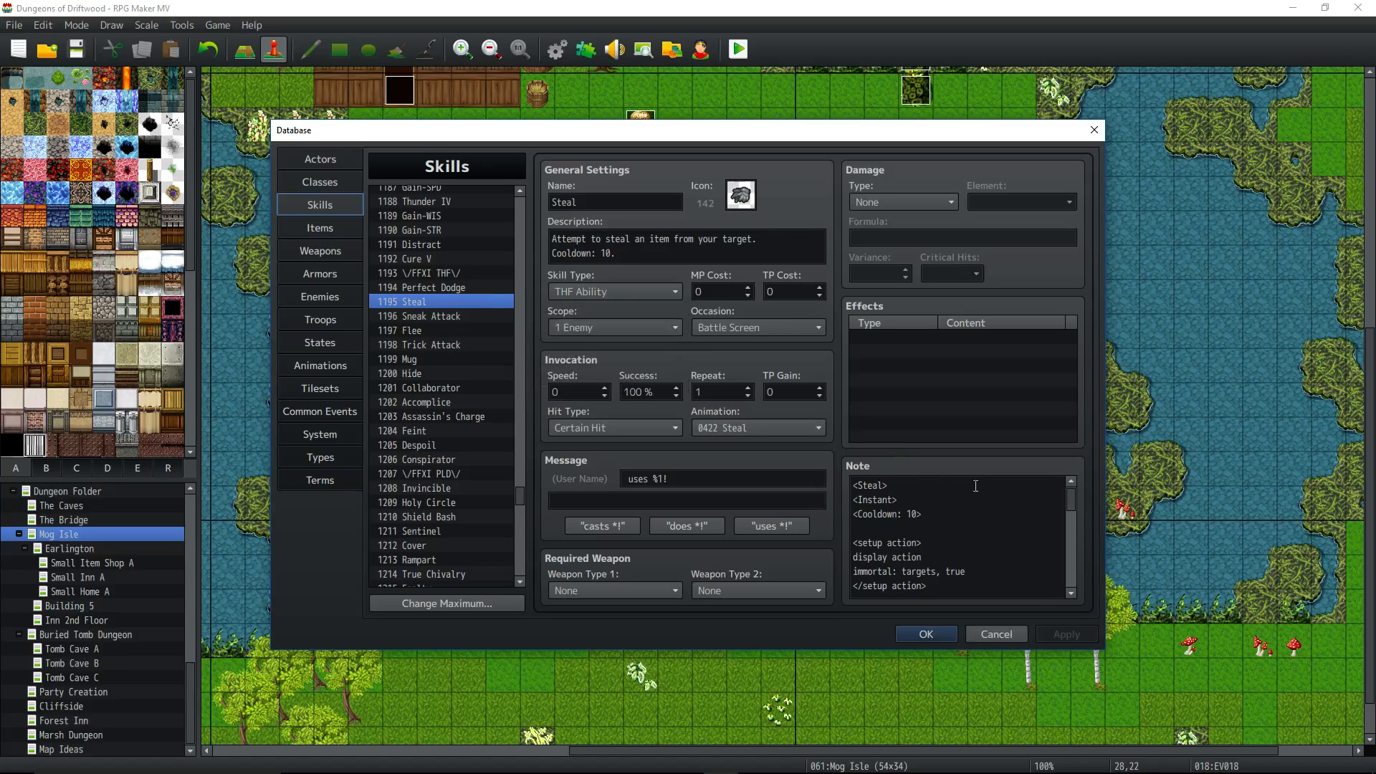
mouse_move(591, 143)
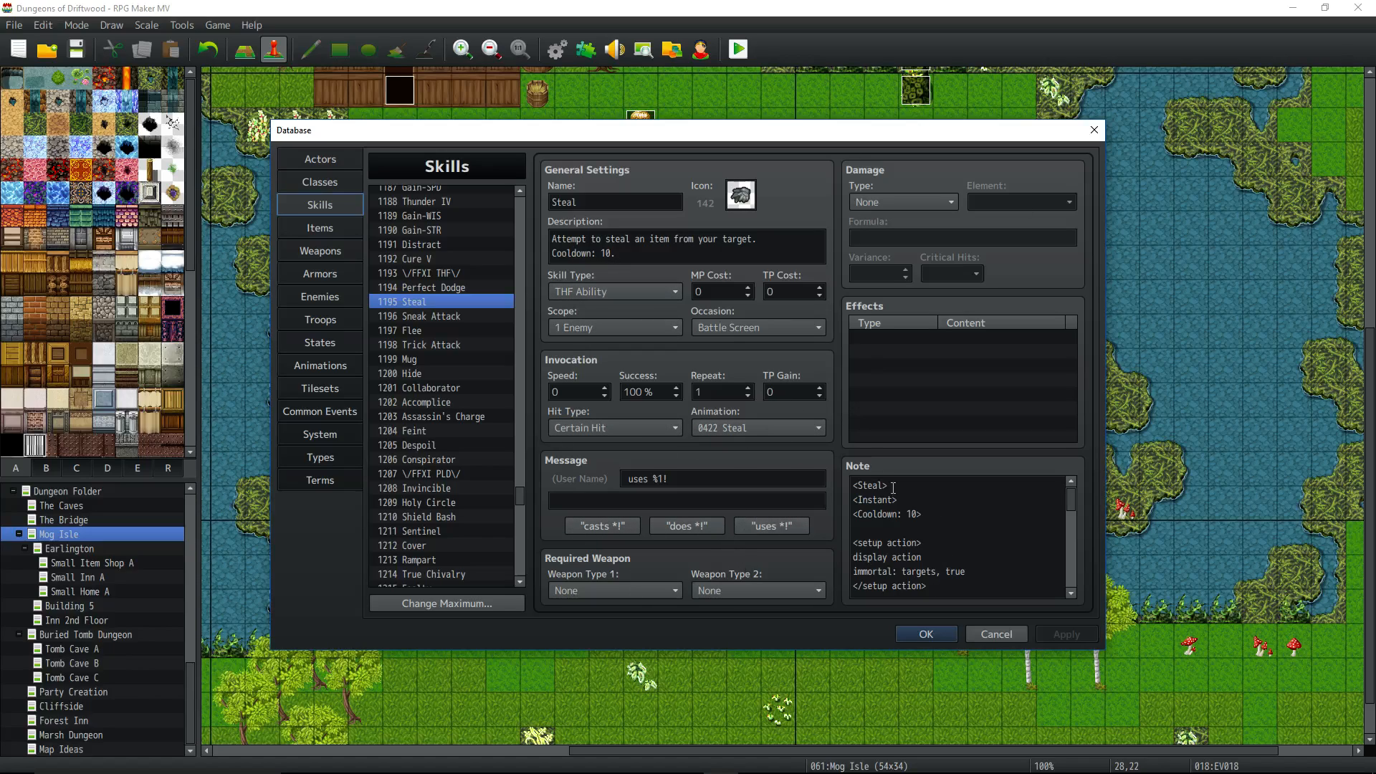
double_click(875, 498)
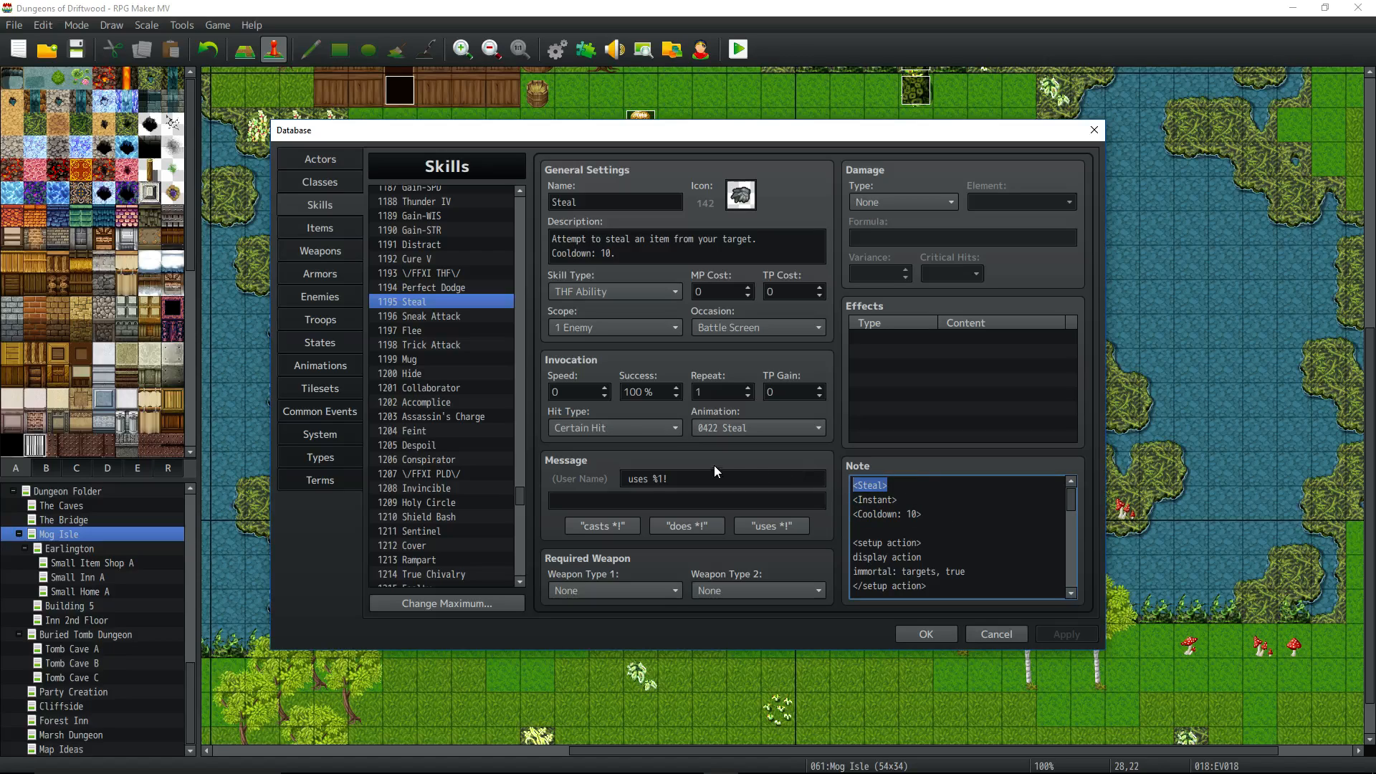
mouse_move(470, 316)
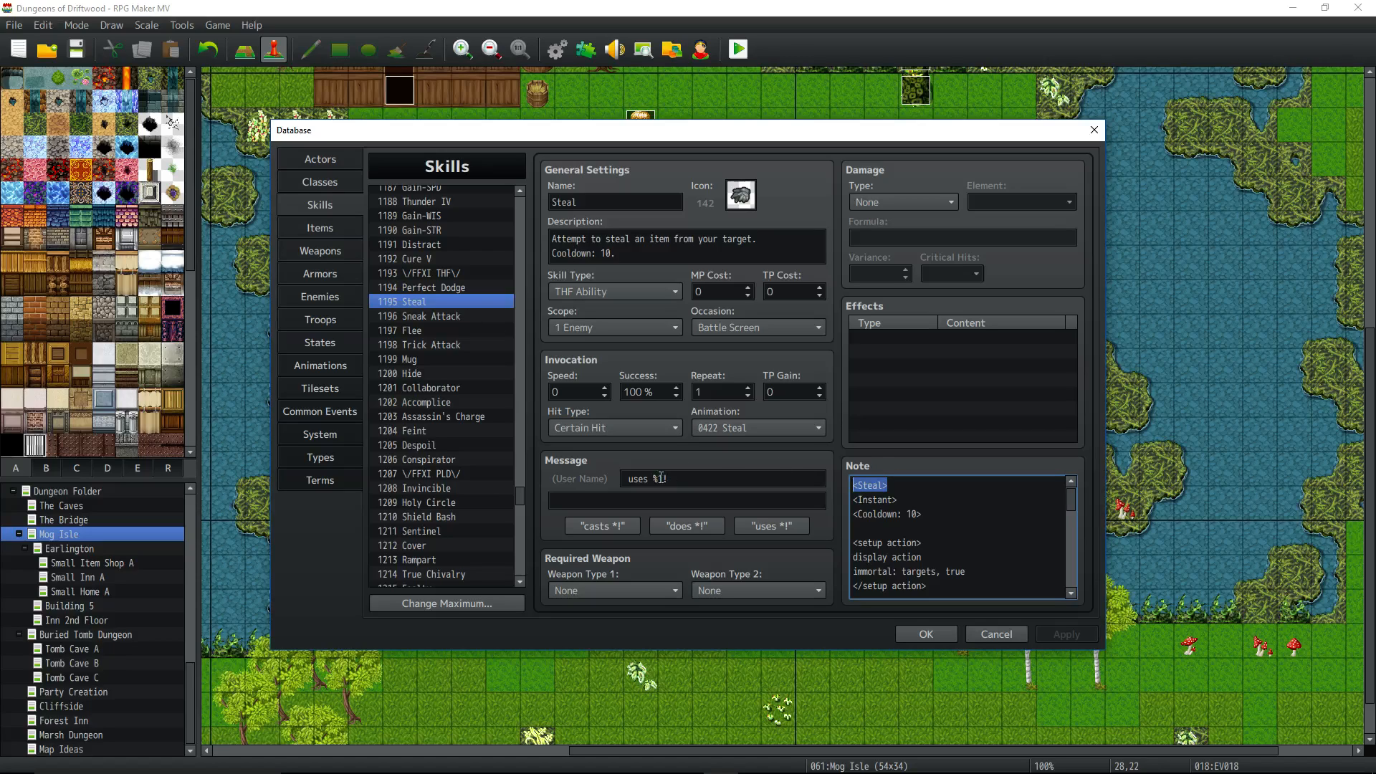
scroll("down", 3)
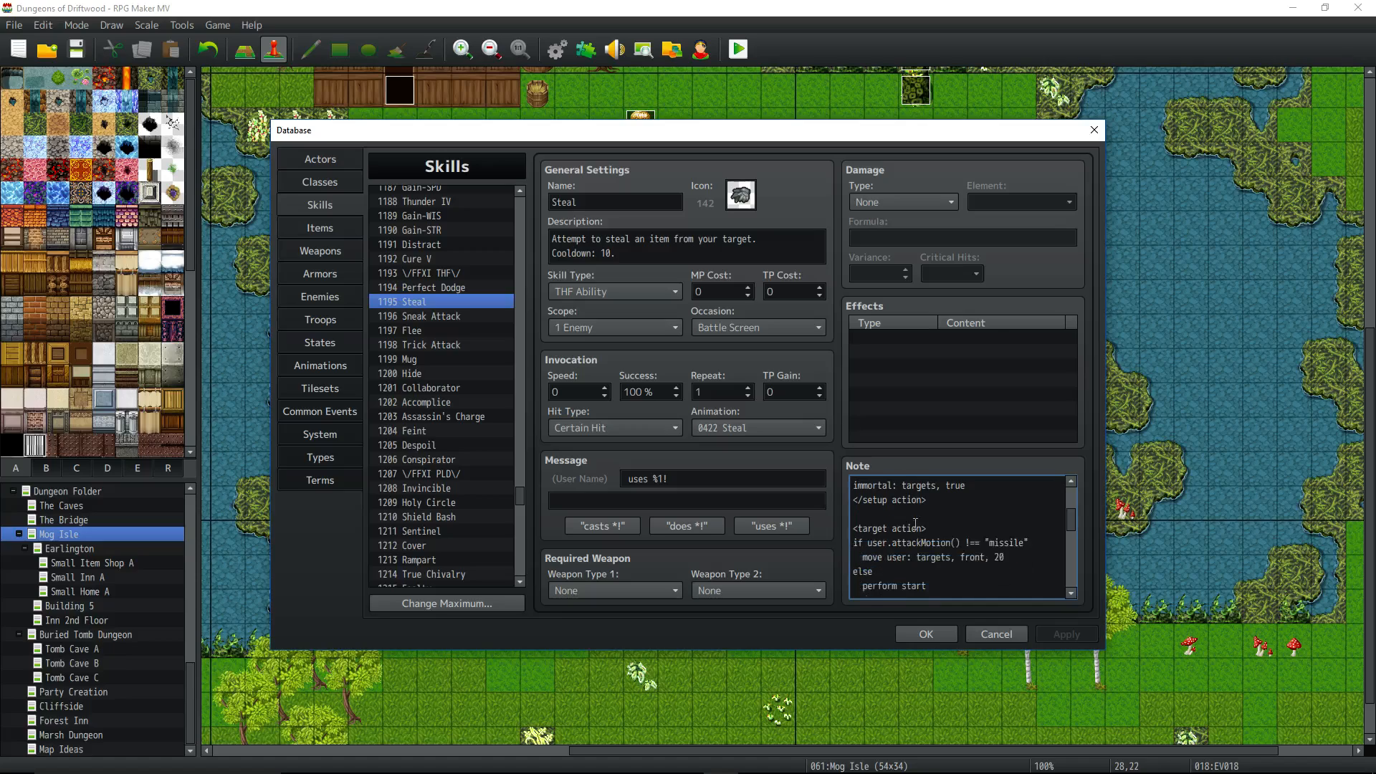
scroll("down", 3)
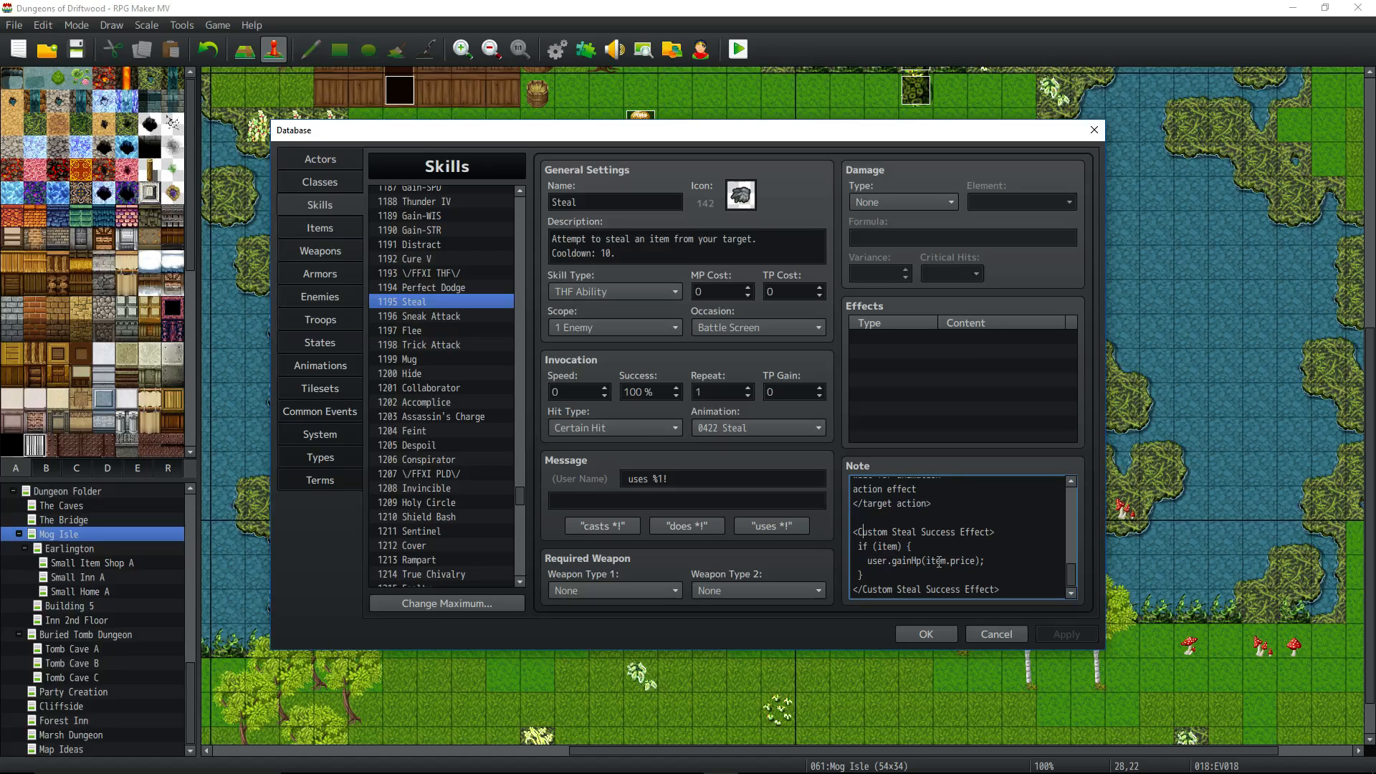
double_click(922, 530)
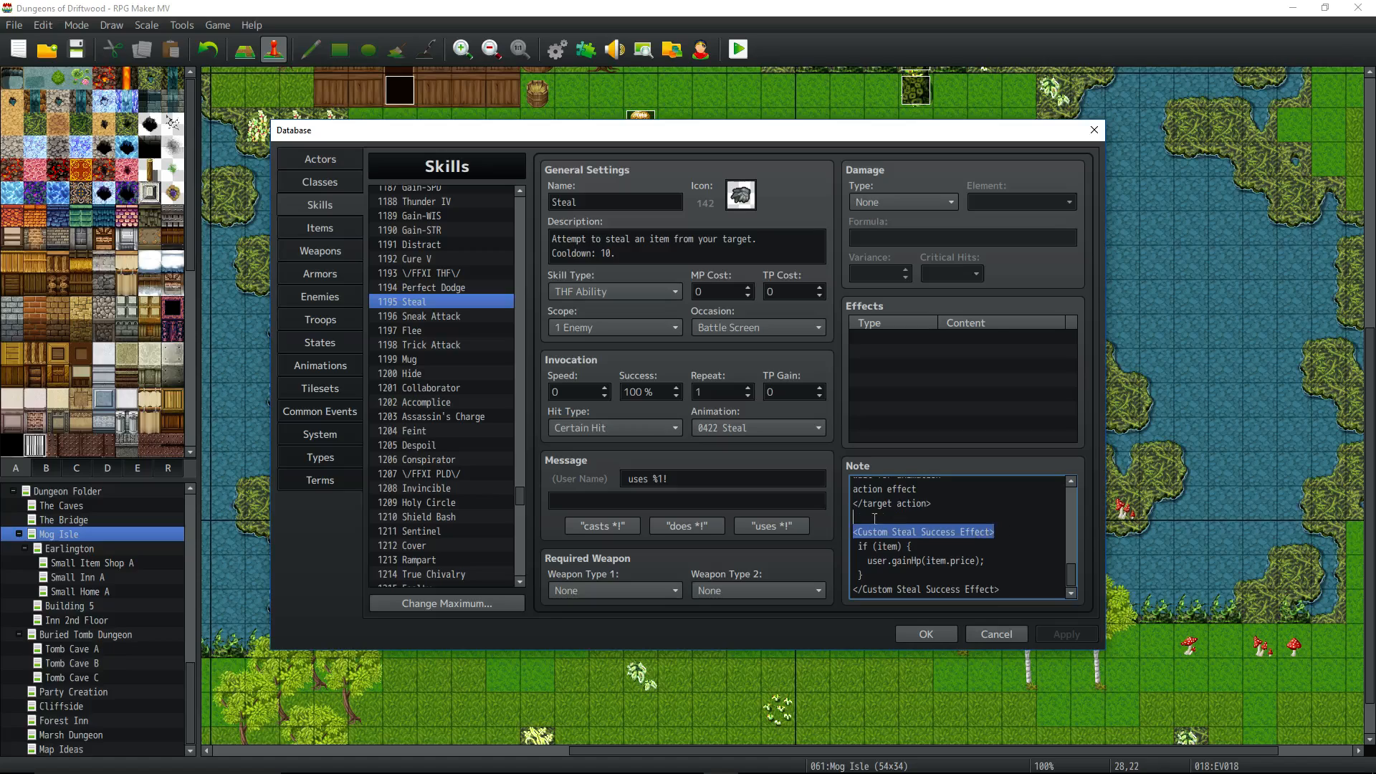
double_click(905, 560)
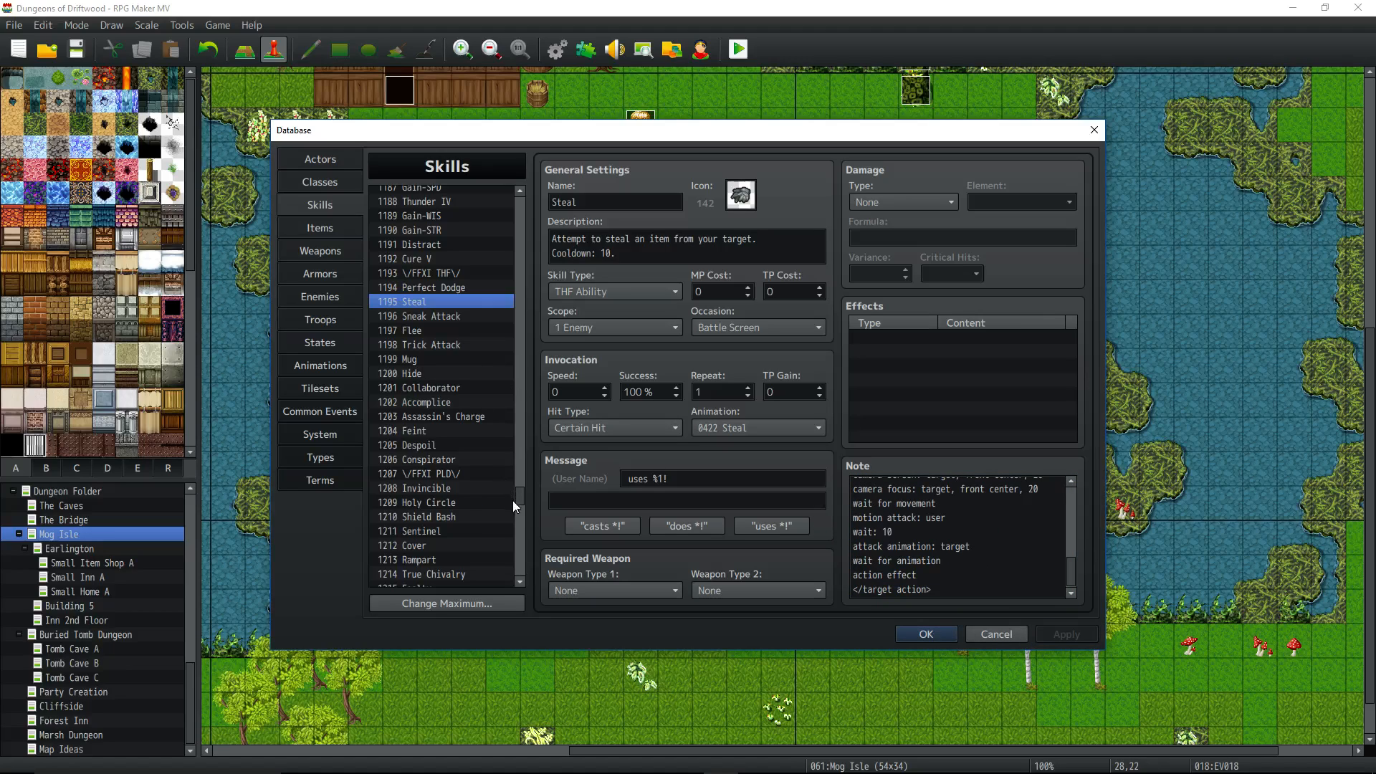
Step: Select skill 0999 Snatch and highlight the <Snatch> notetag among its action sequence tags
scroll("down", 3)
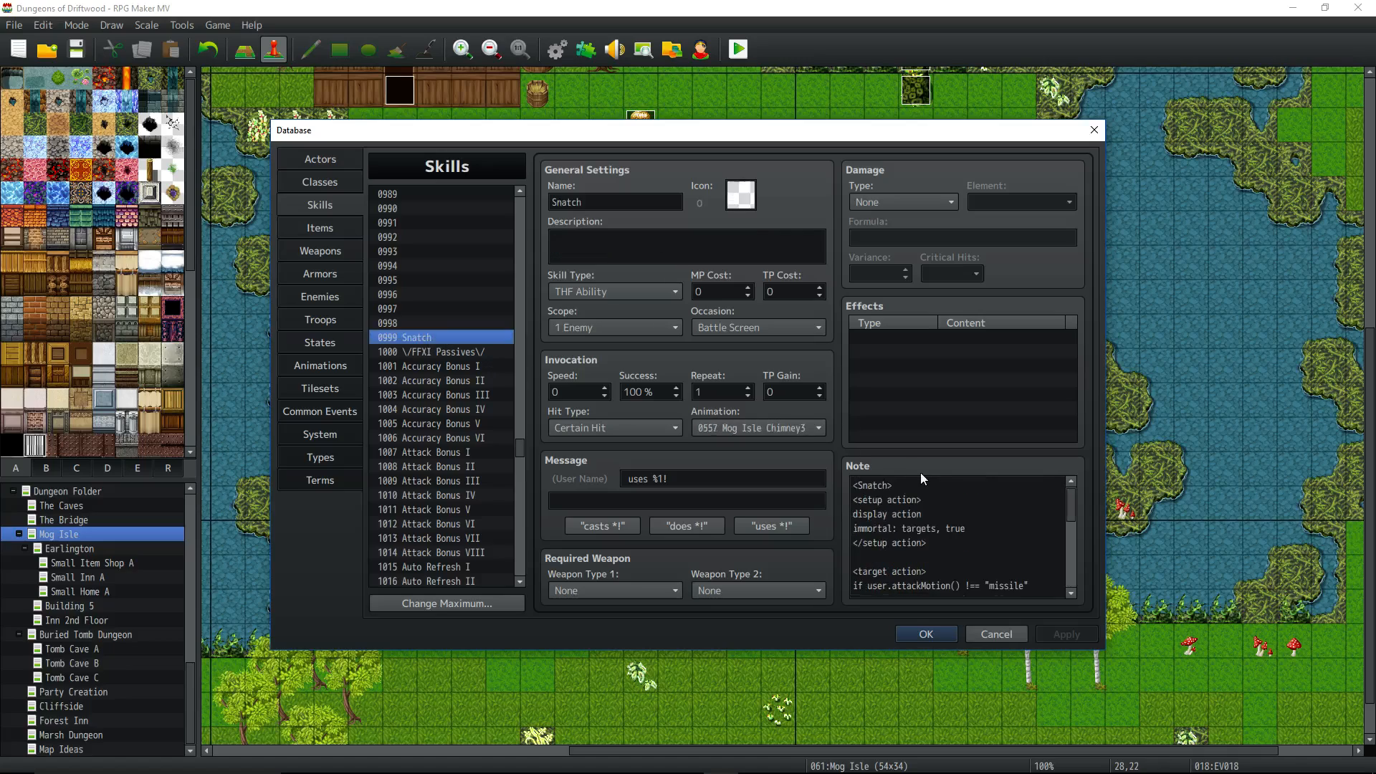
left_click(956, 486)
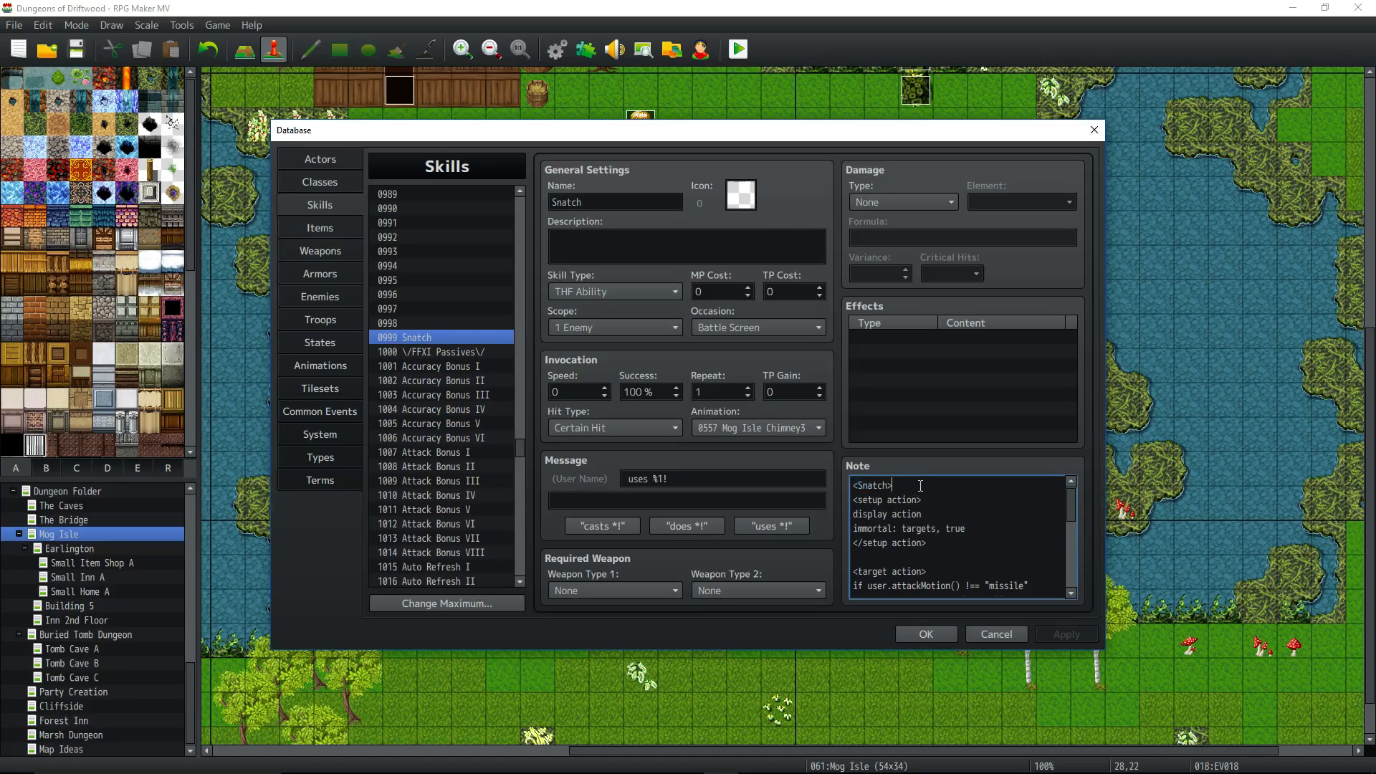
double_click(872, 486)
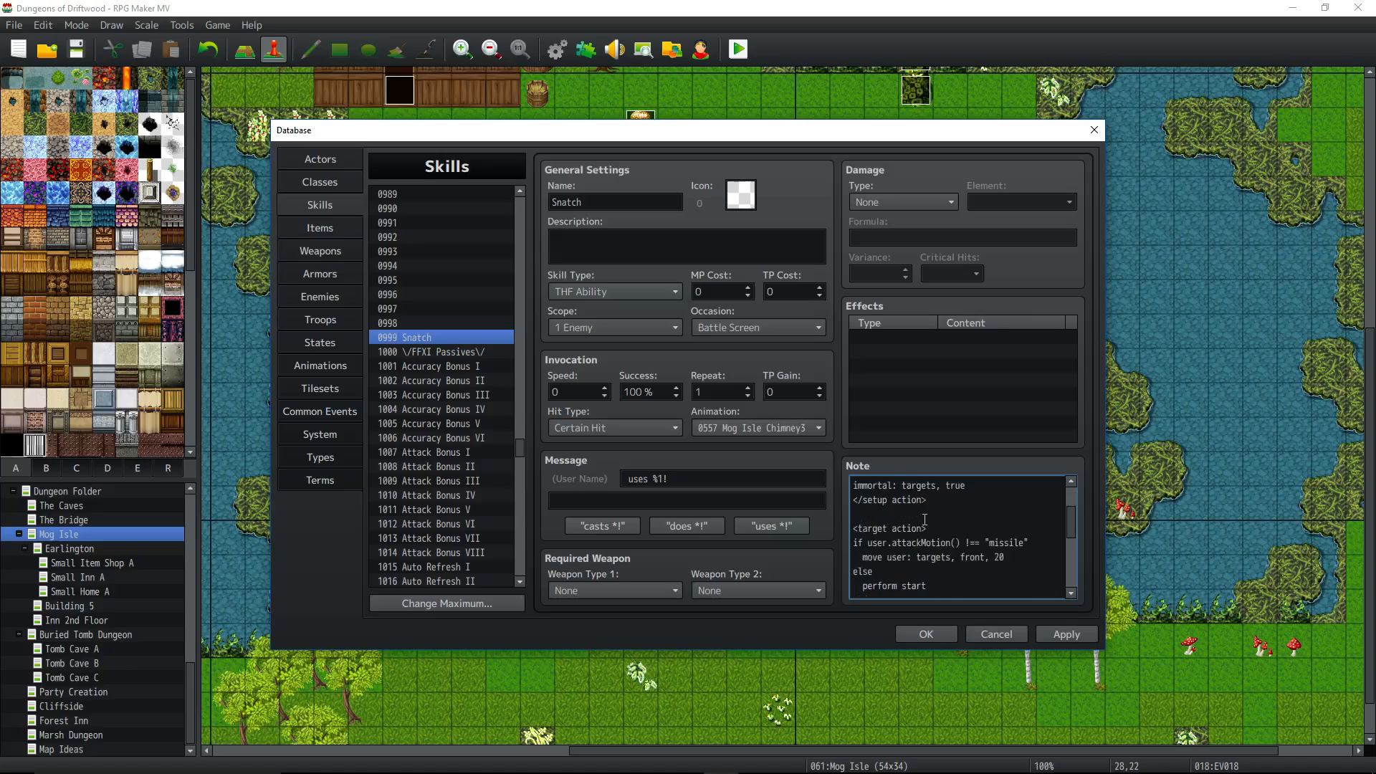
scroll("down", 3)
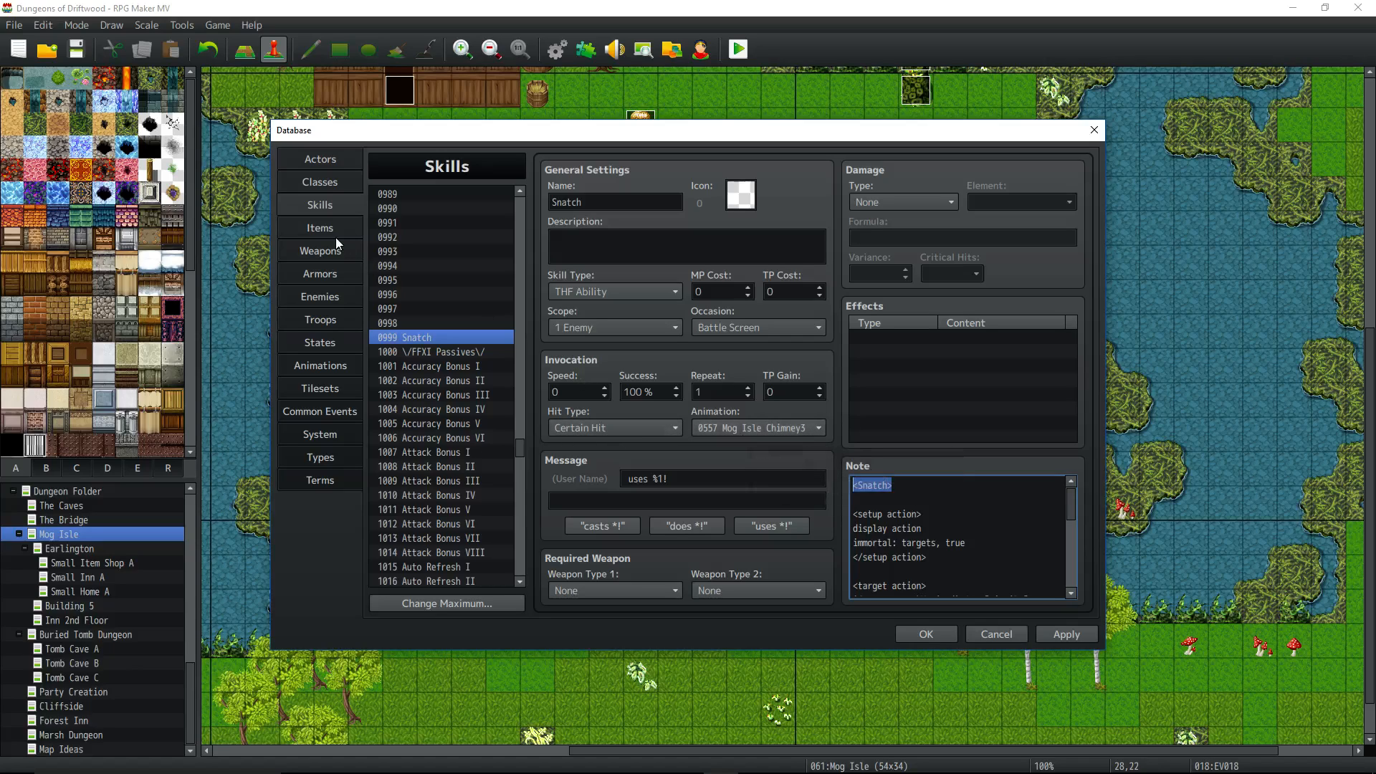
Step: Show armor 0104 Thieves' Gloves with its <Steal Rate: +15%> and Cannot Sell notetags
left_click(320, 272)
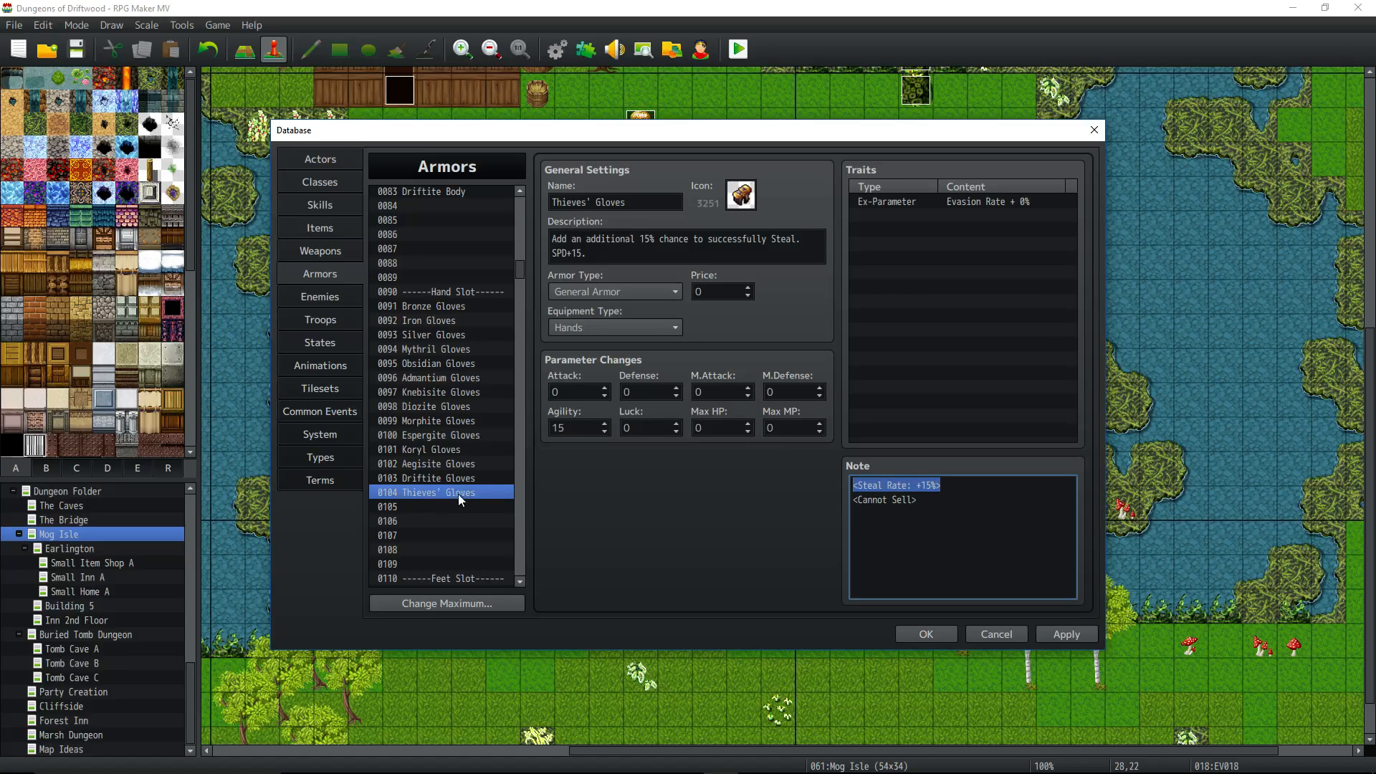
left_click(575, 427)
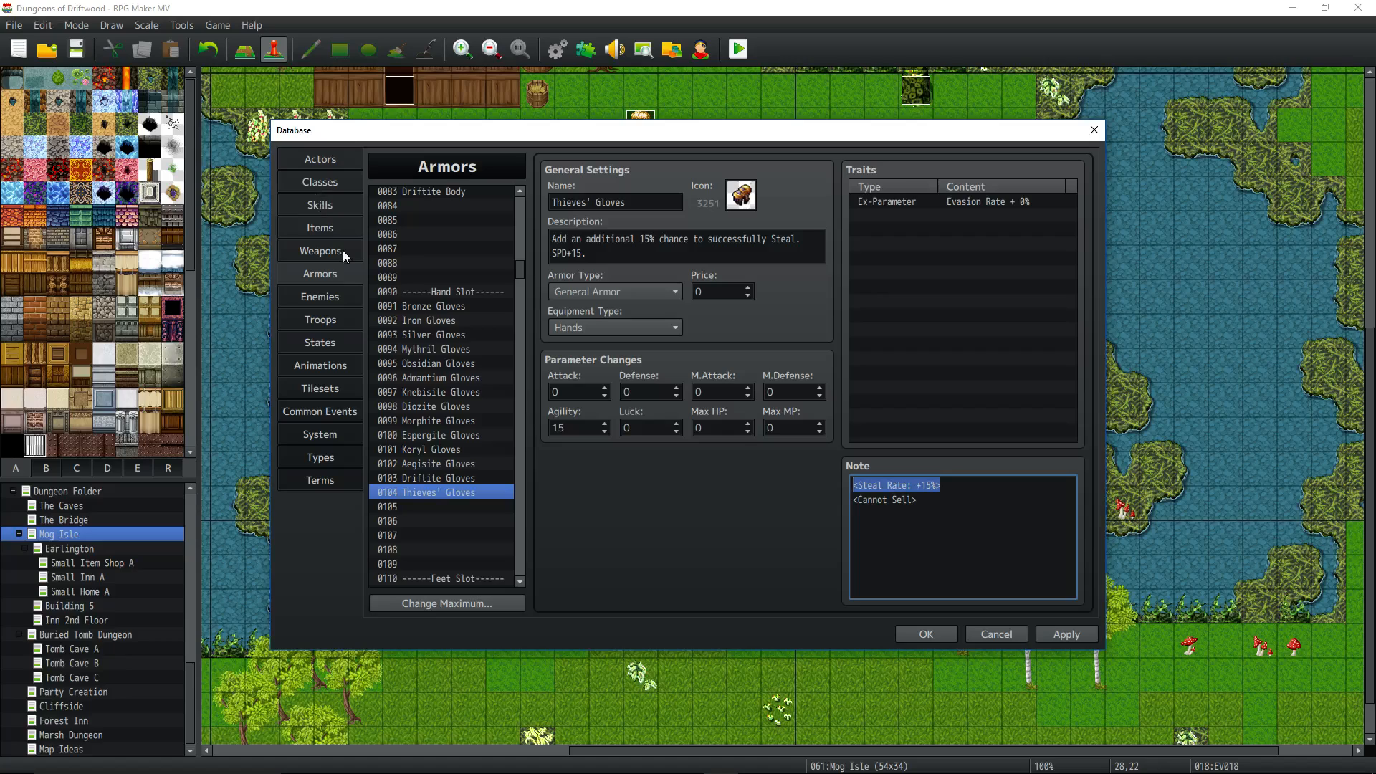
mouse_move(341, 299)
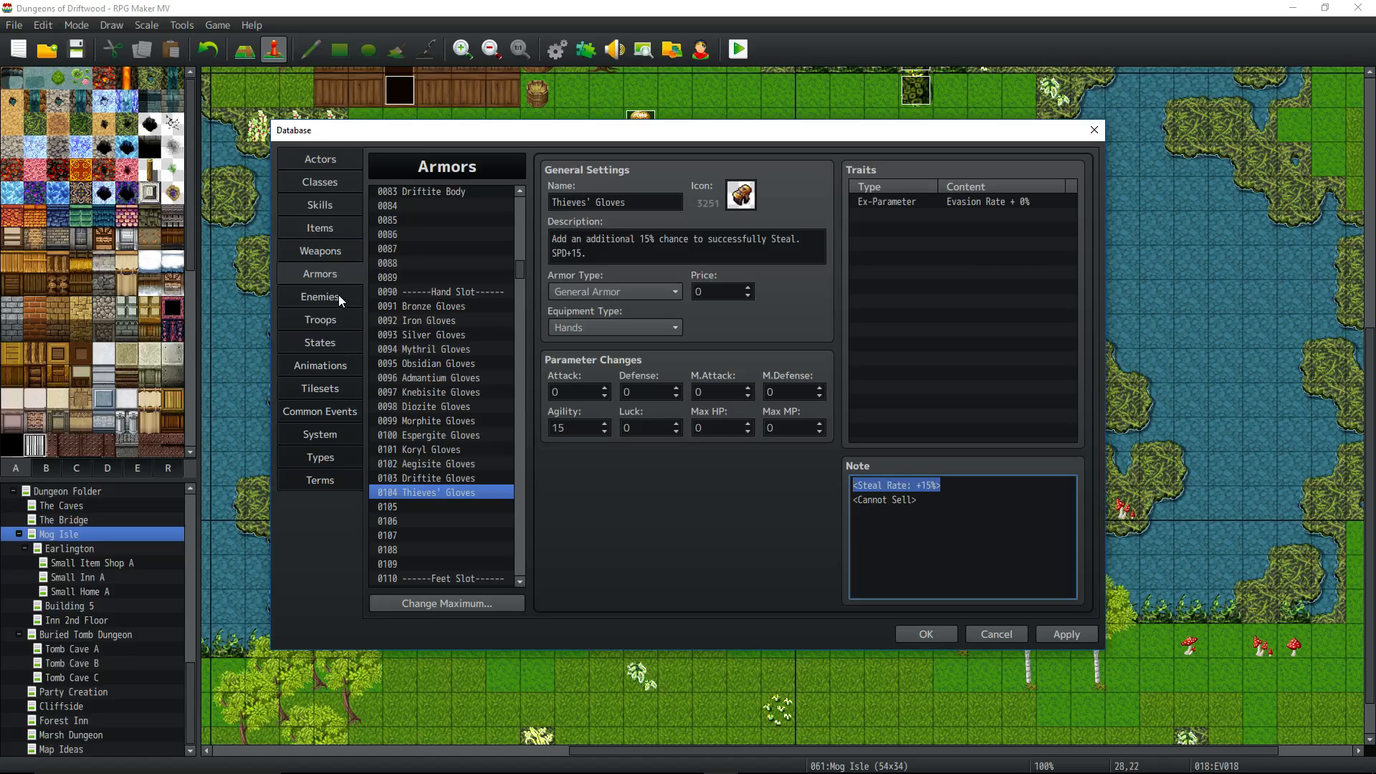
Step: Look up item 0111 in Items, glance at Skills, then switch to the Enemies entries
left_click(319, 297)
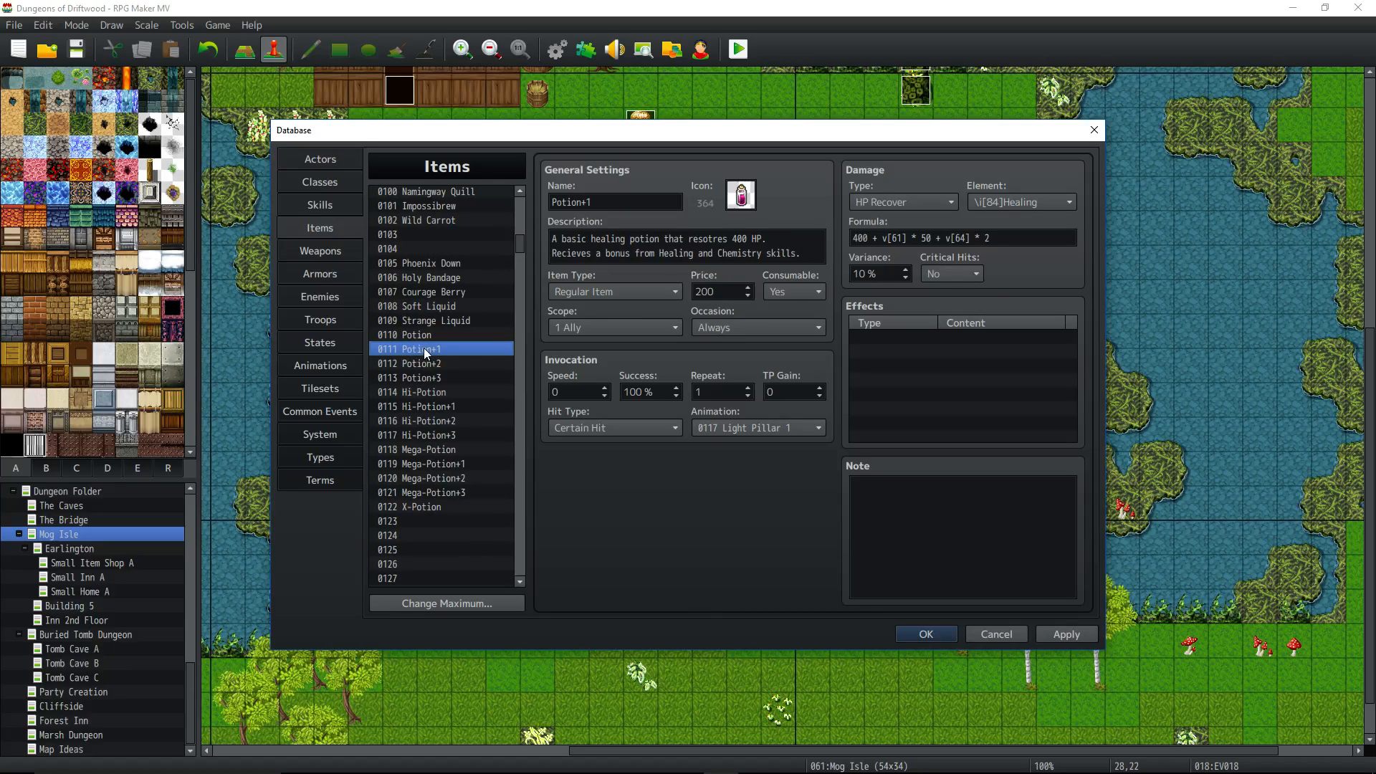
mouse_move(331, 212)
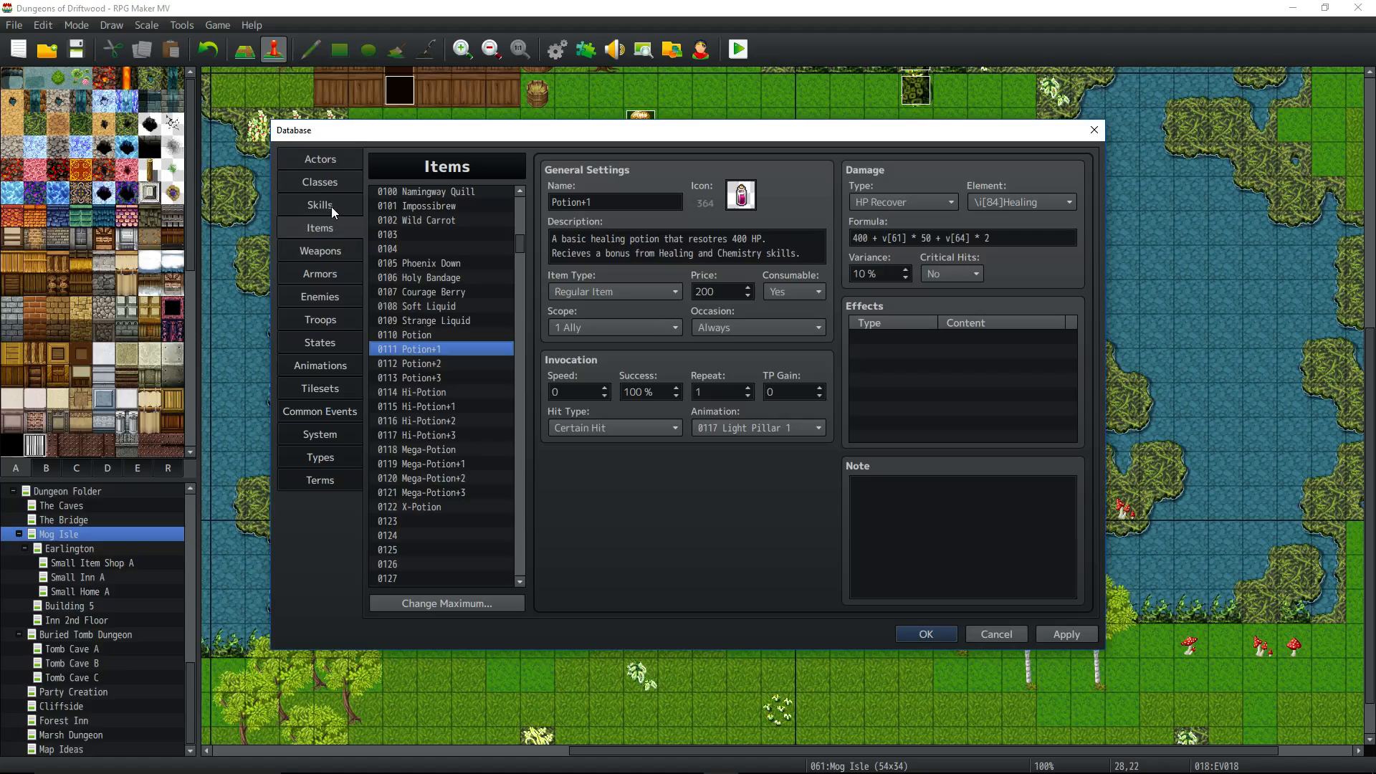
left_click(320, 205)
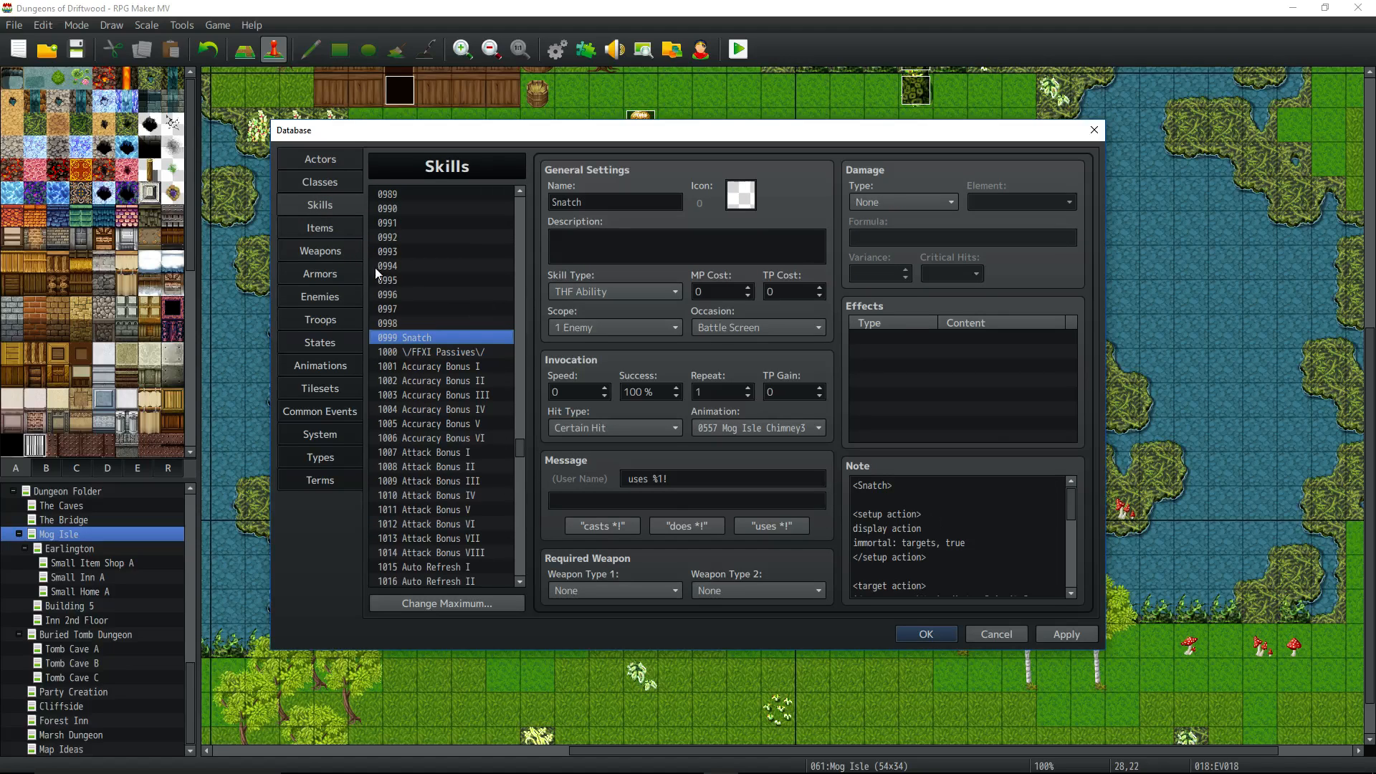
left_click(320, 296)
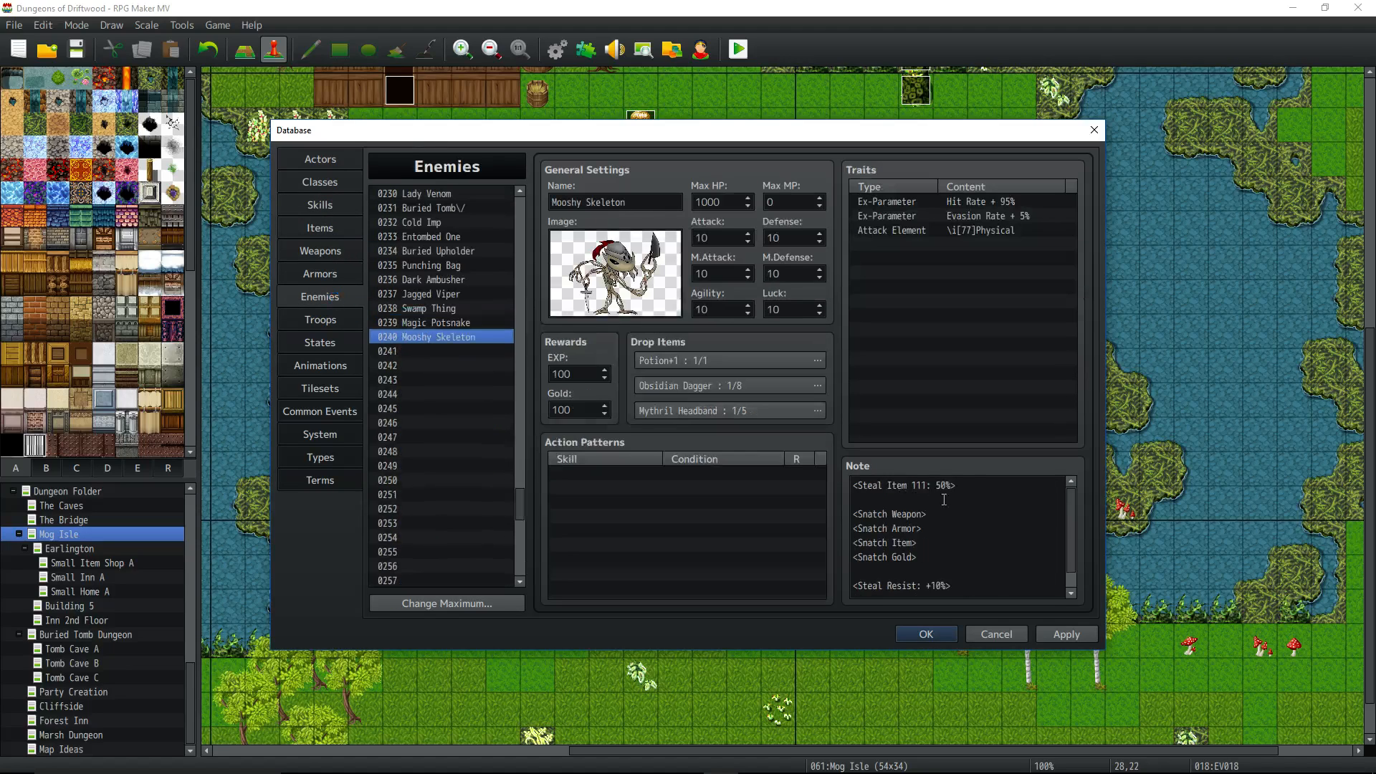
Step: Highlight the 50% value in Mooshy Skeleton's <Steal Item 111: 50%> note line
left_click(913, 486)
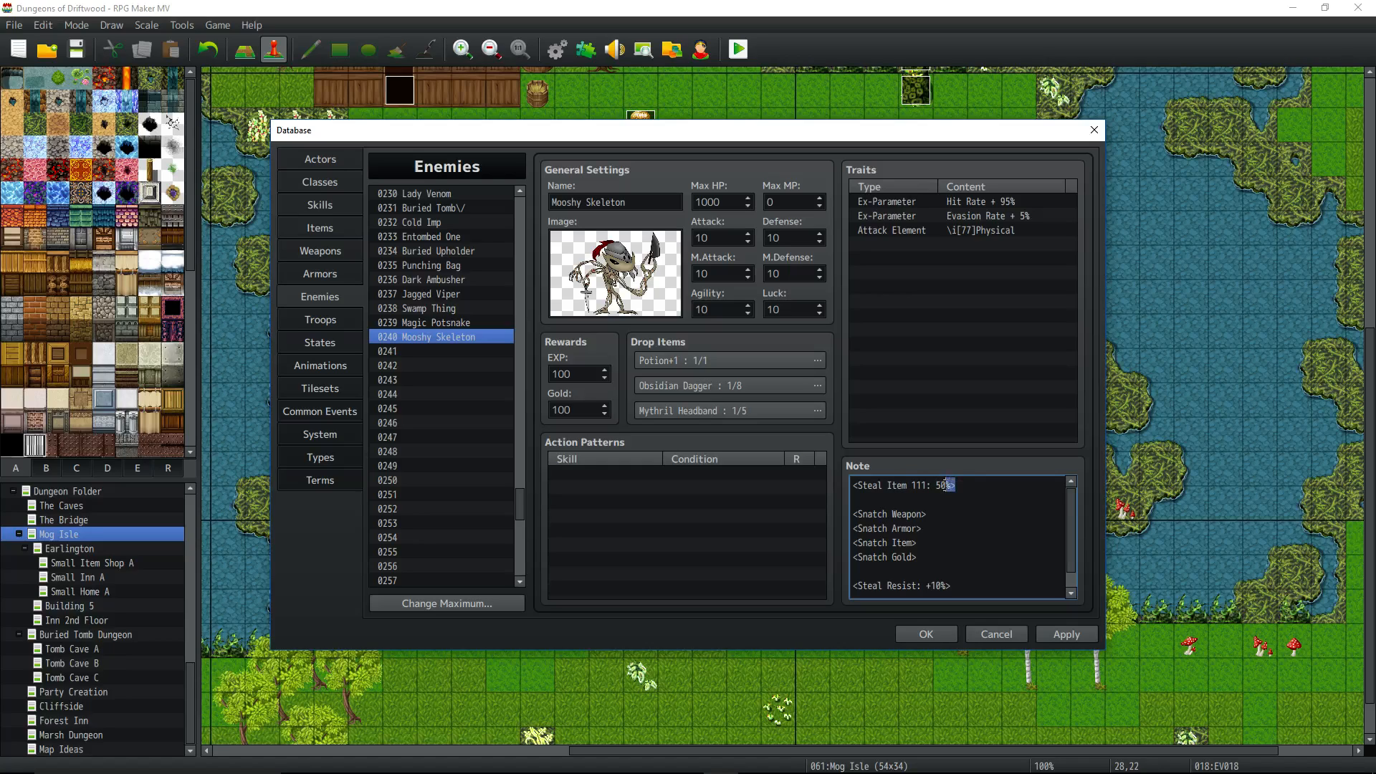
double_click(941, 485)
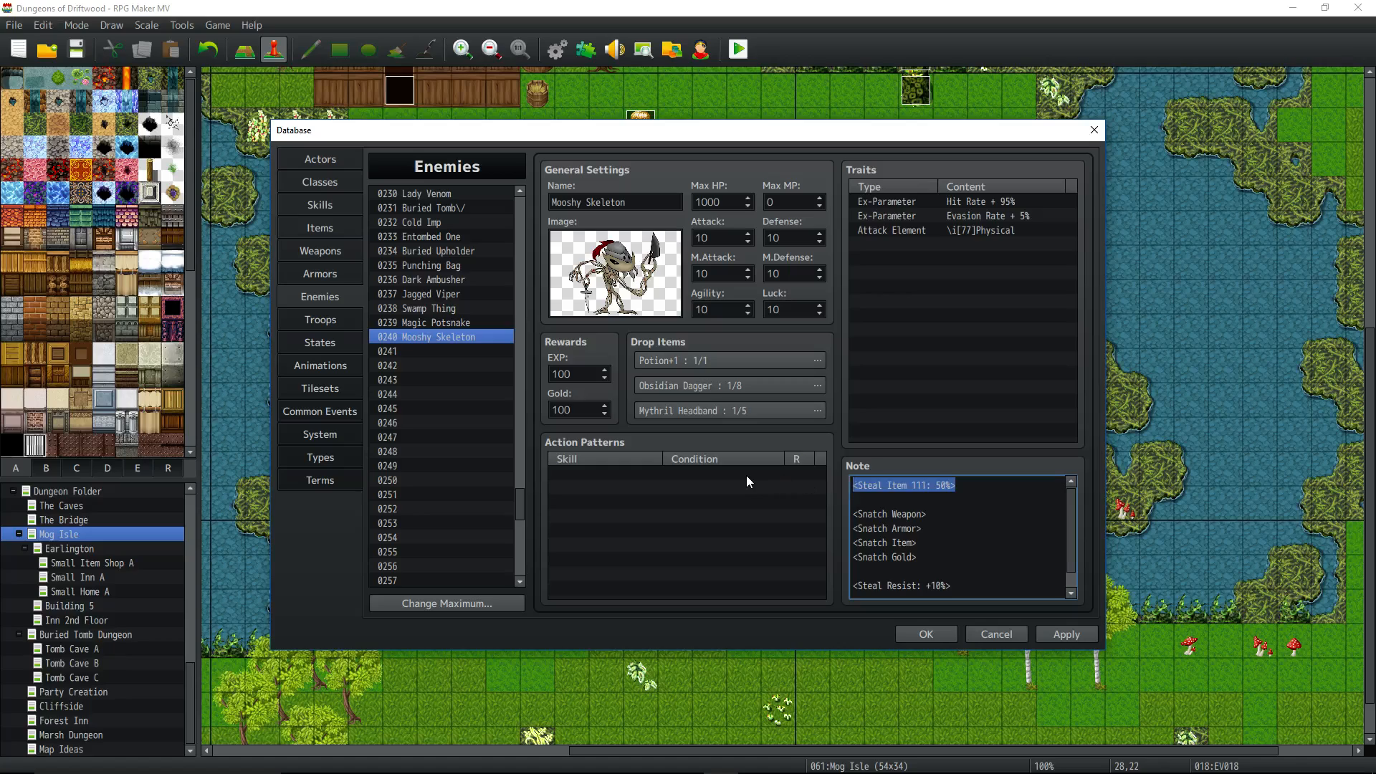
left_click(970, 486)
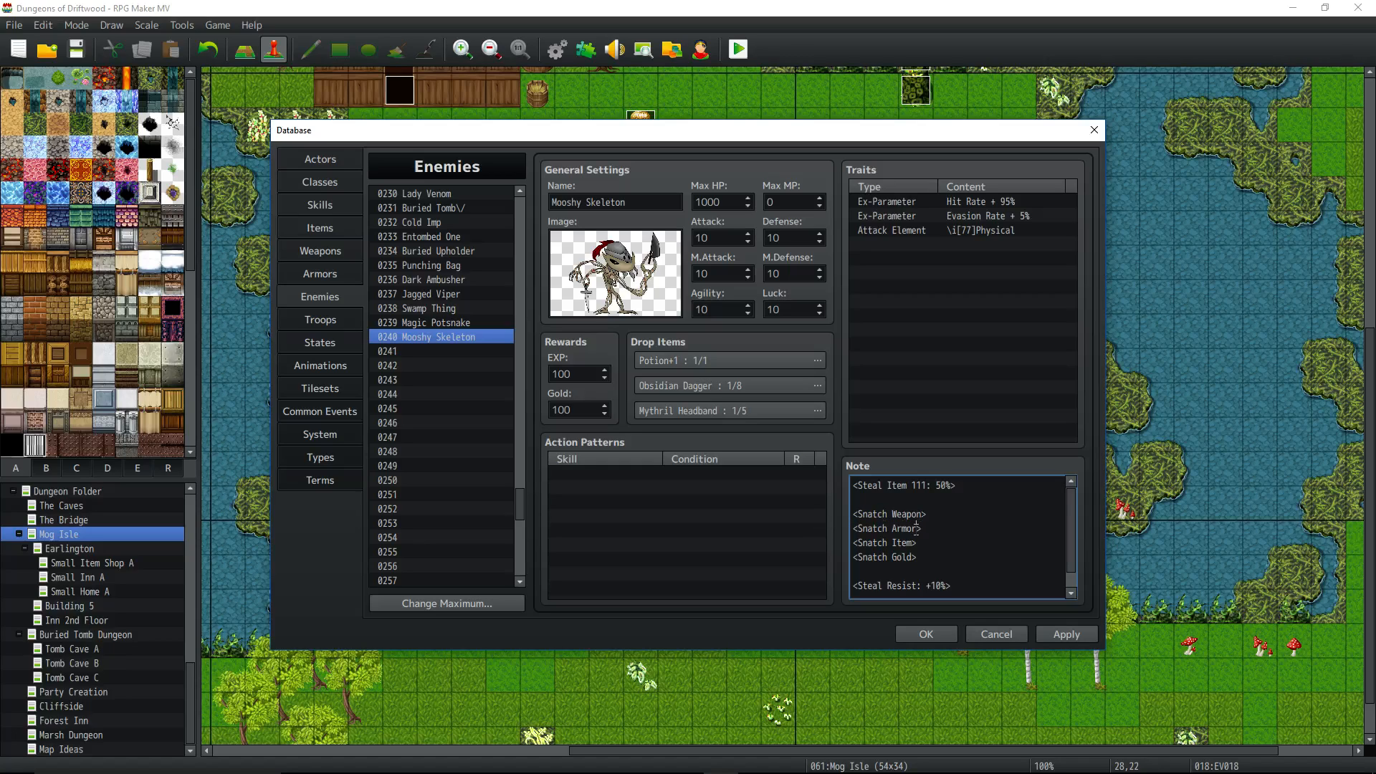
Step: Delete the four <Snatch> lines, add <Steal Item 112: 50%> below item 111, keeping Steal Resist +10%
left_click_drag(857, 513, 920, 562)
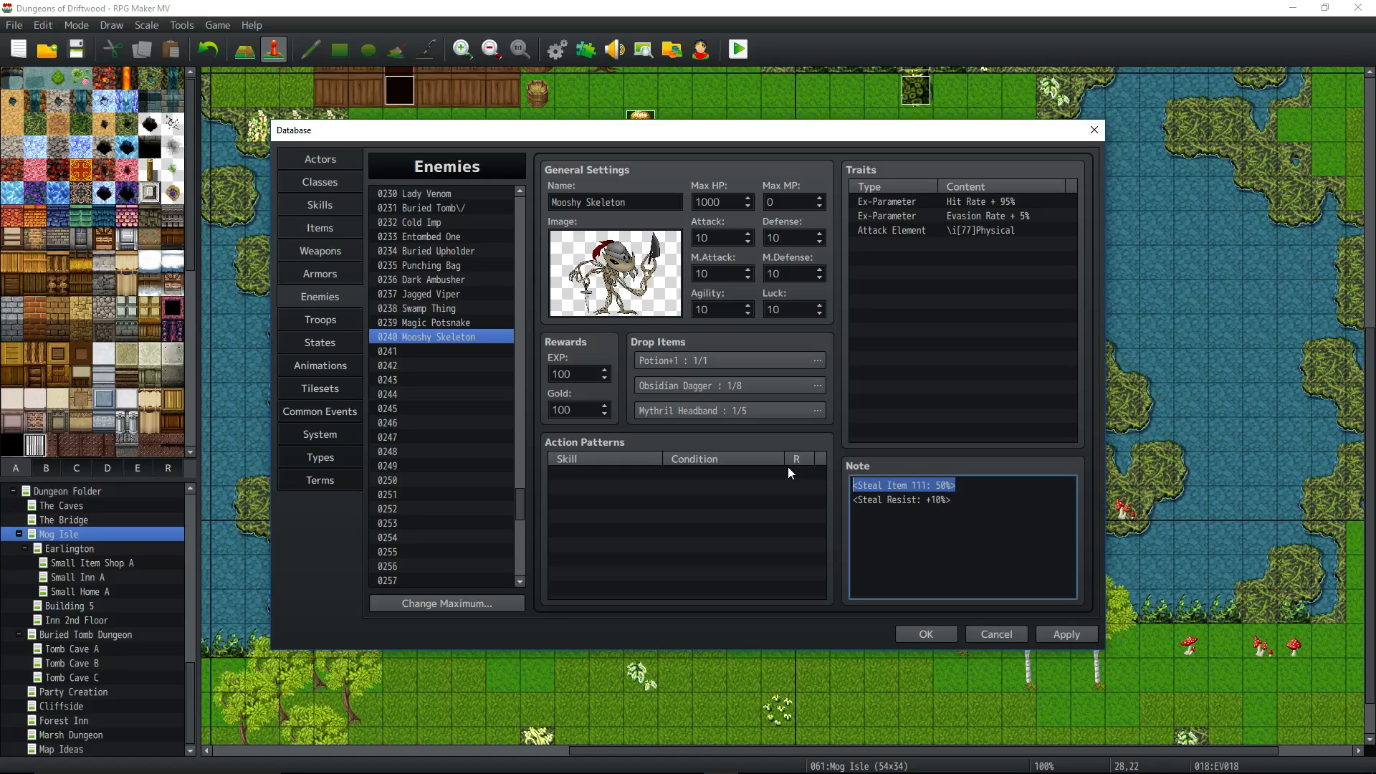
left_click(979, 486)
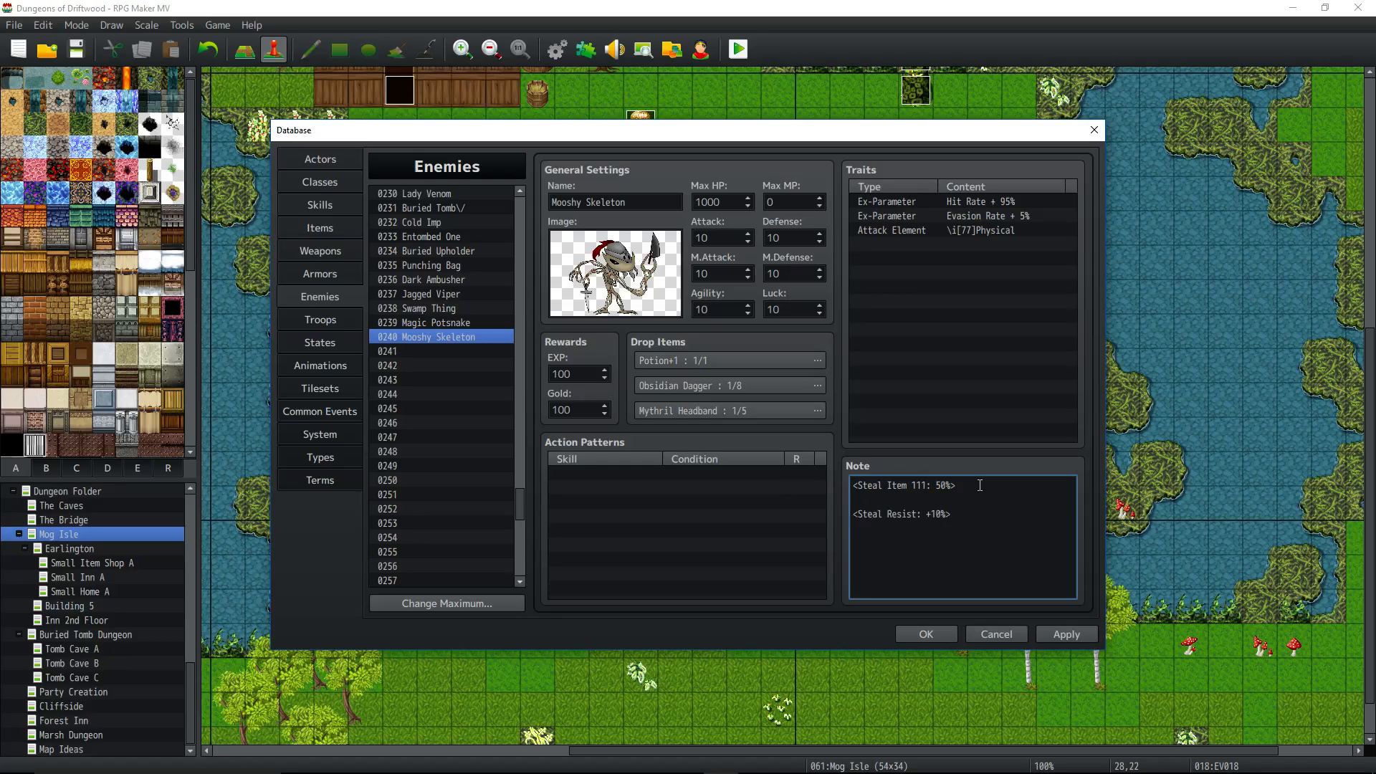
type("<Steal Item 112:")
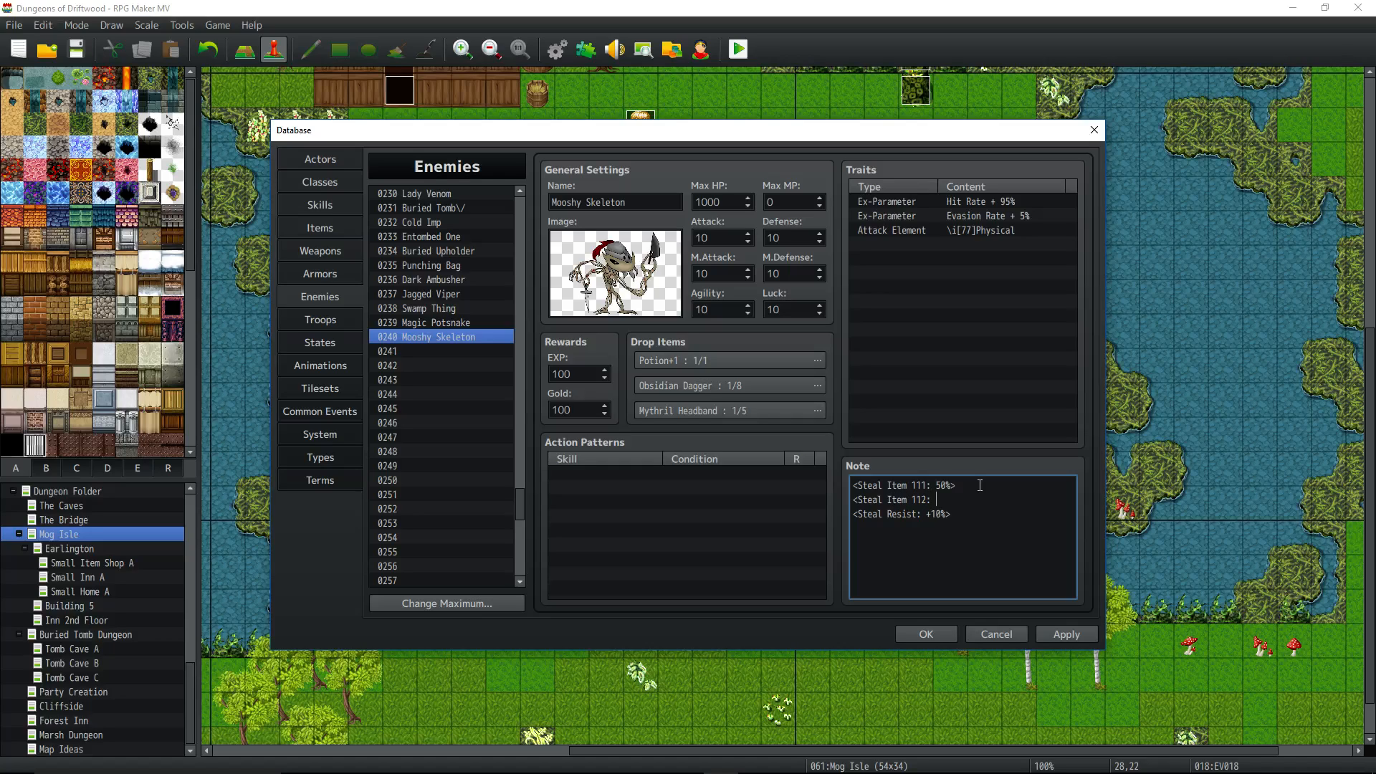
type("50%>")
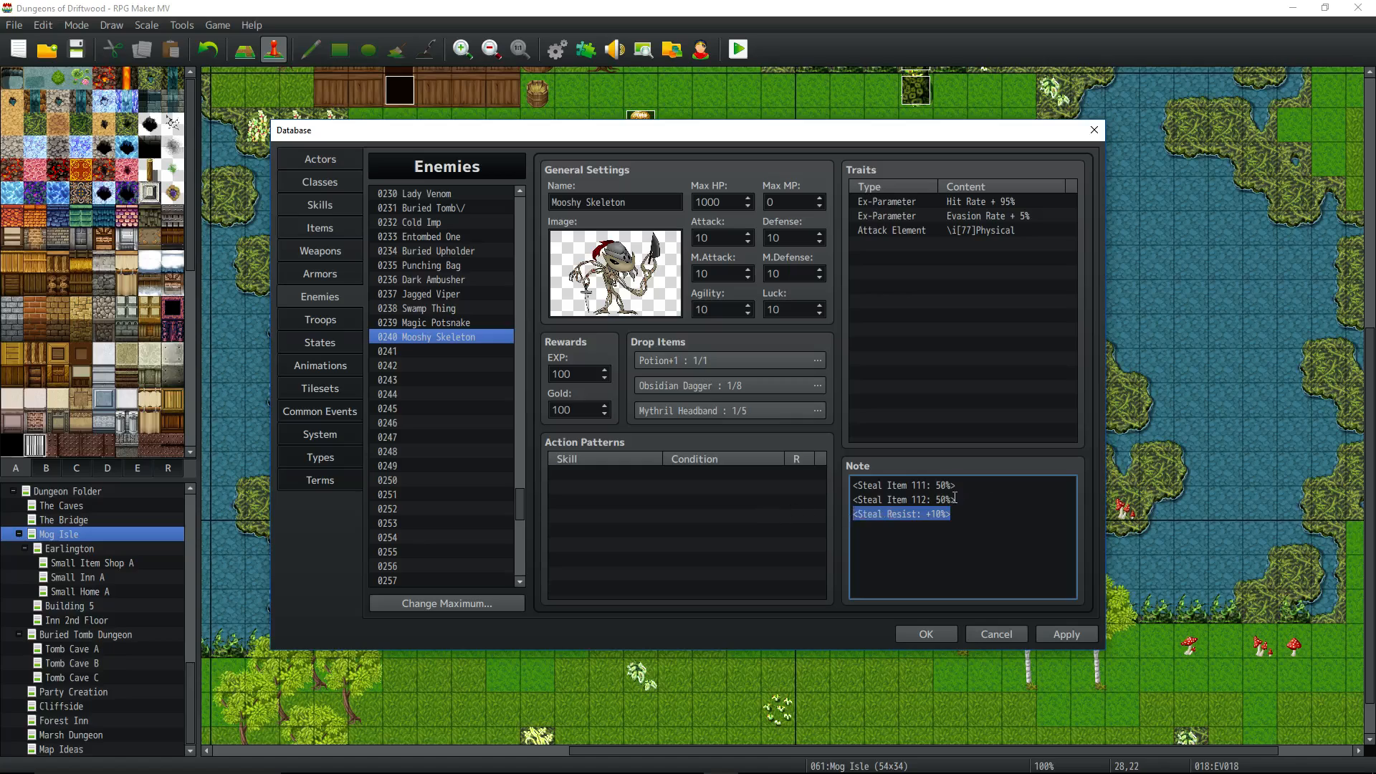
left_click_drag(948, 502, 852, 486)
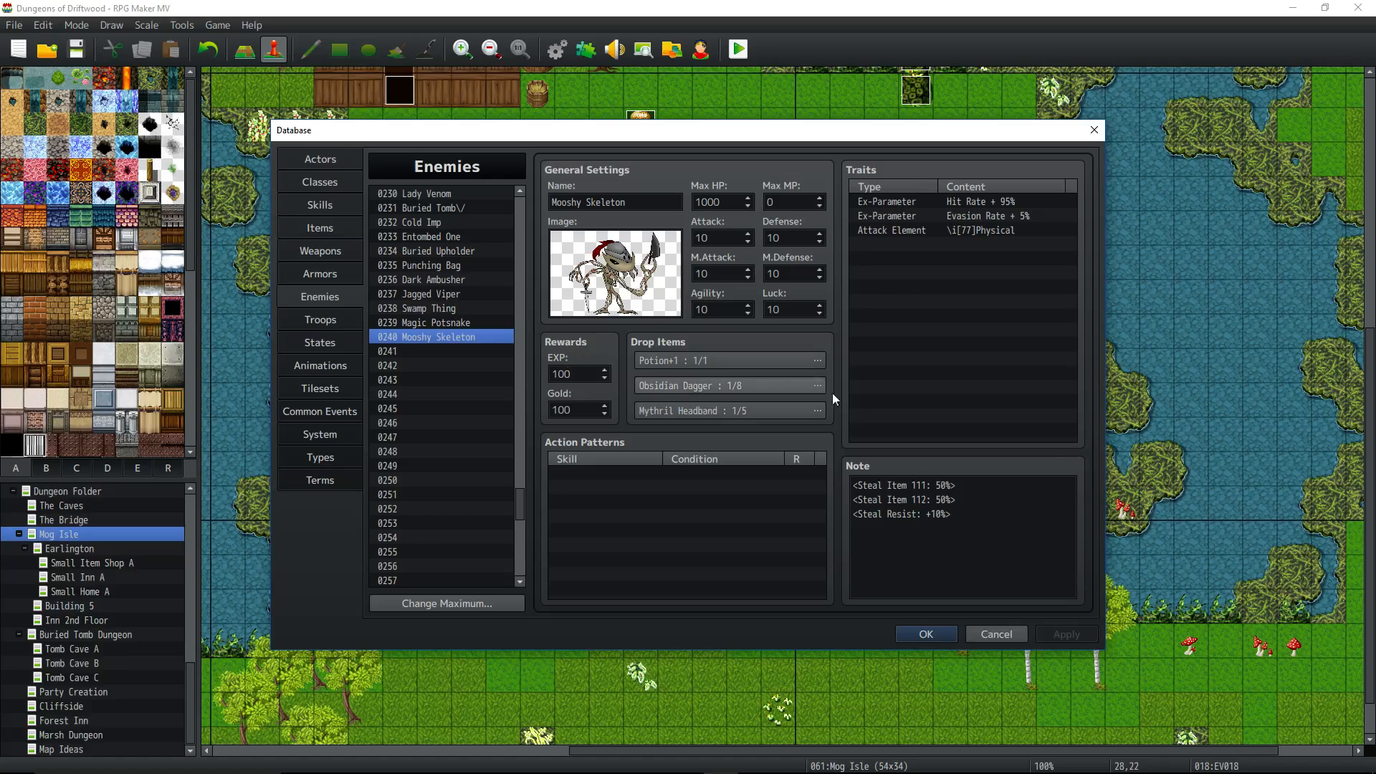
Step: Check the Mooshy Skeleton note text and confirm OK to close the Database with the edits saved
left_click(961, 526)
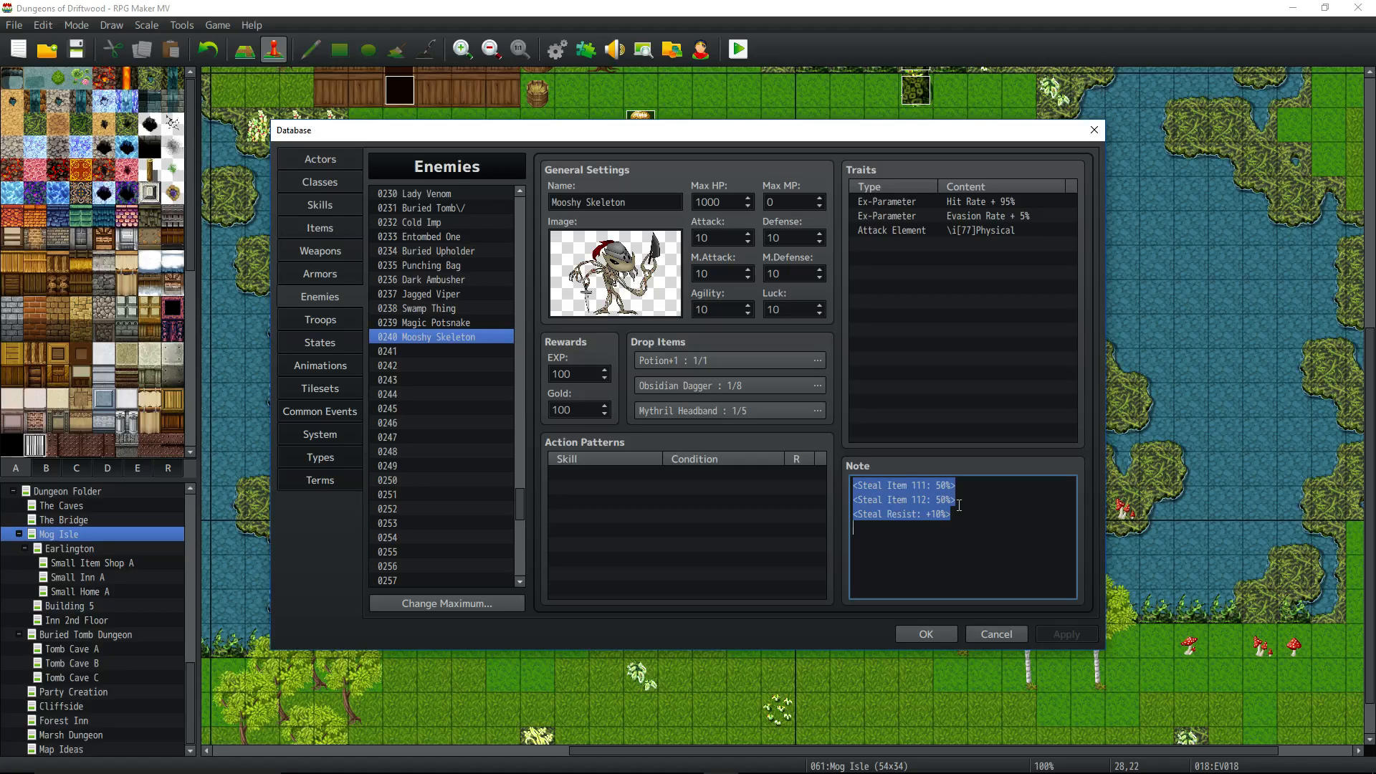
left_click(421, 323)
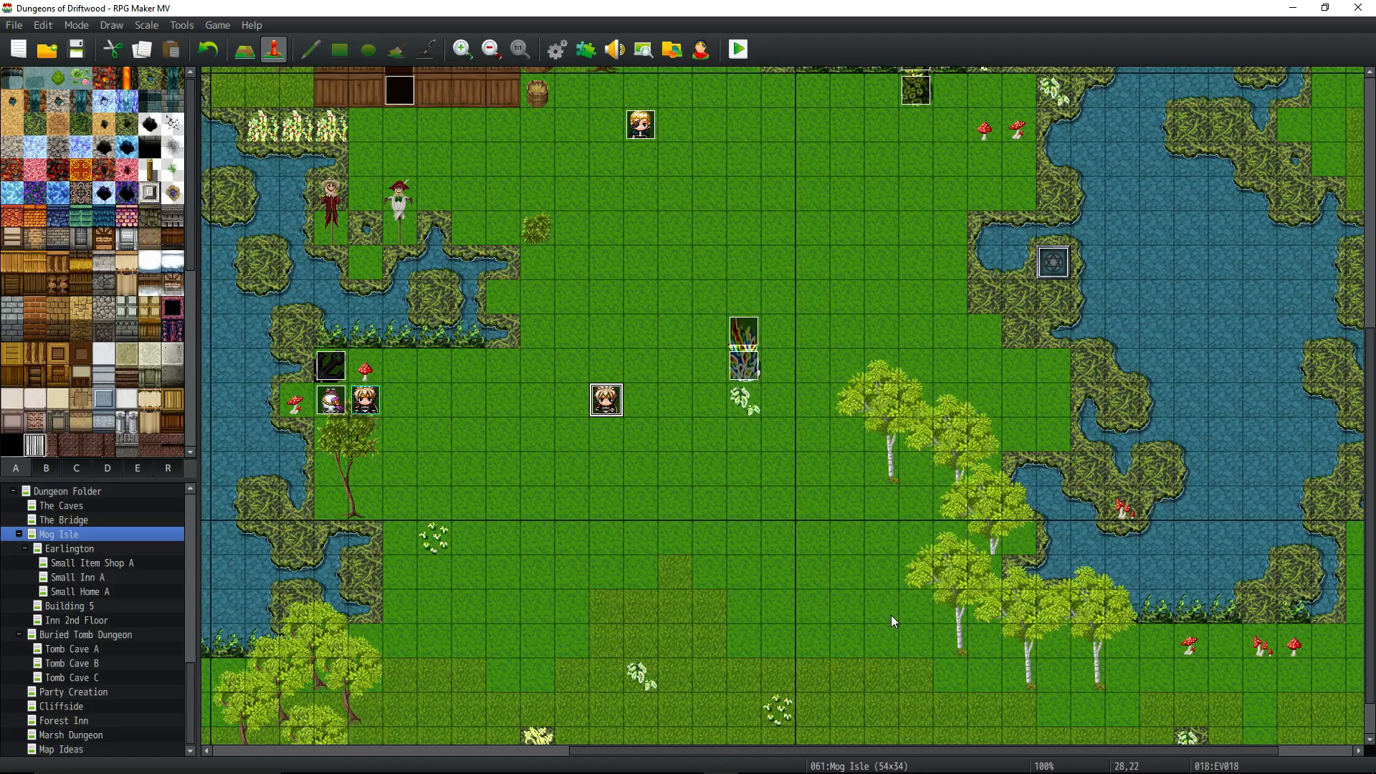
mouse_move(326, 413)
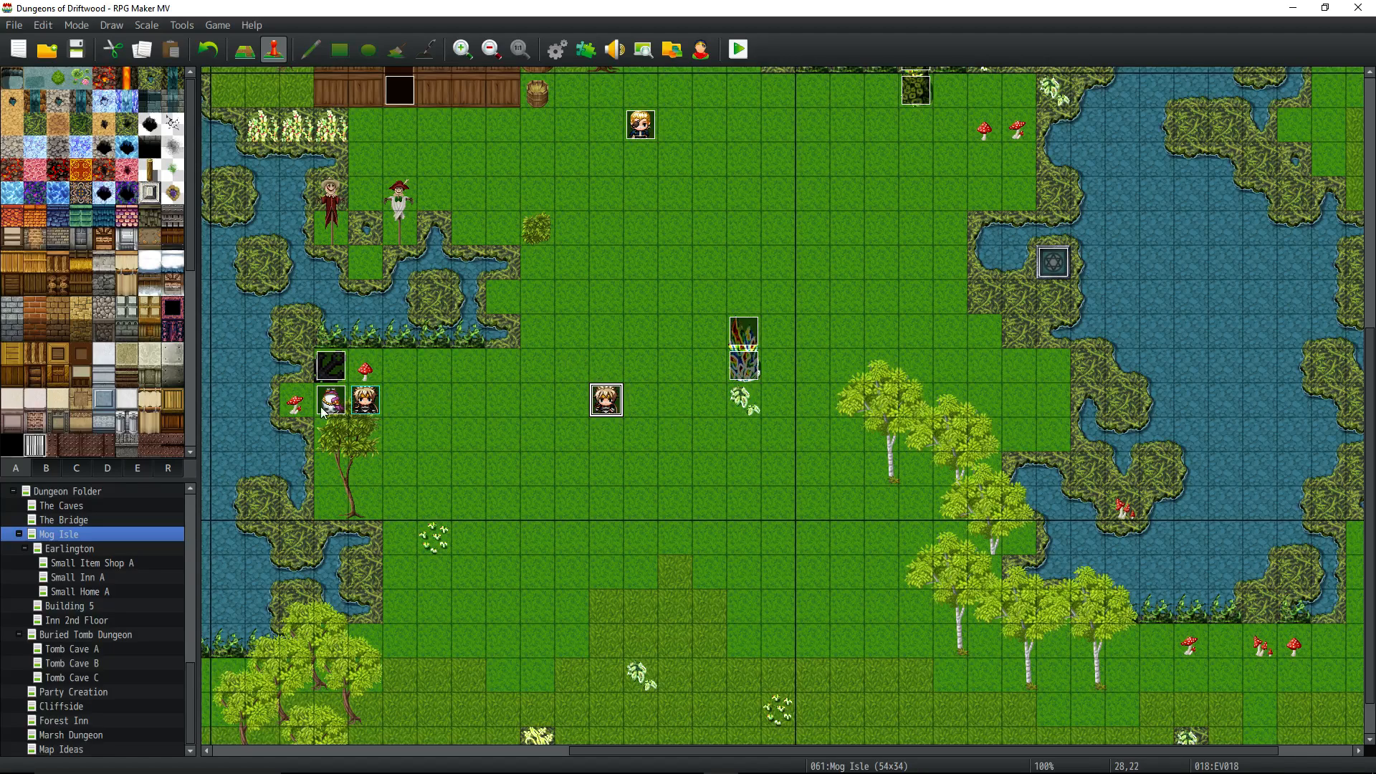